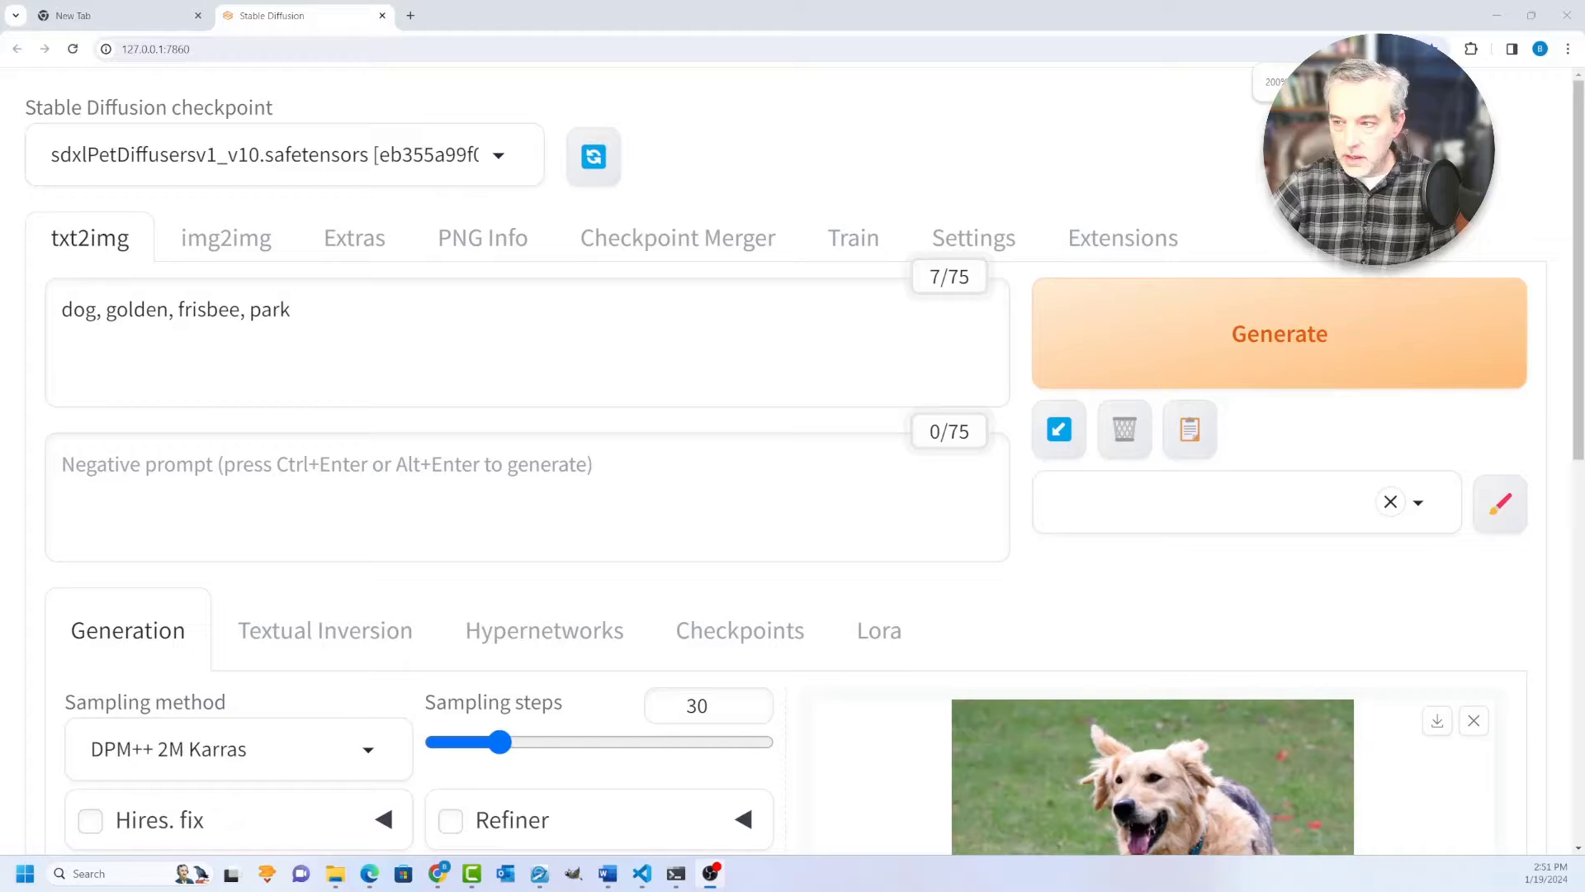
# Switch to image-to-image mode and open the image upload dialog.
pyautogui.scroll(-3)
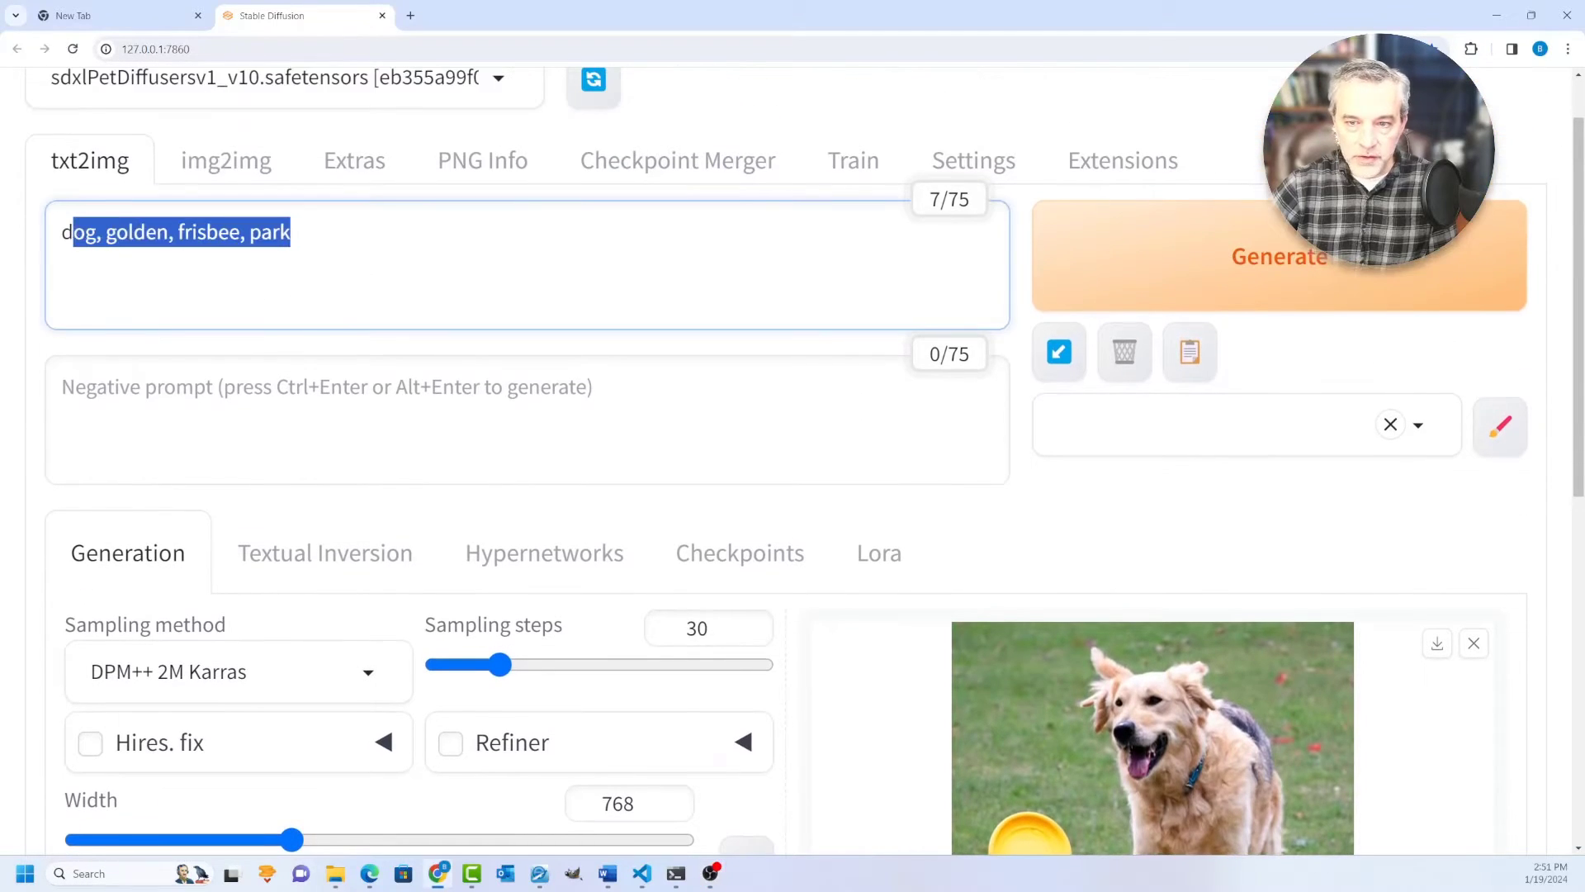
pyautogui.scroll(3)
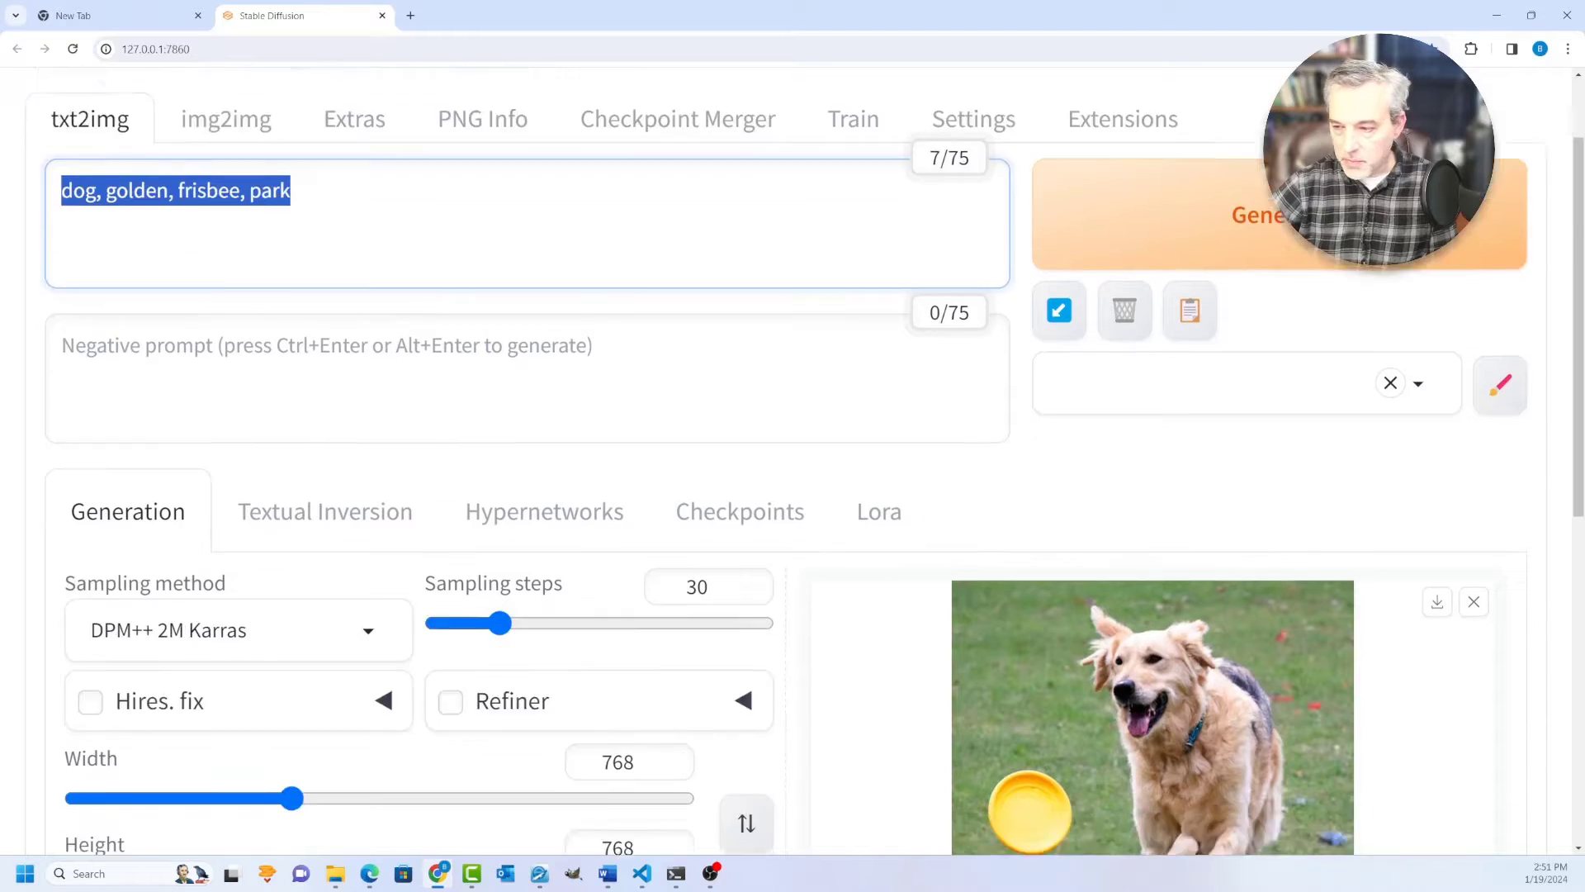
pyautogui.scroll(-3)
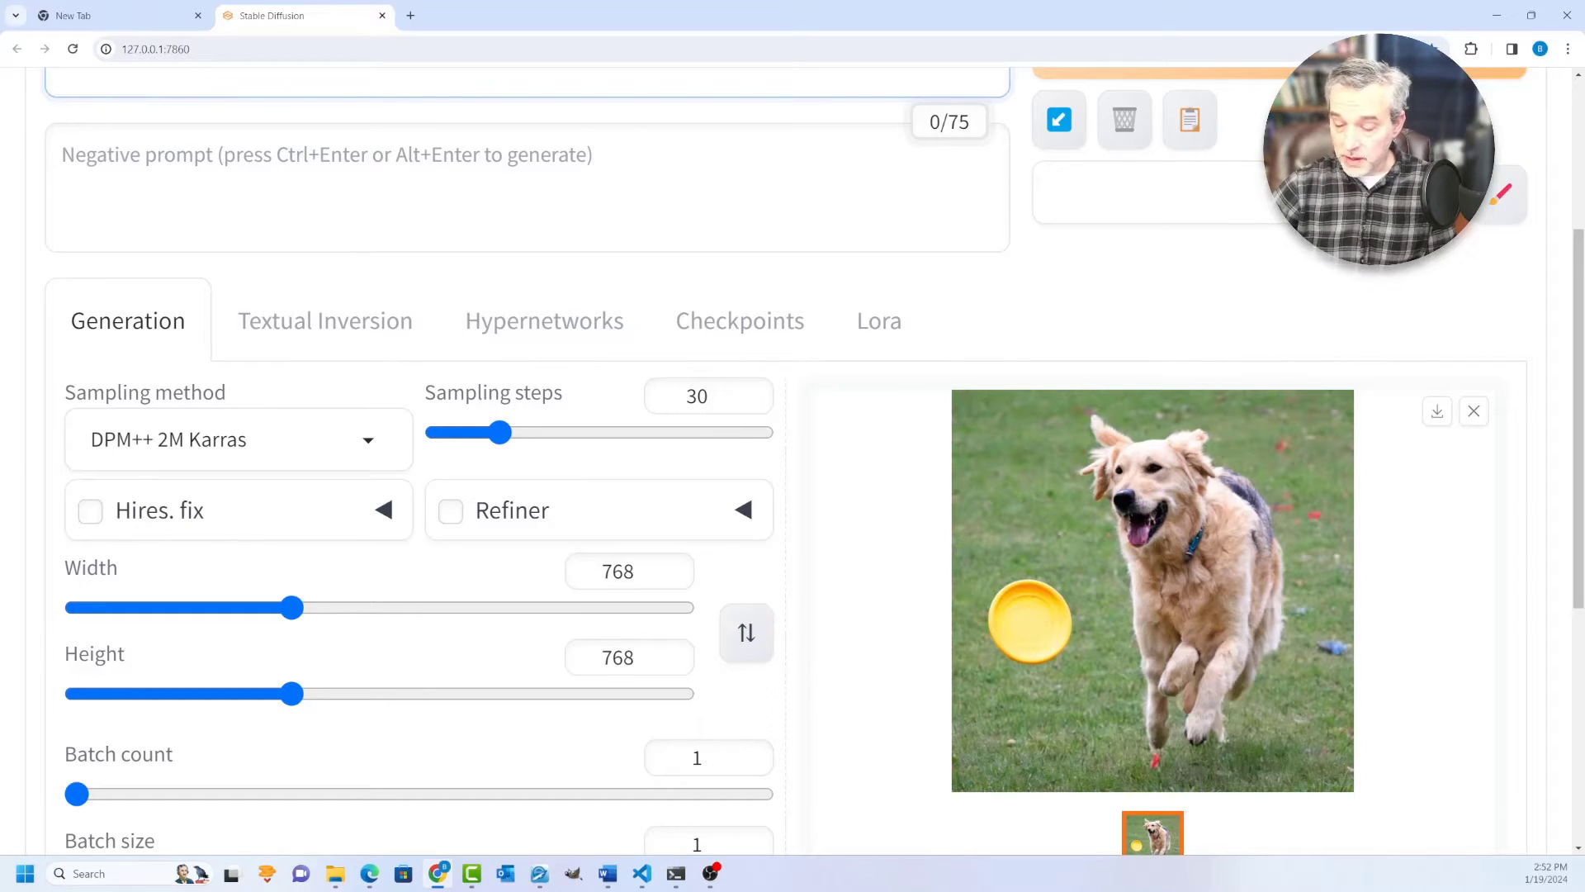
pyautogui.scroll(-3)
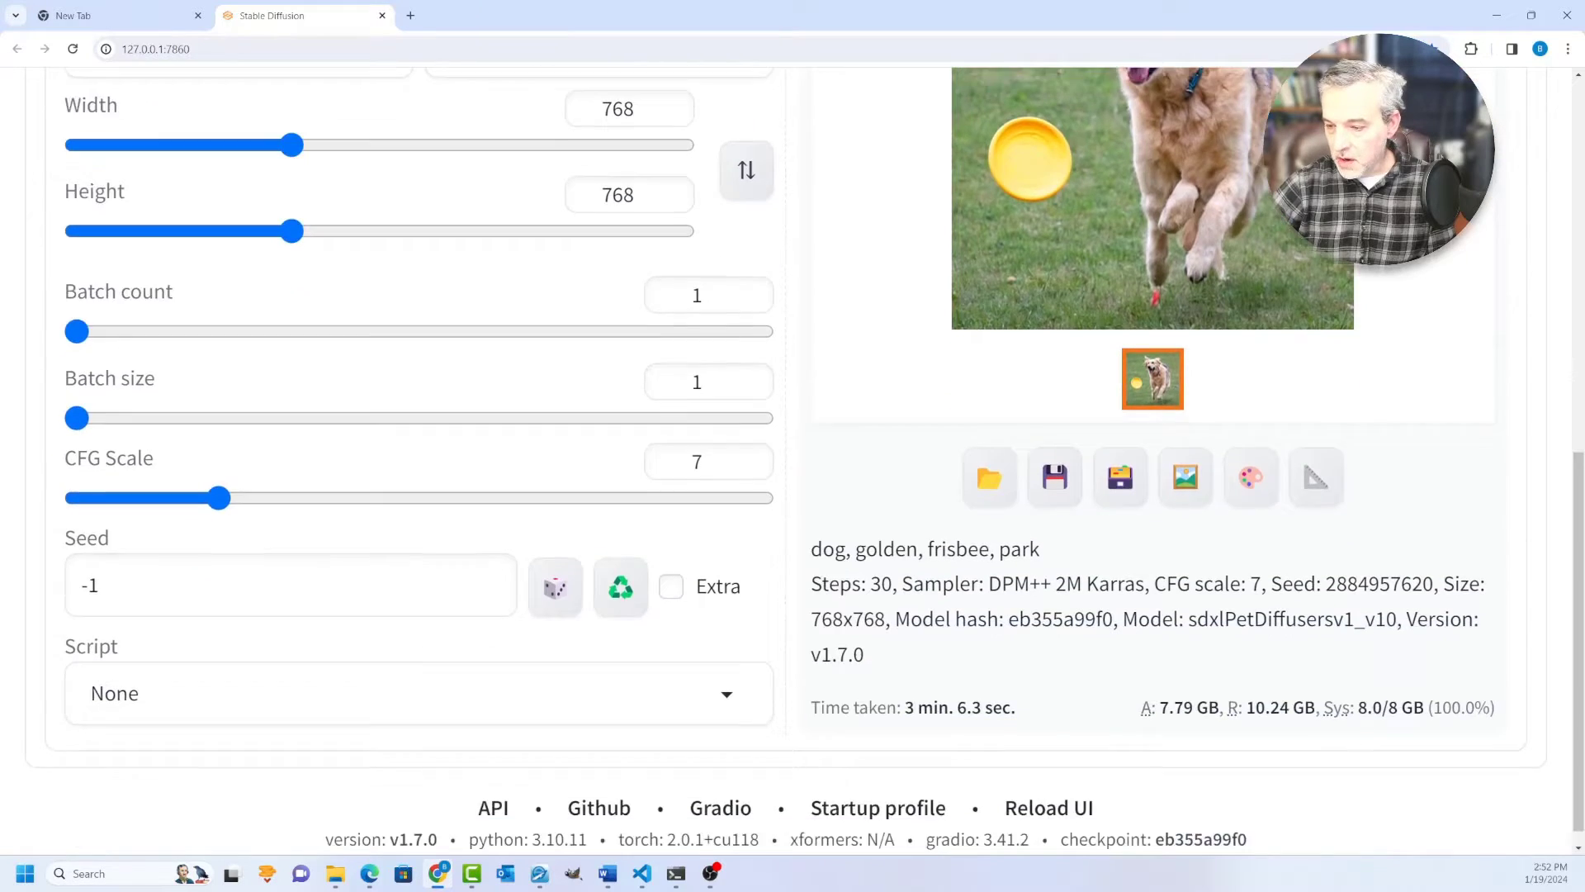
pyautogui.scroll(3)
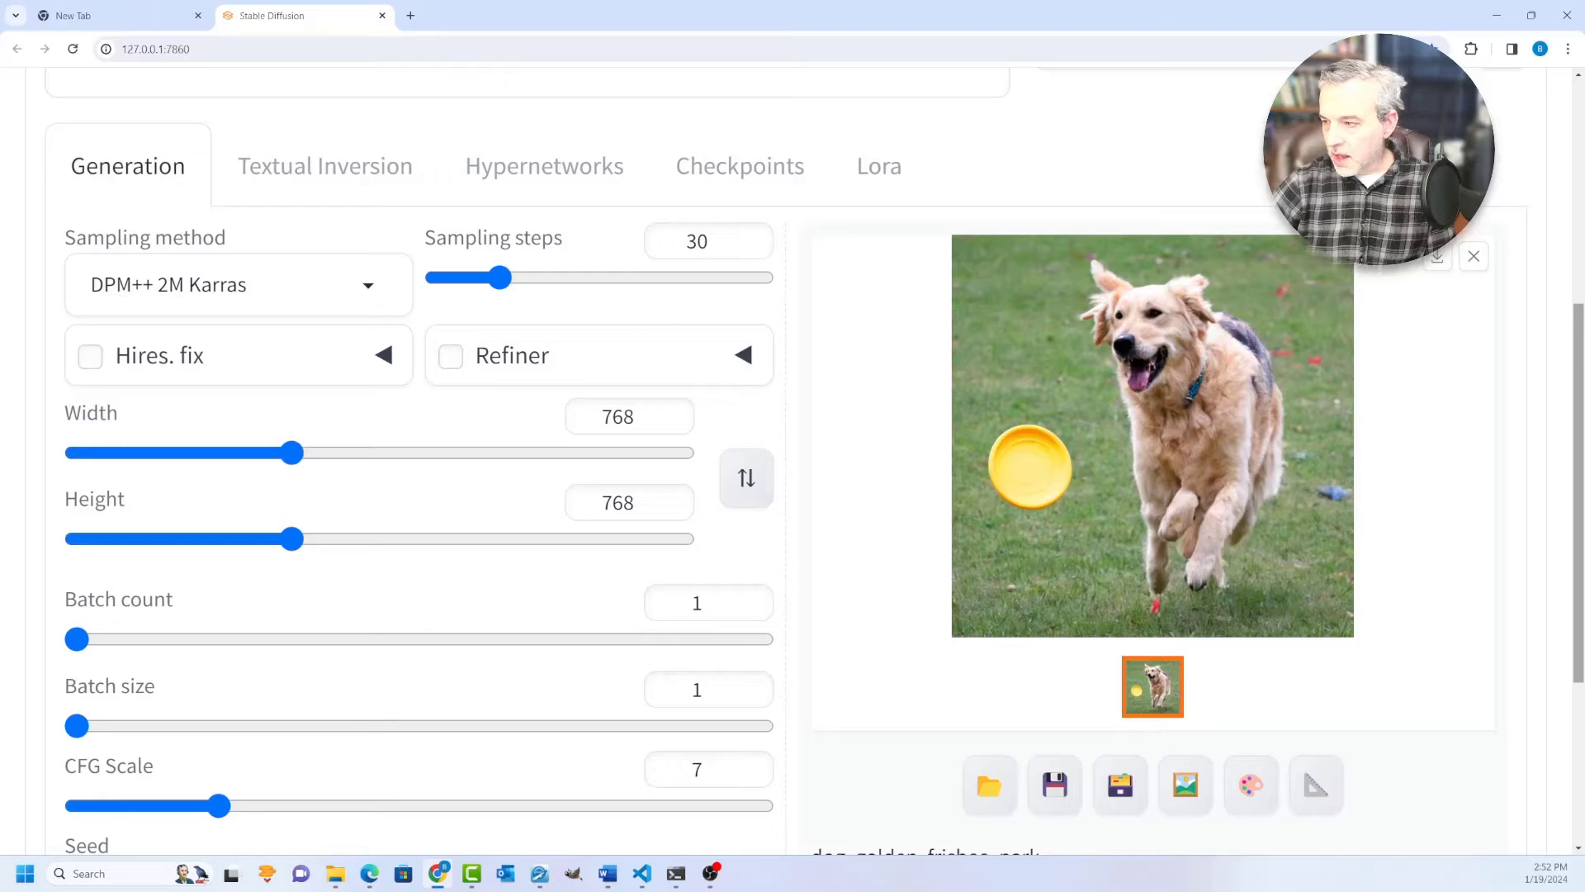
pyautogui.scroll(3)
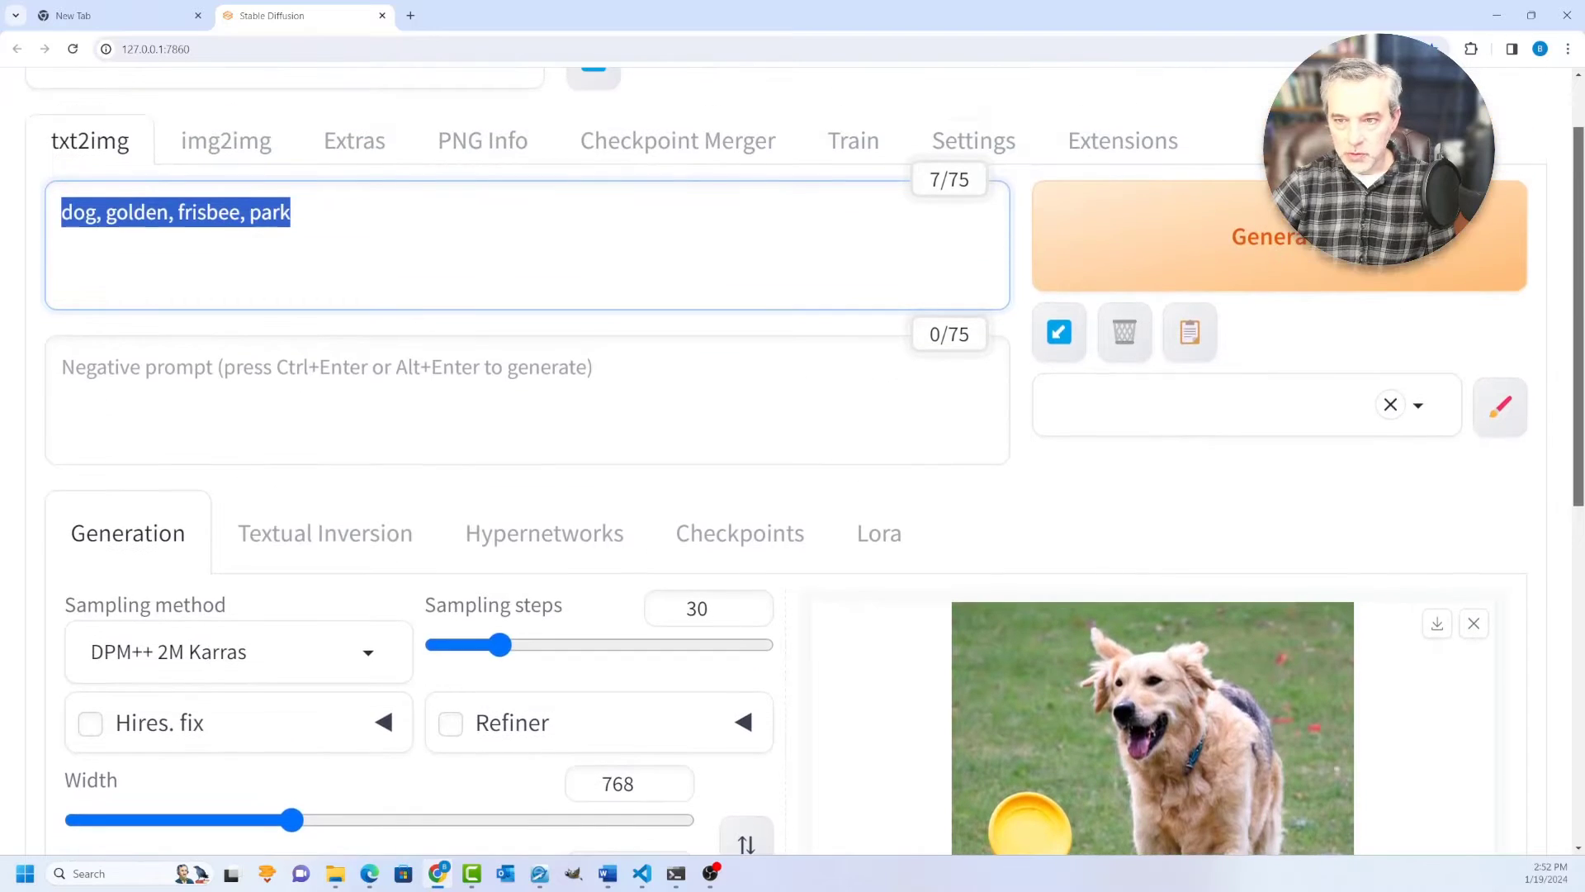
pyautogui.scroll(3)
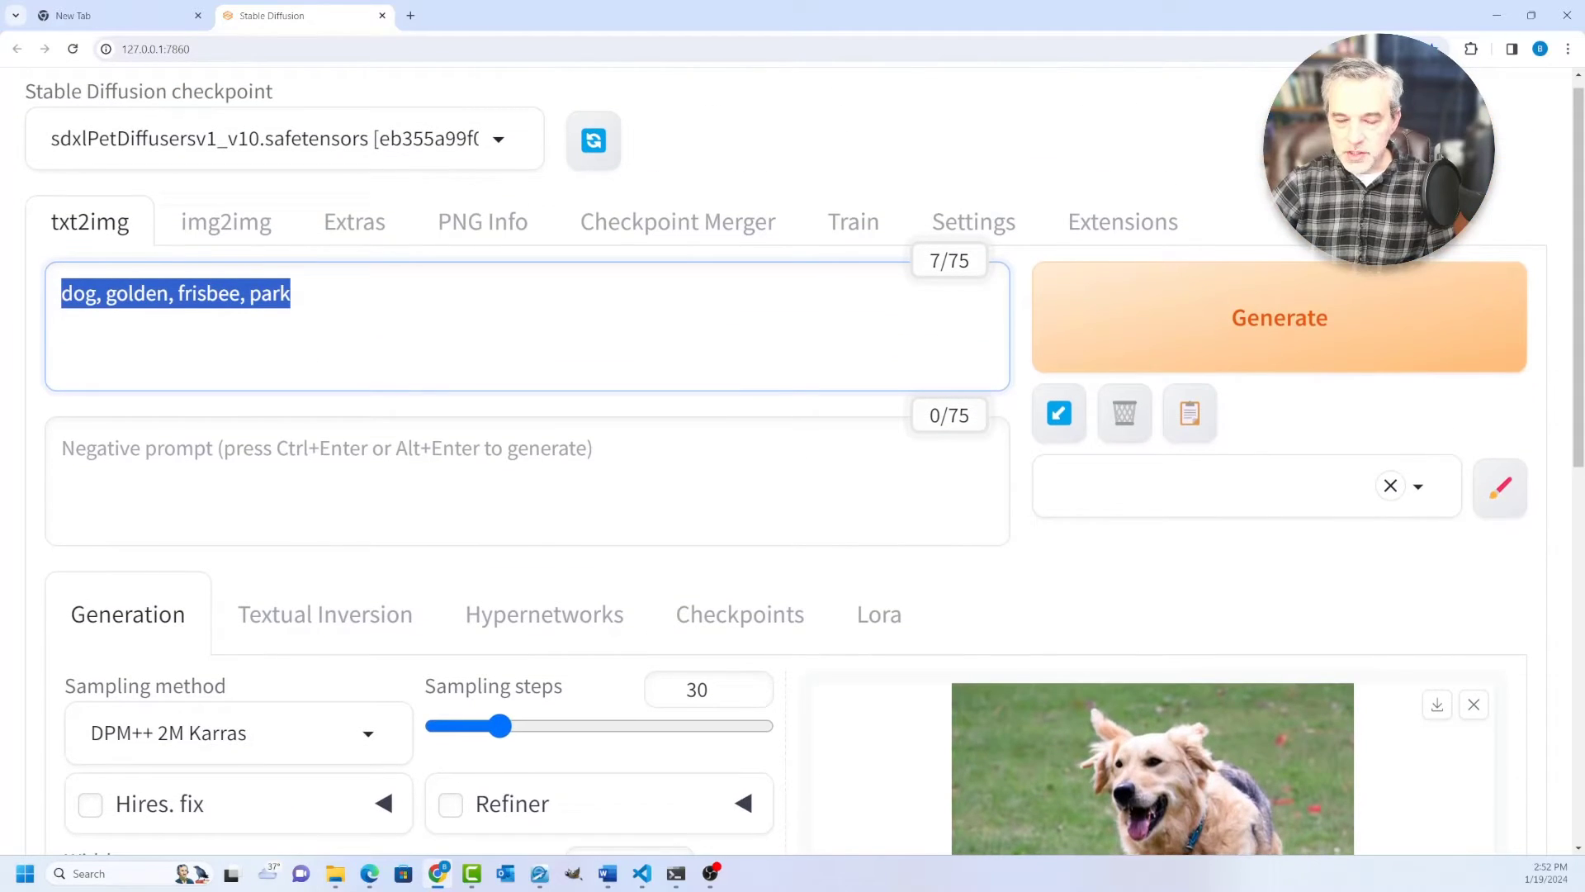
pyautogui.click(226, 221)
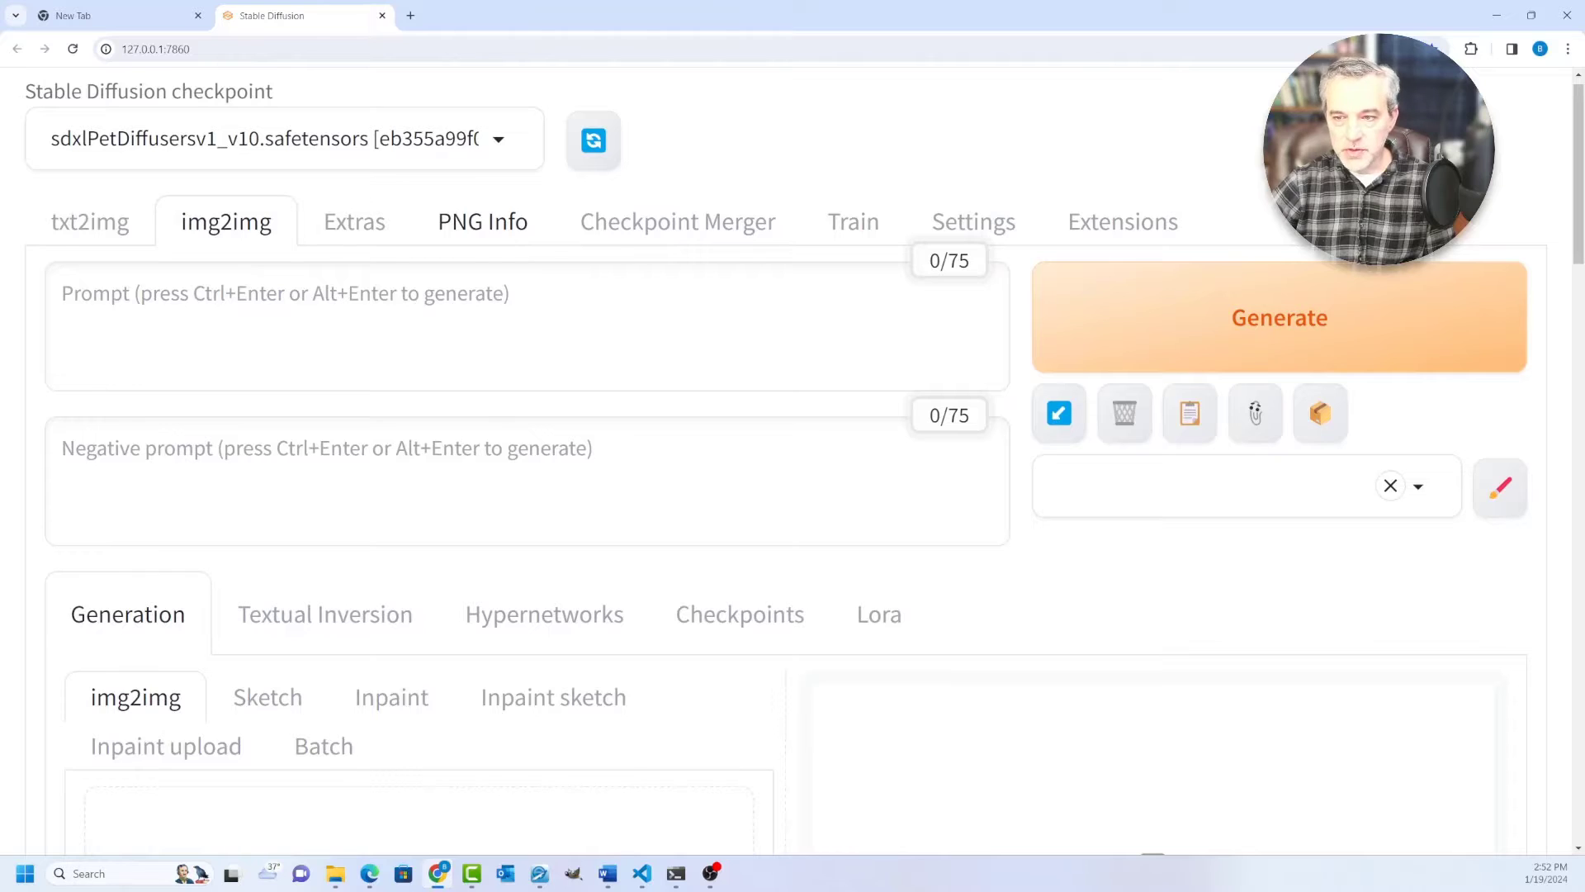
pyautogui.click(482, 222)
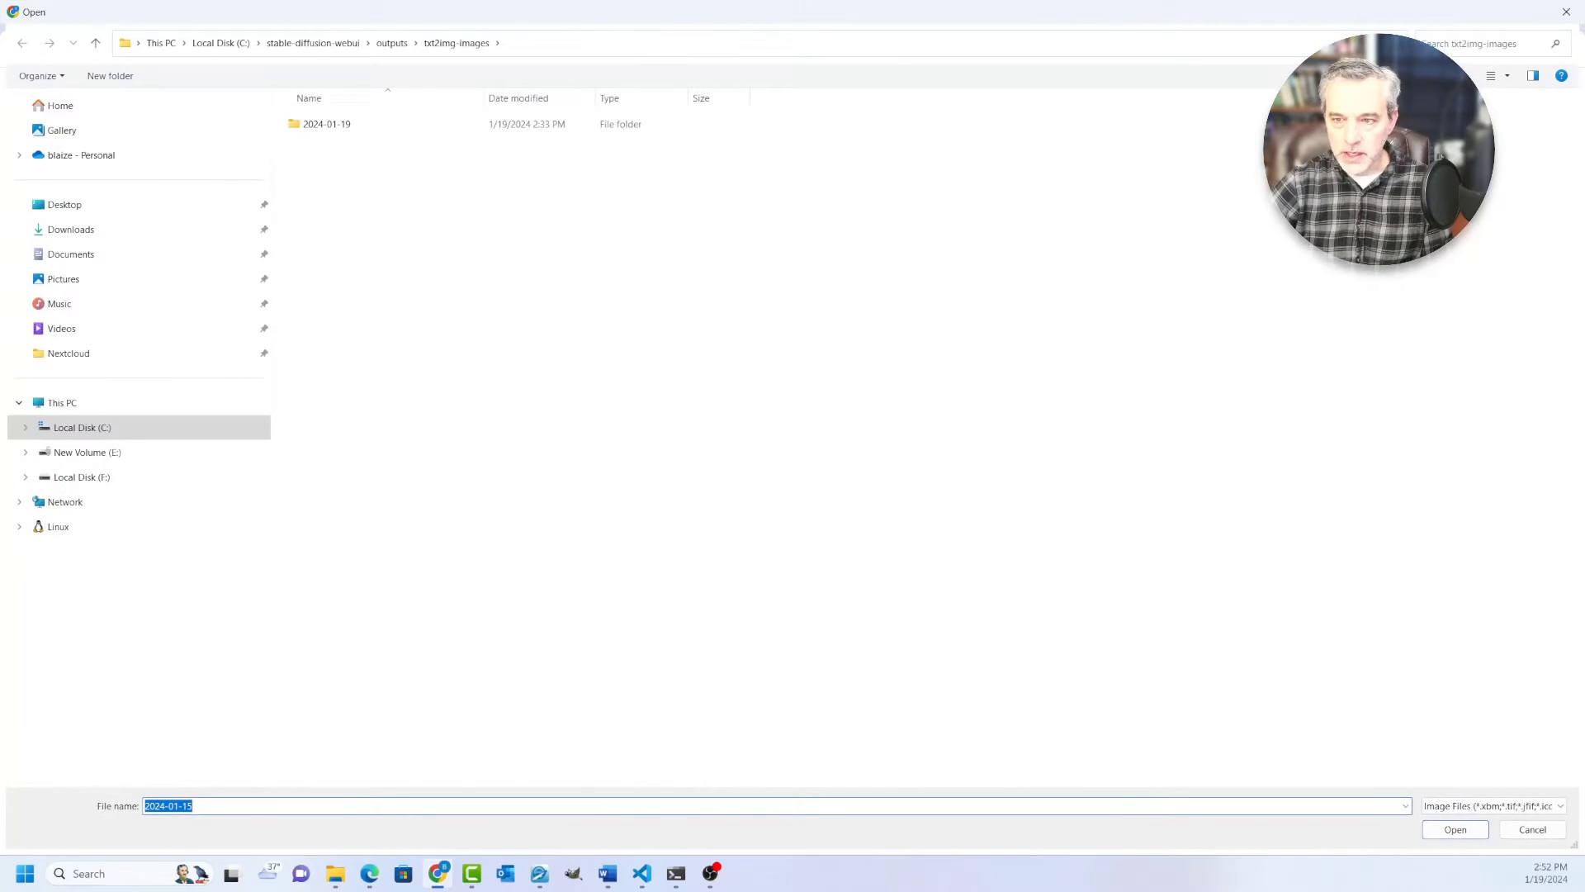
# Load 00001-2884957620.png from outputs > txt2img-images > 2024-01-19.
pyautogui.doubleClick(325, 123)
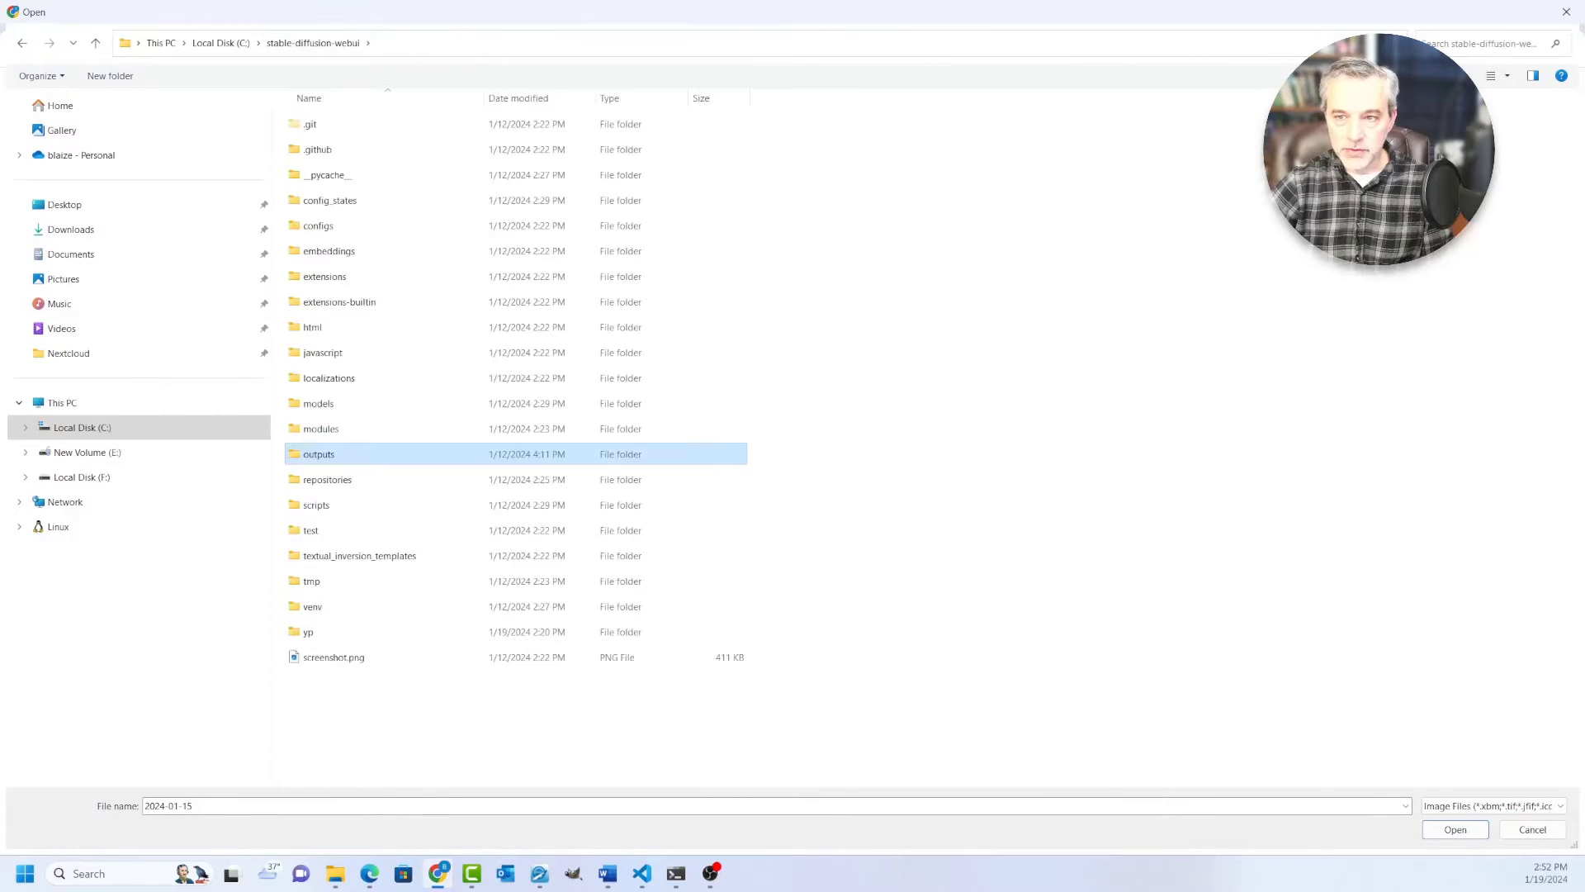
pyautogui.doubleClick(319, 454)
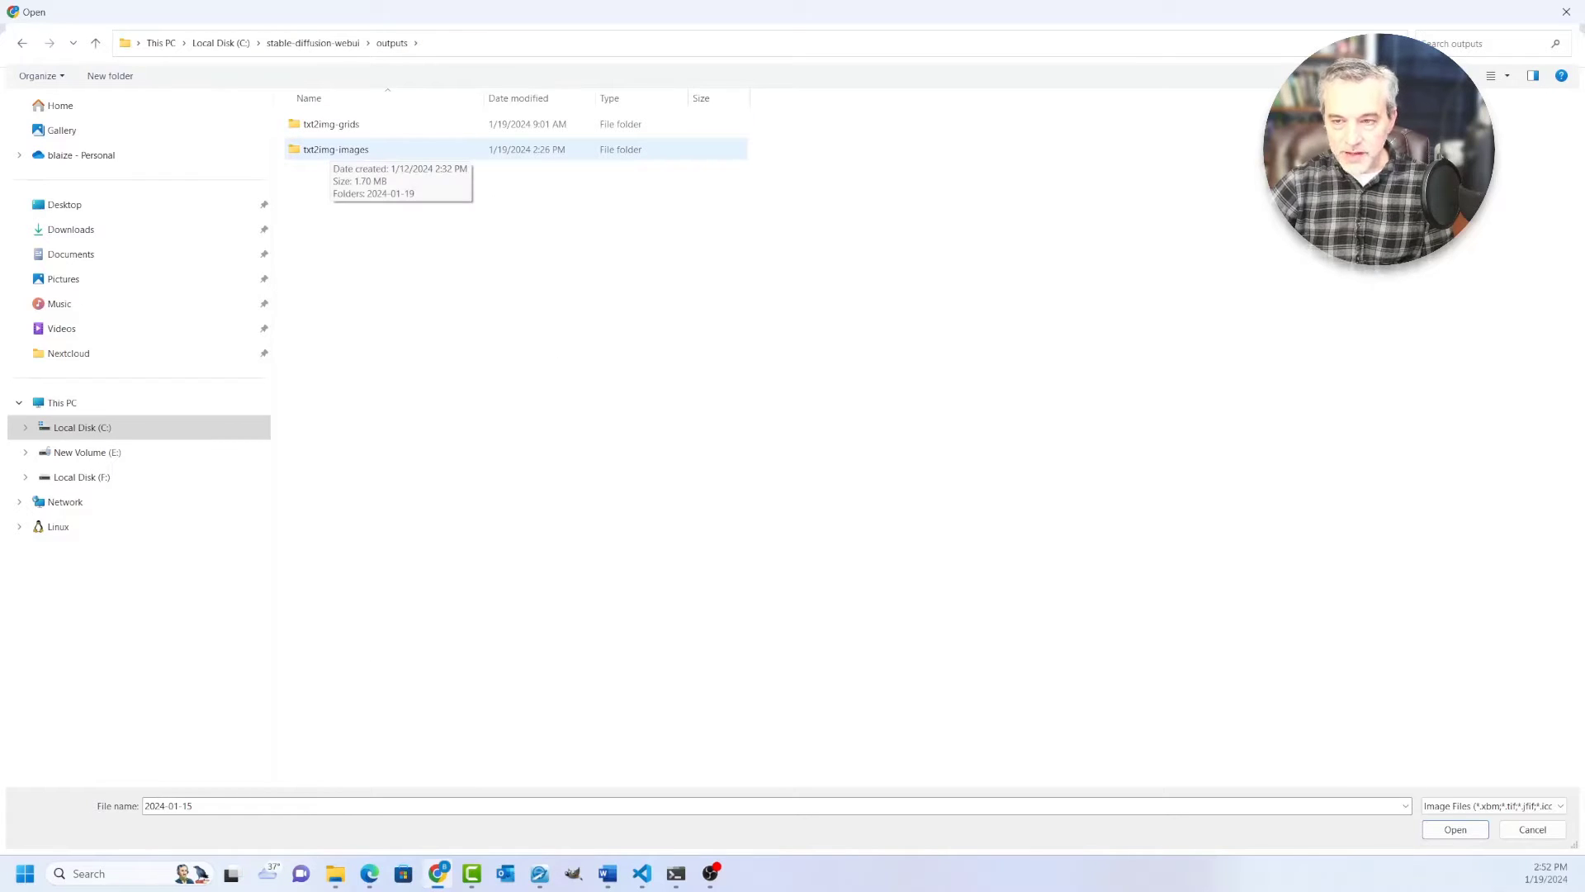
pyautogui.doubleClick(336, 149)
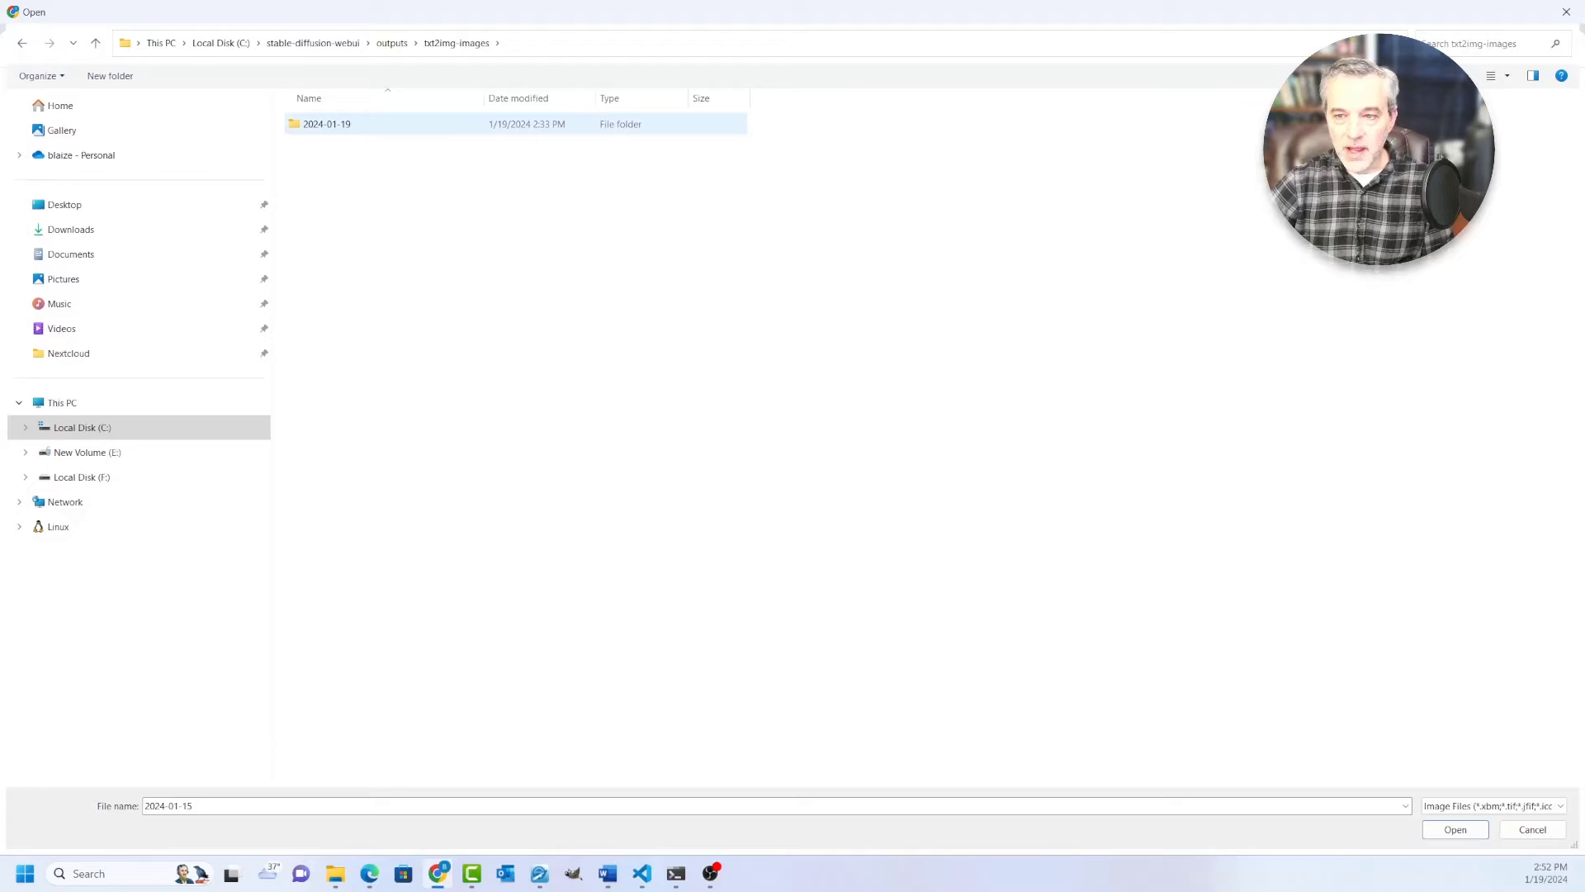
pyautogui.doubleClick(327, 123)
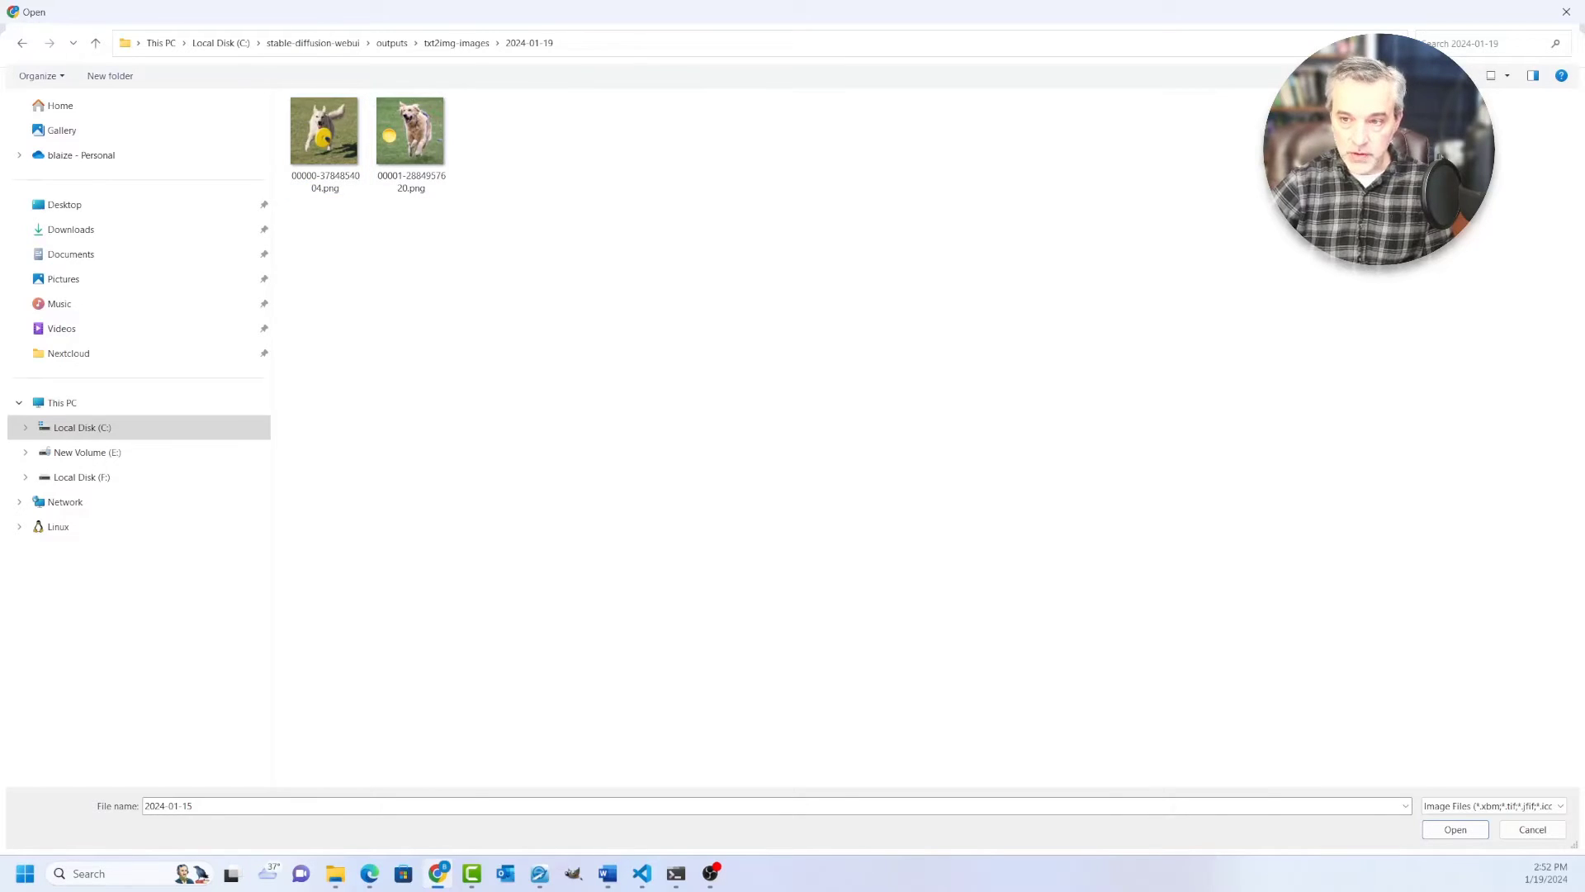
pyautogui.click(410, 131)
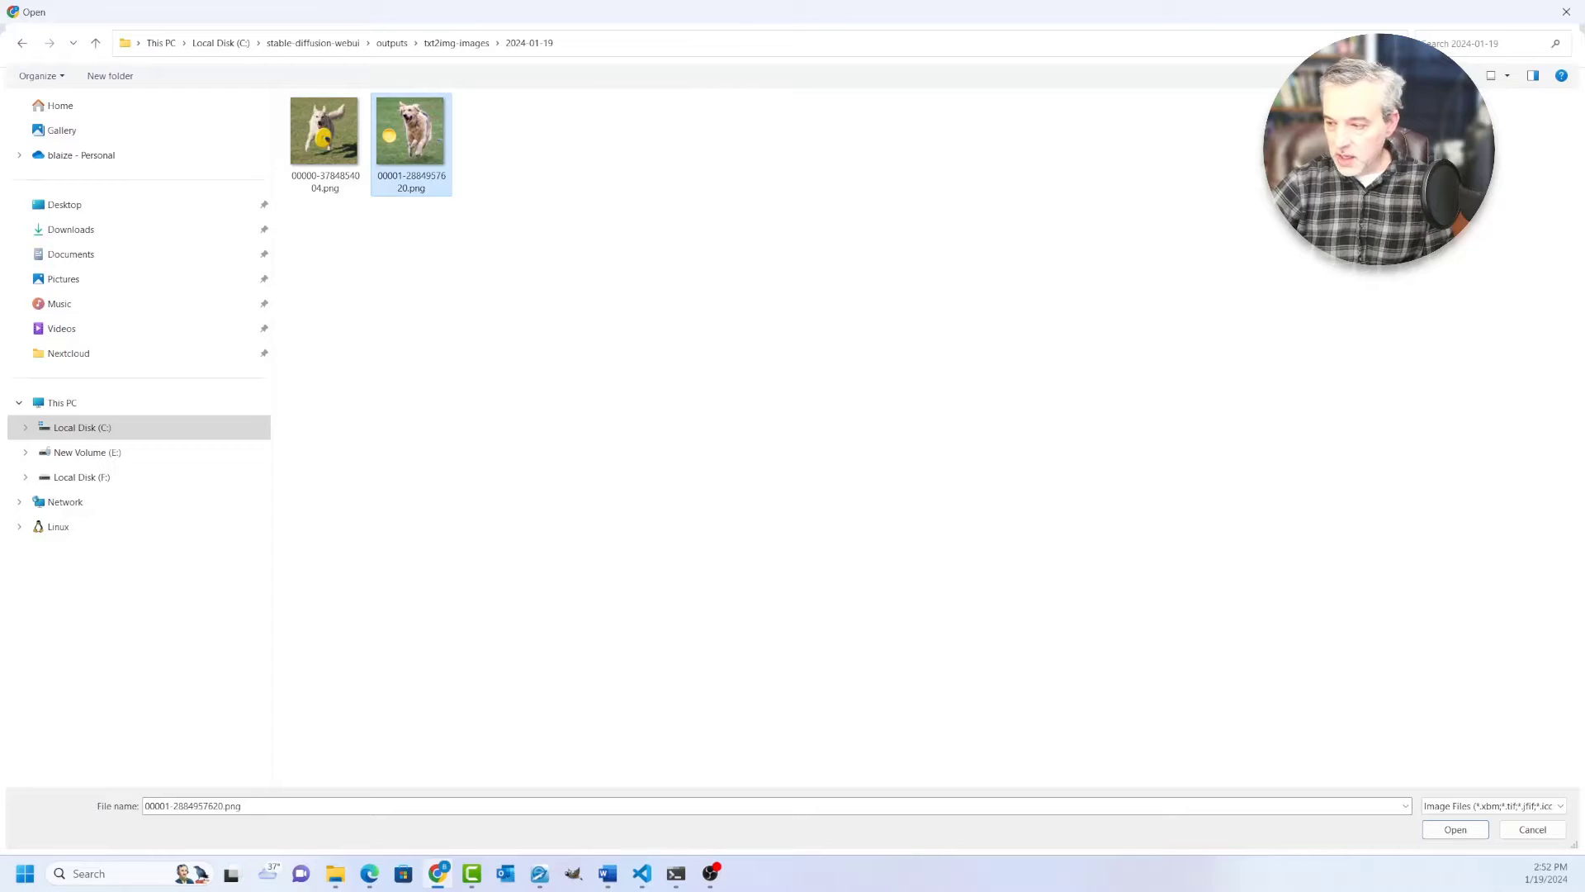
pyautogui.click(1454, 829)
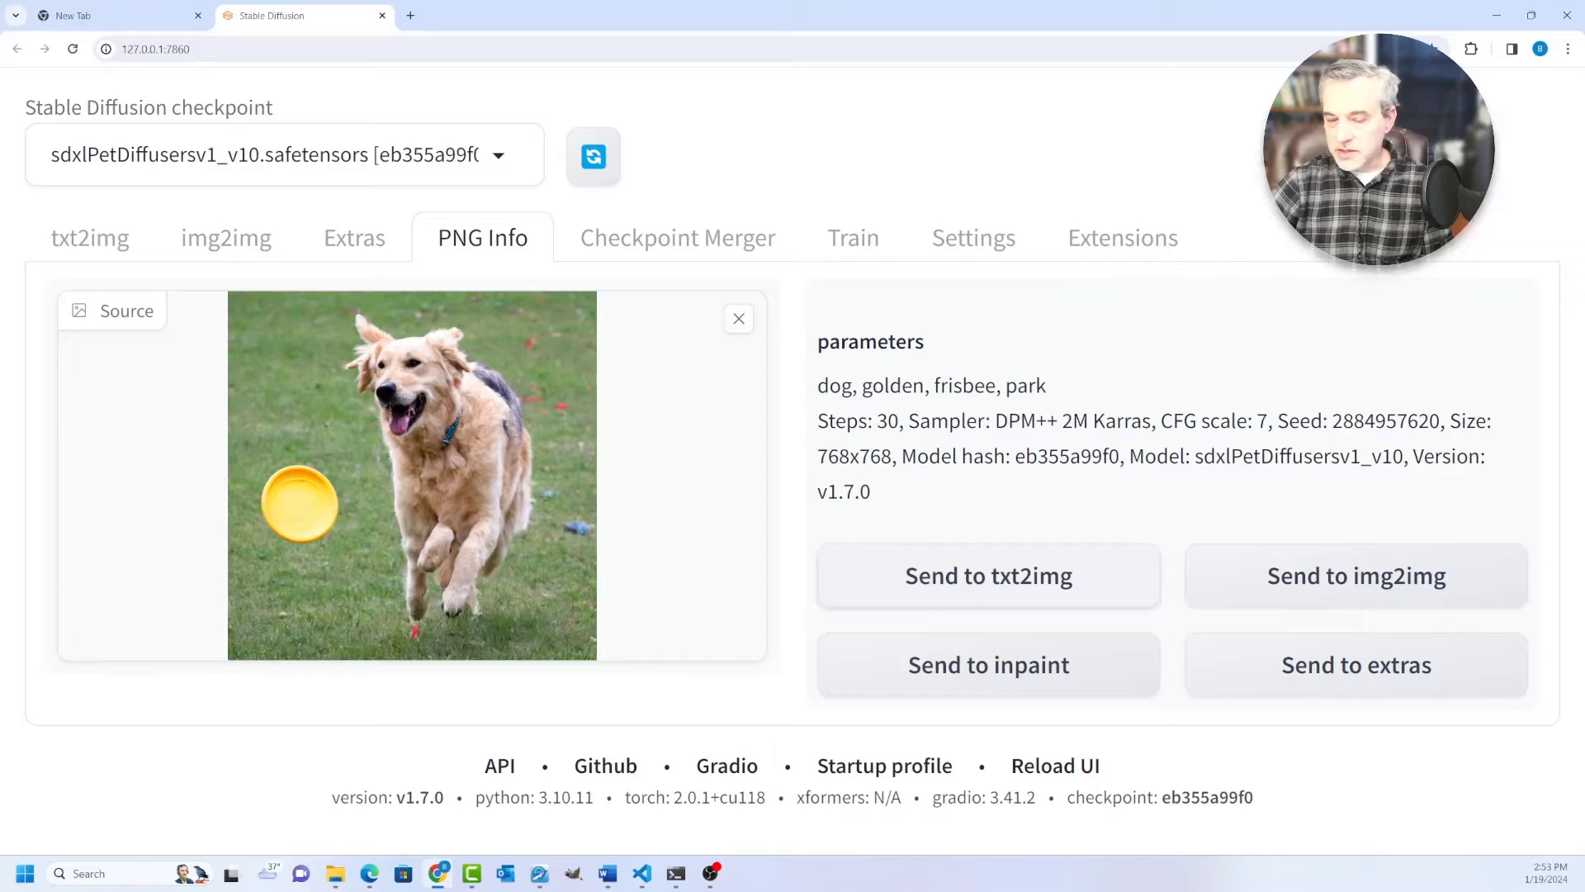
pyautogui.click(988, 576)
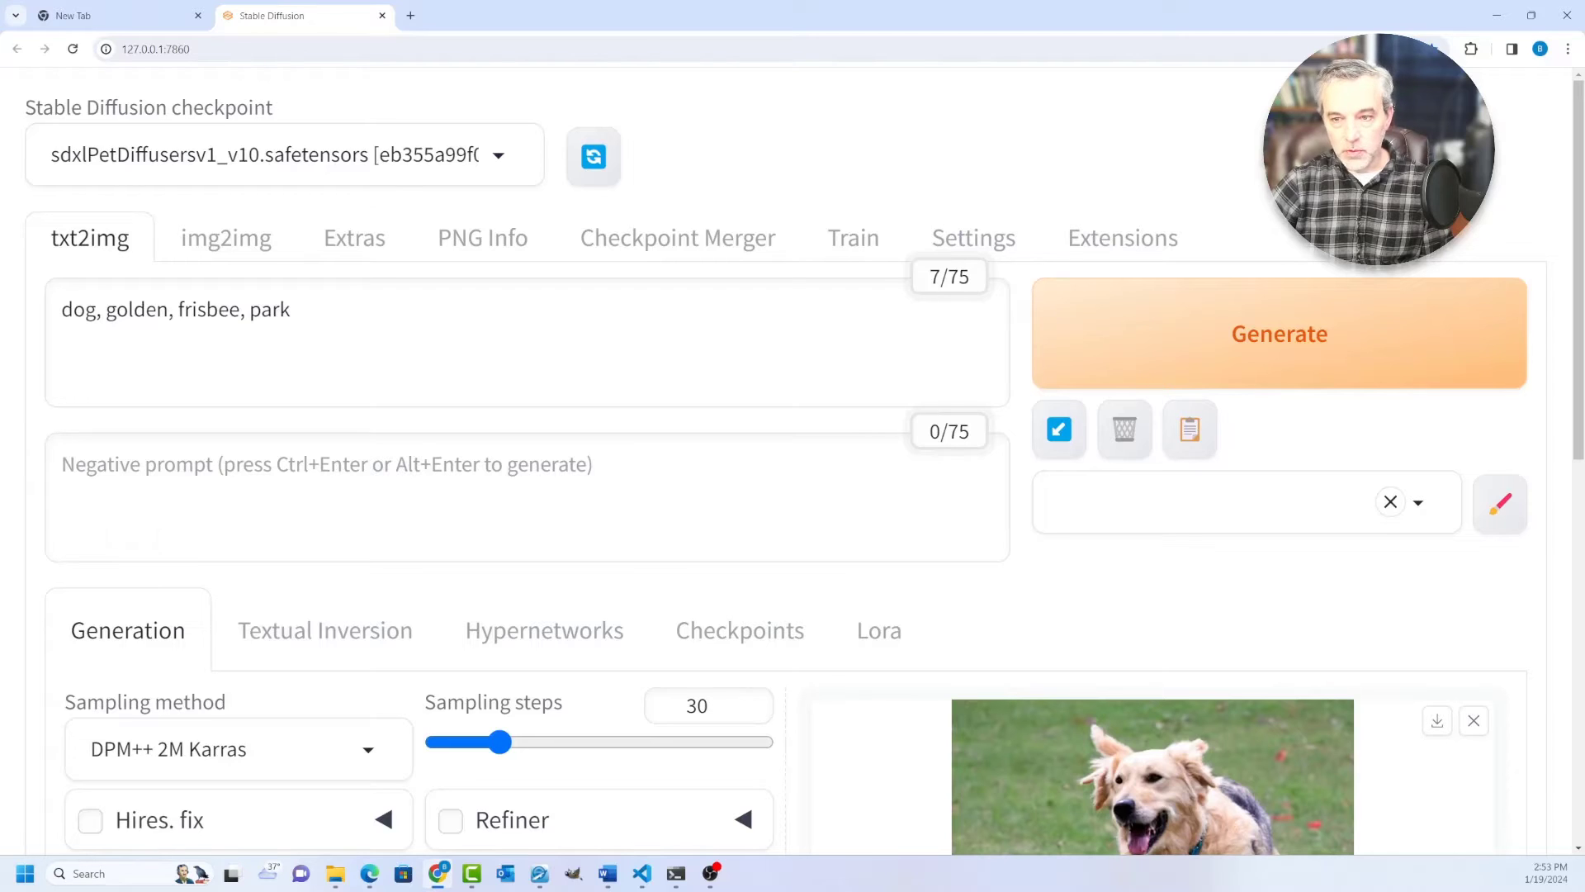
pyautogui.click(481, 237)
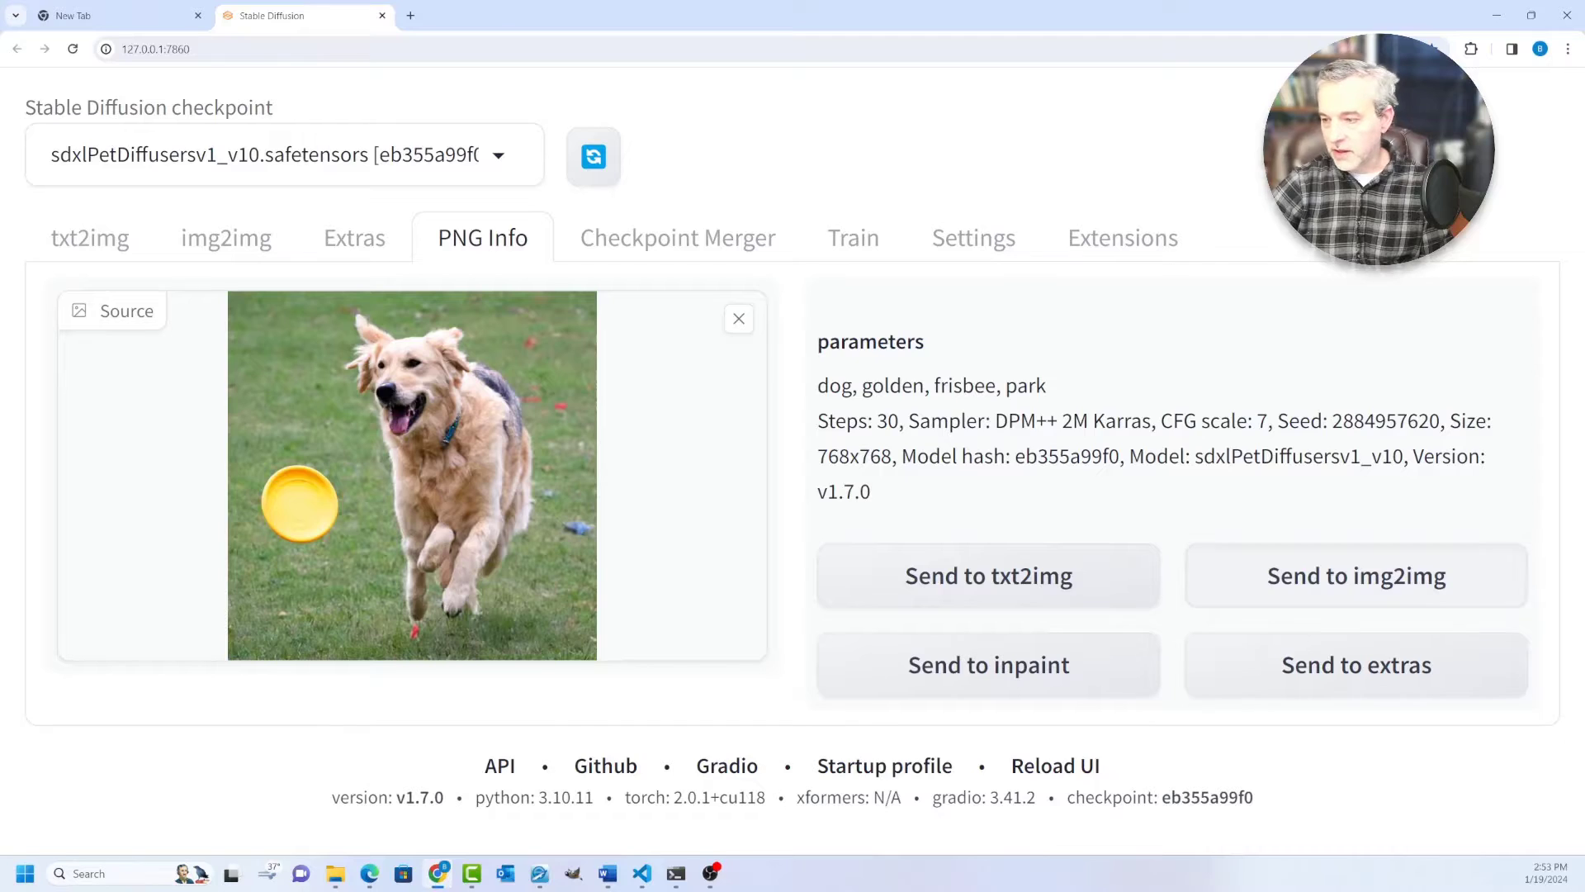
pyautogui.click(1354, 575)
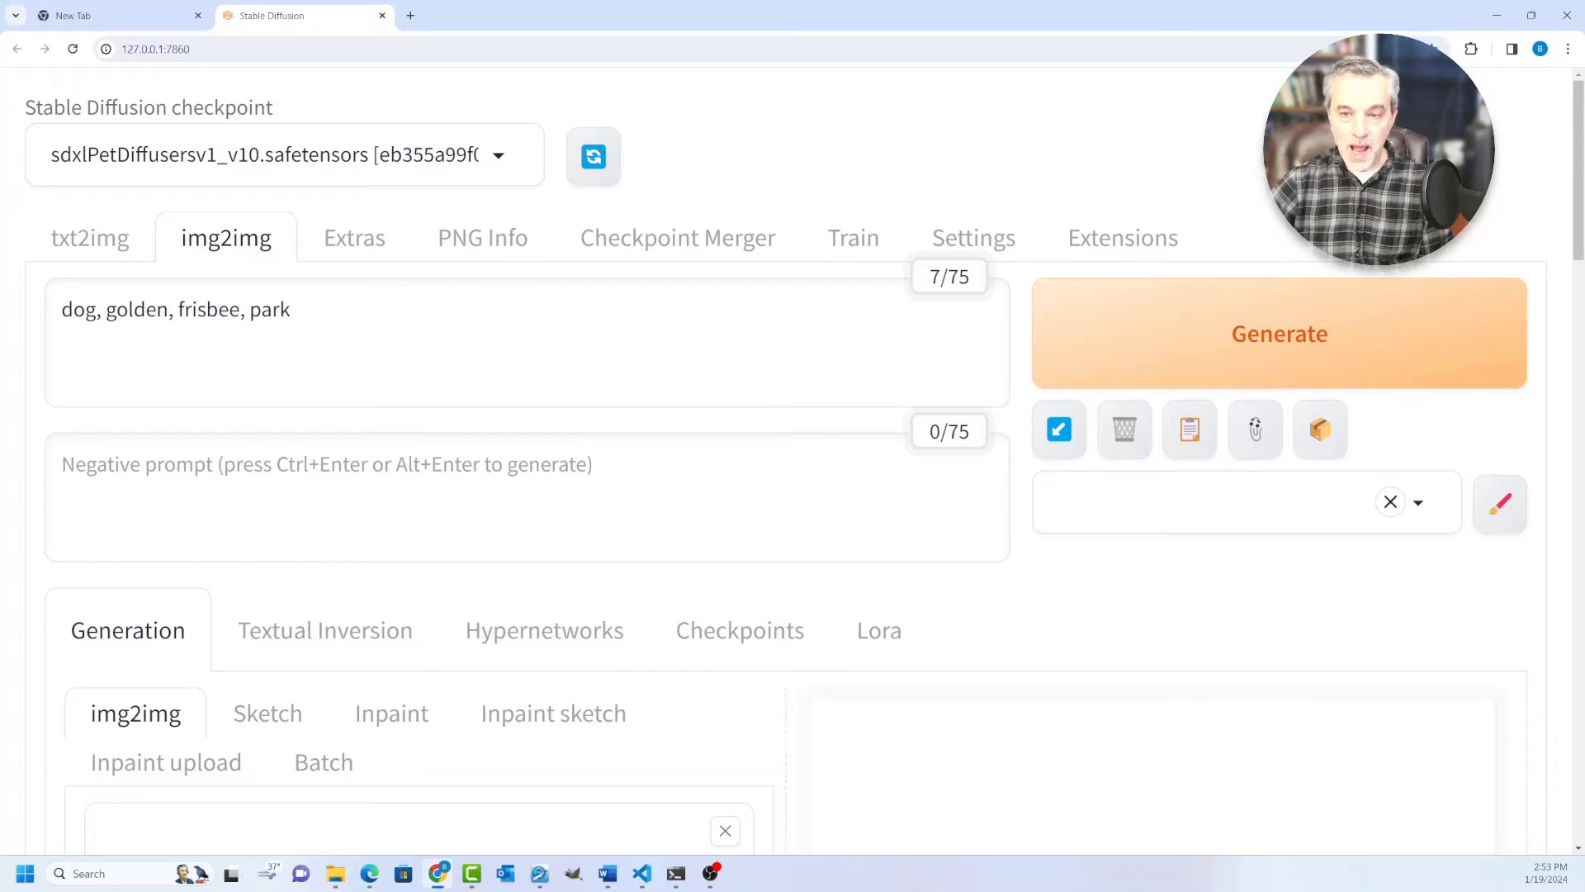
pyautogui.scroll(-3)
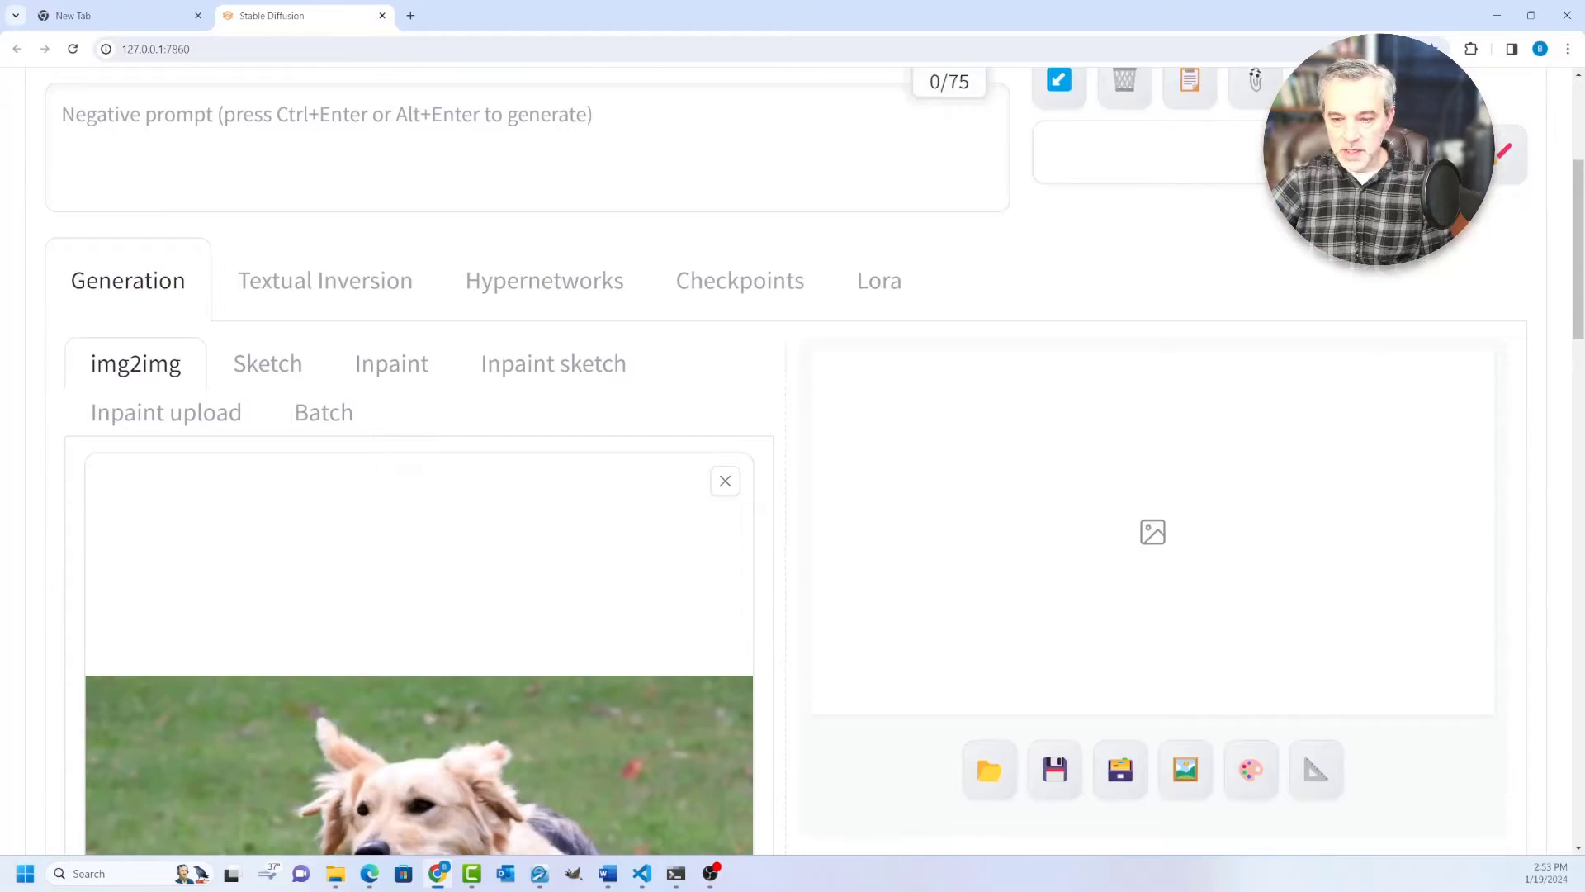
pyautogui.scroll(3)
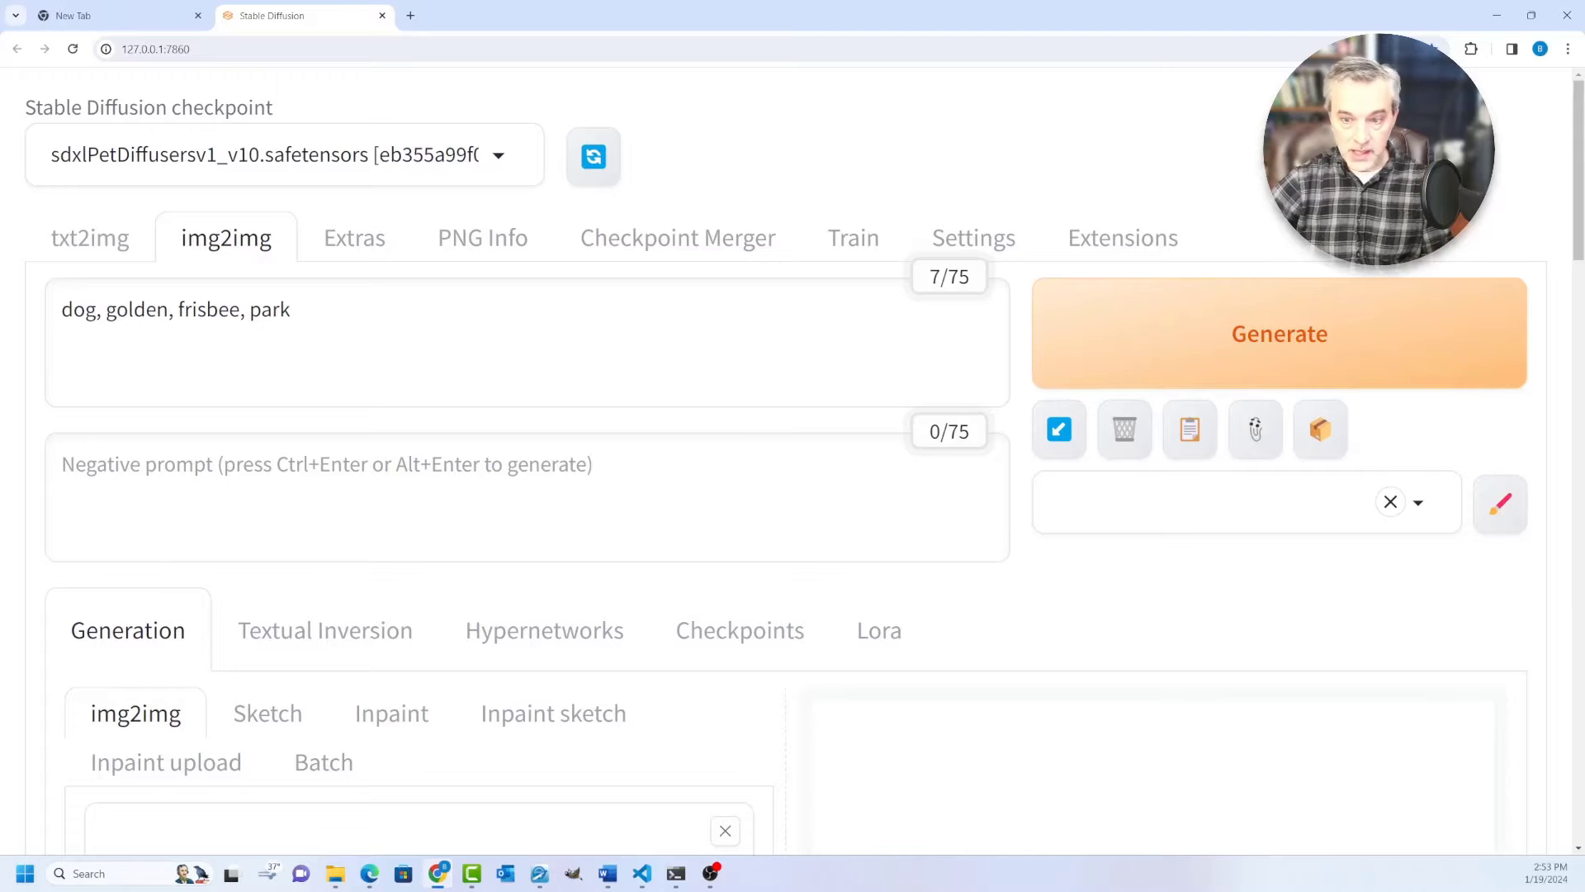
pyautogui.scroll(-3)
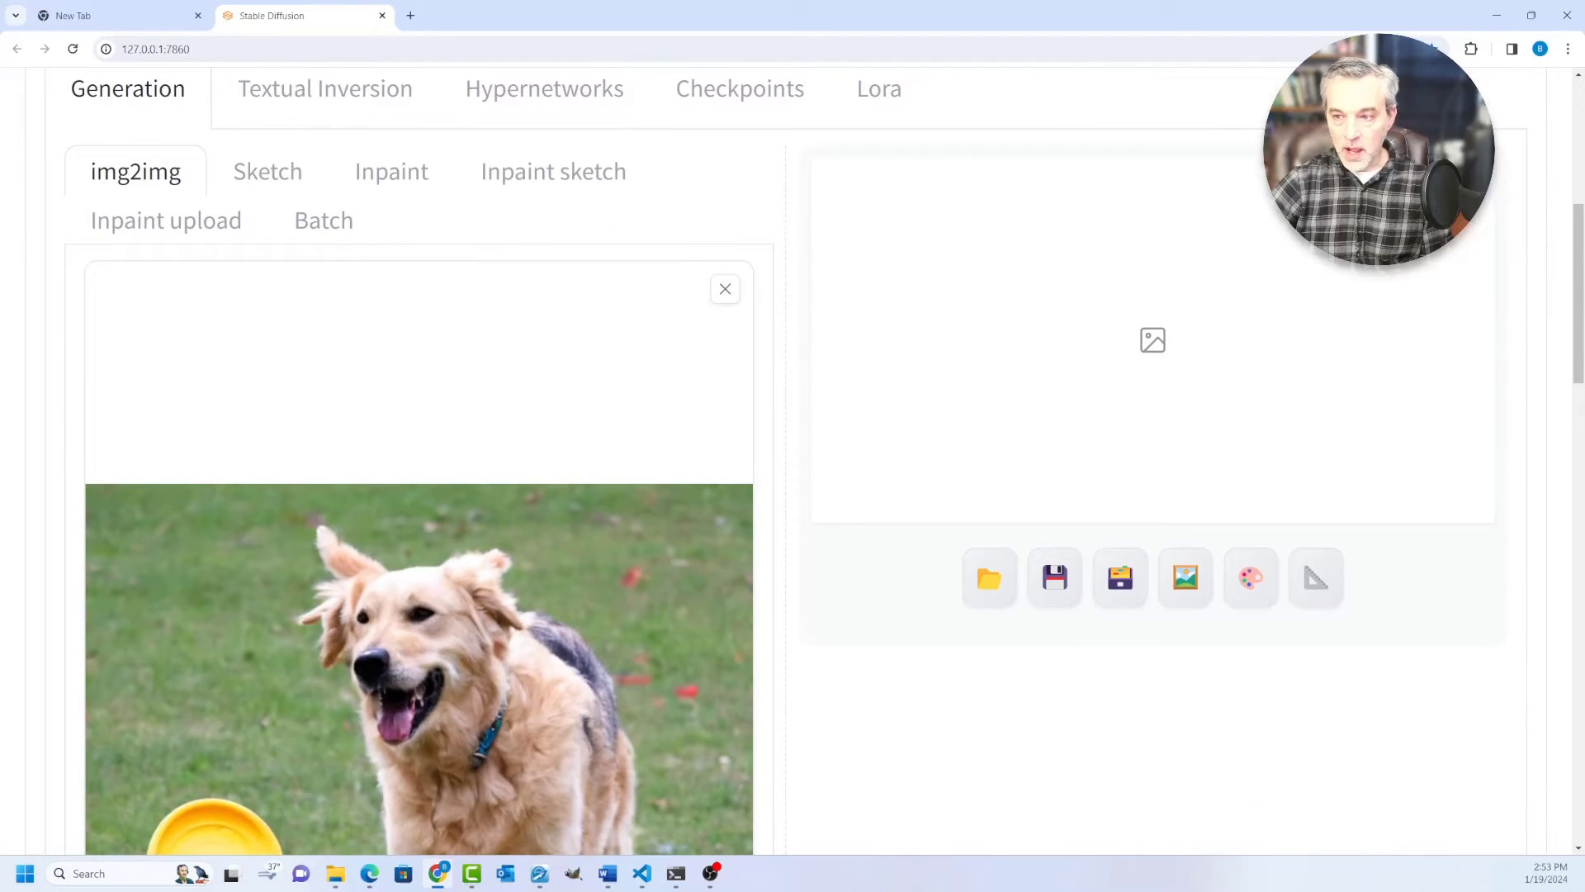
pyautogui.click(725, 289)
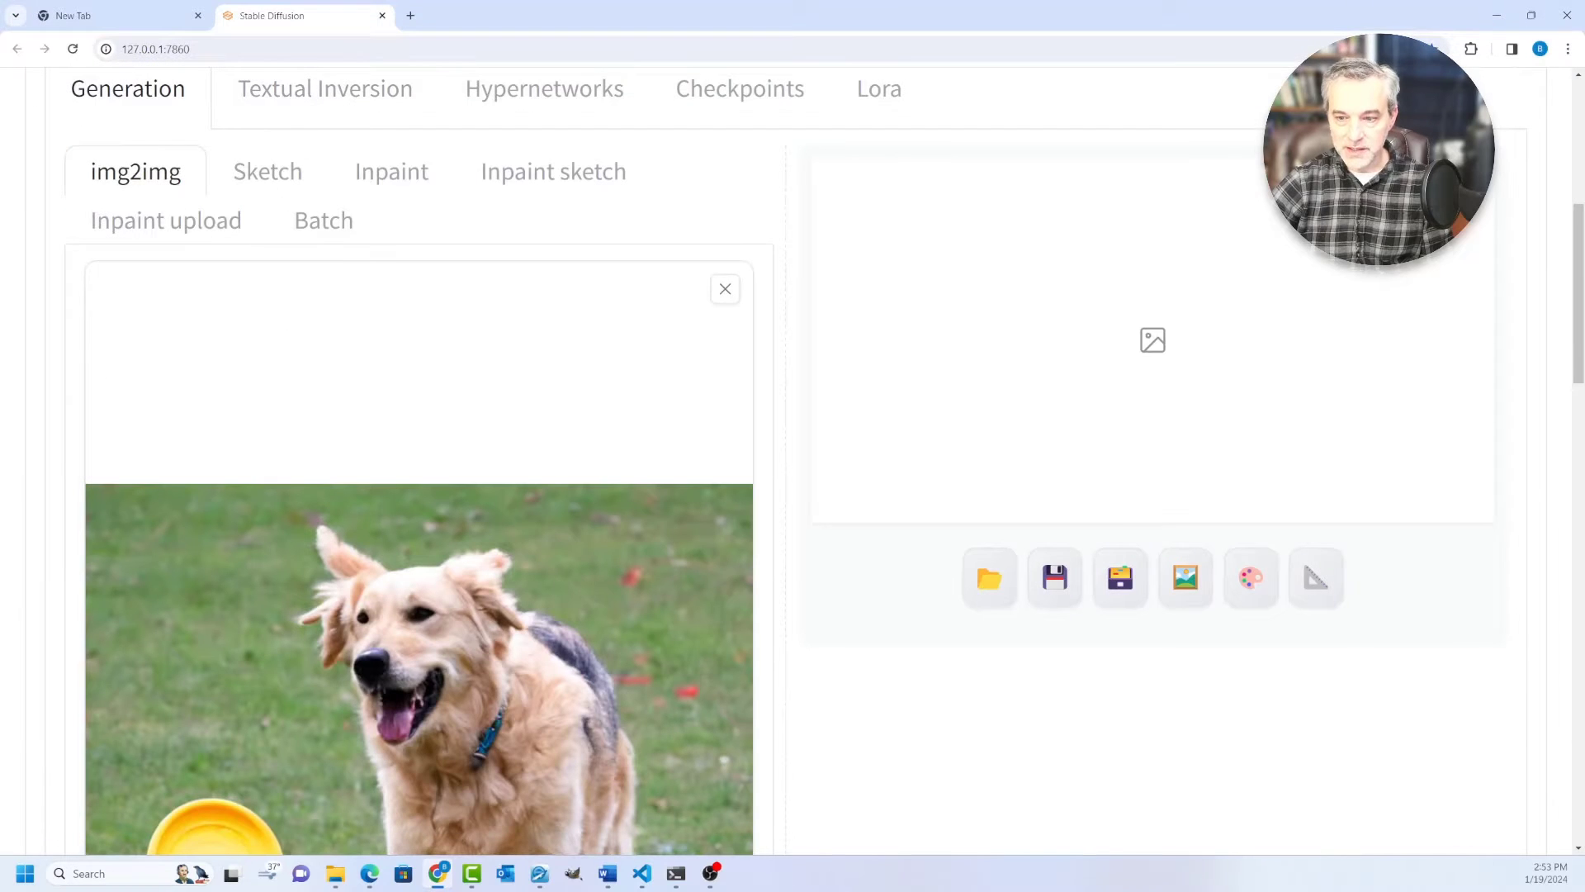
pyautogui.scroll(3)
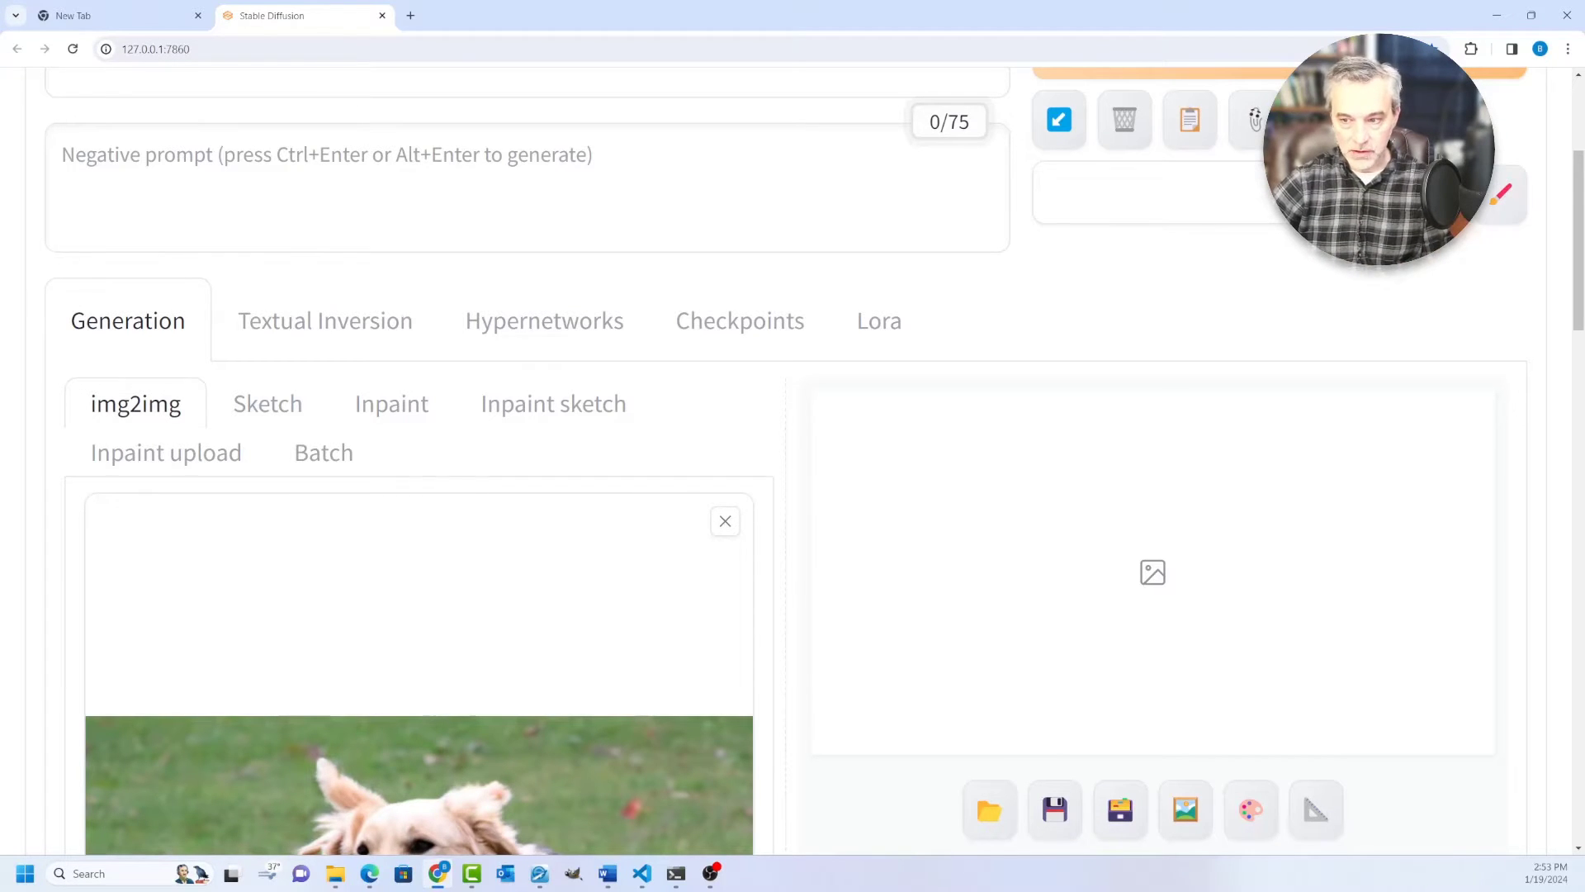
pyautogui.scroll(-3)
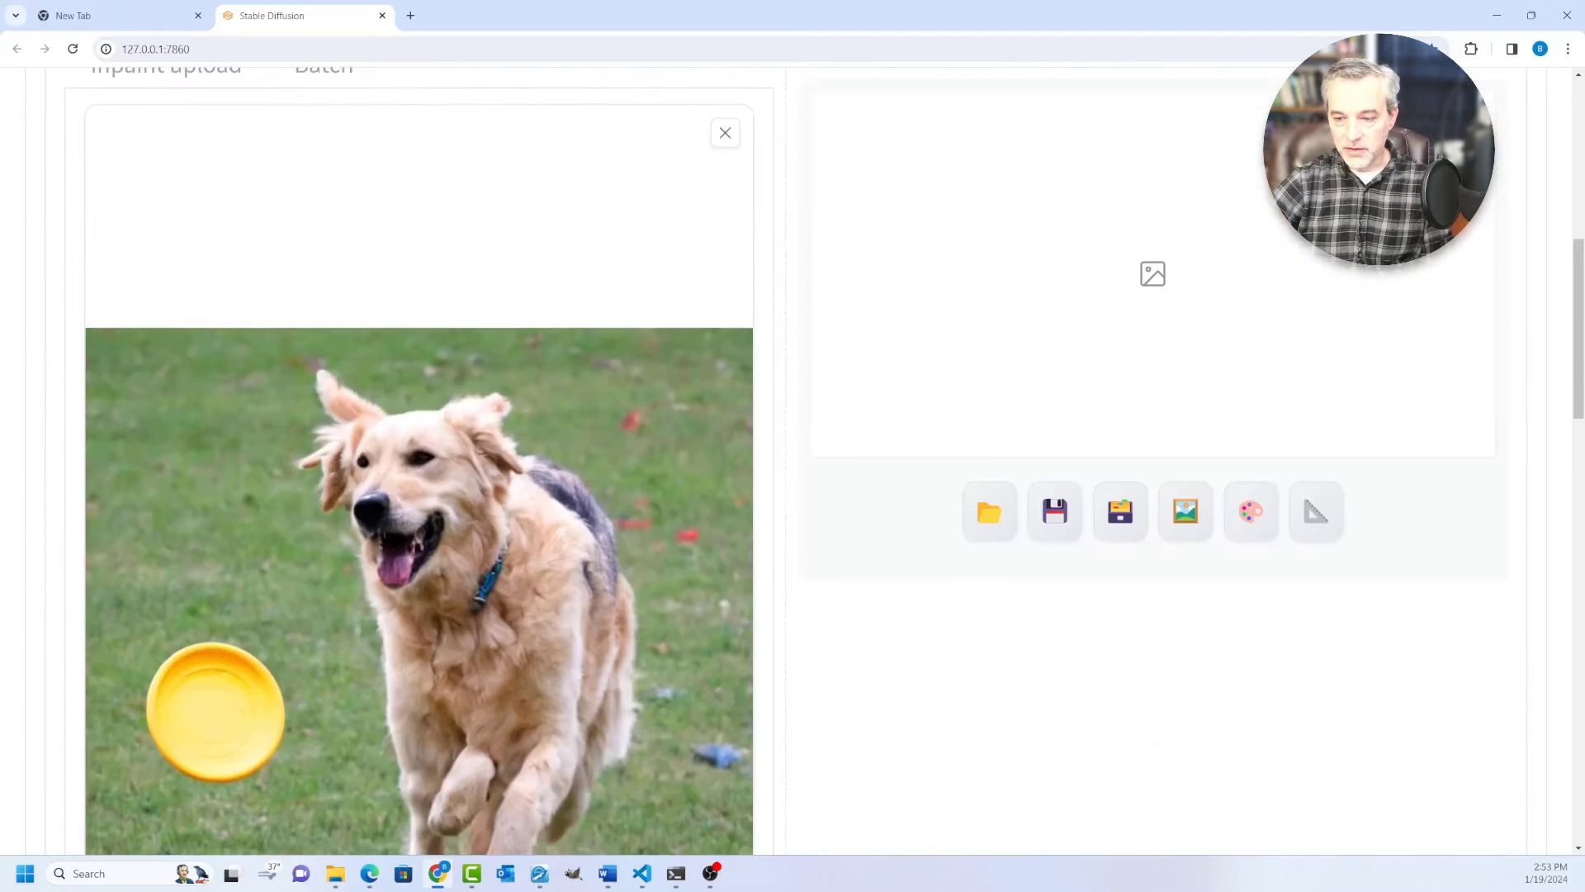
pyautogui.scroll(-3)
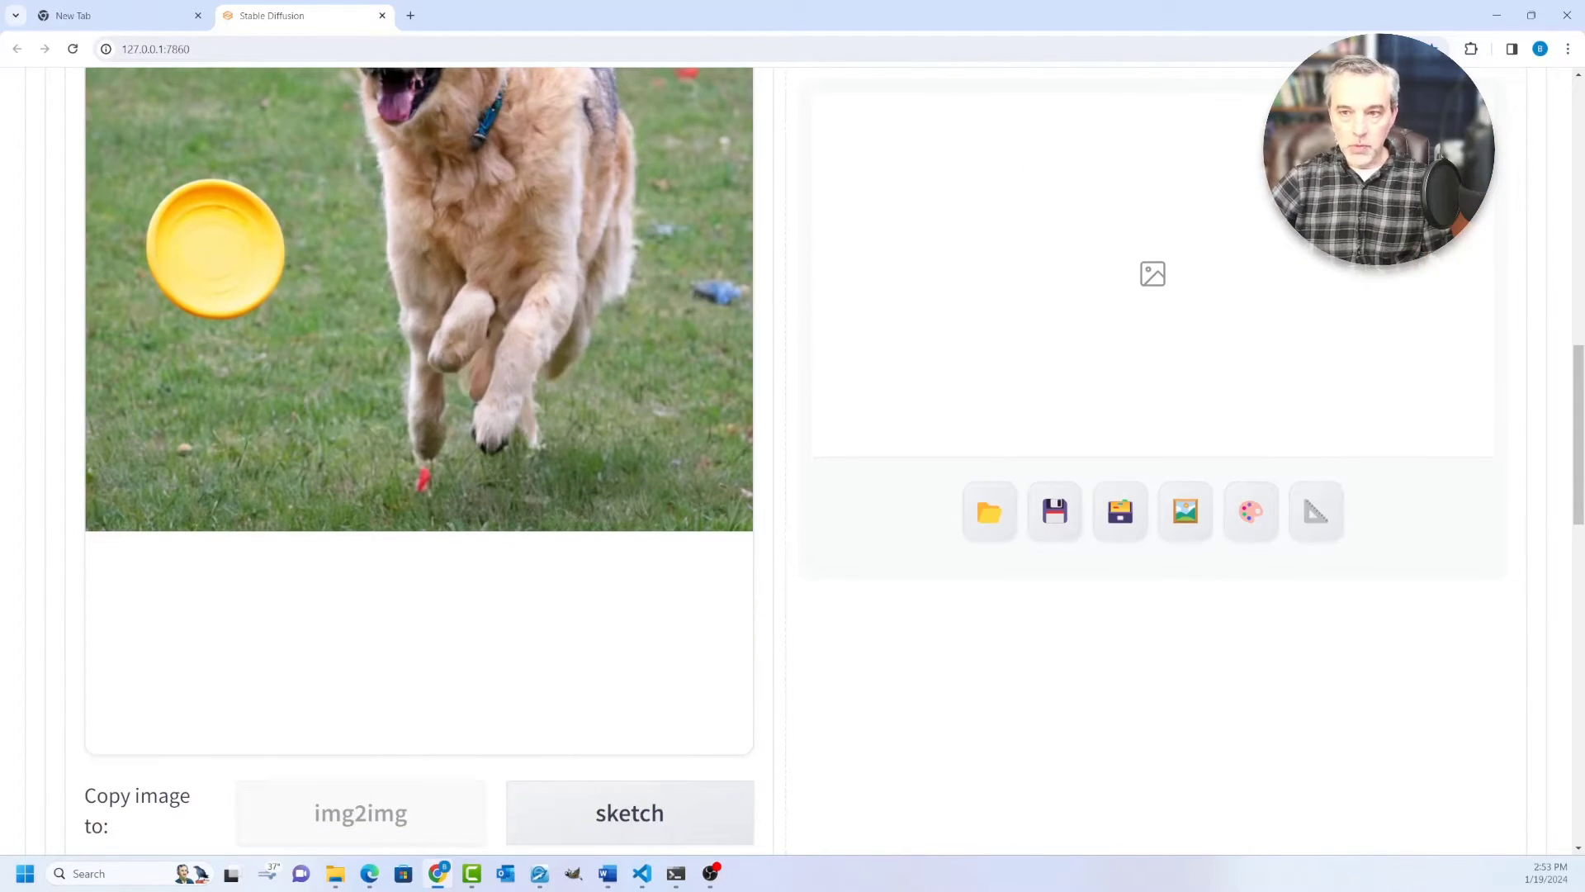
pyautogui.scroll(3)
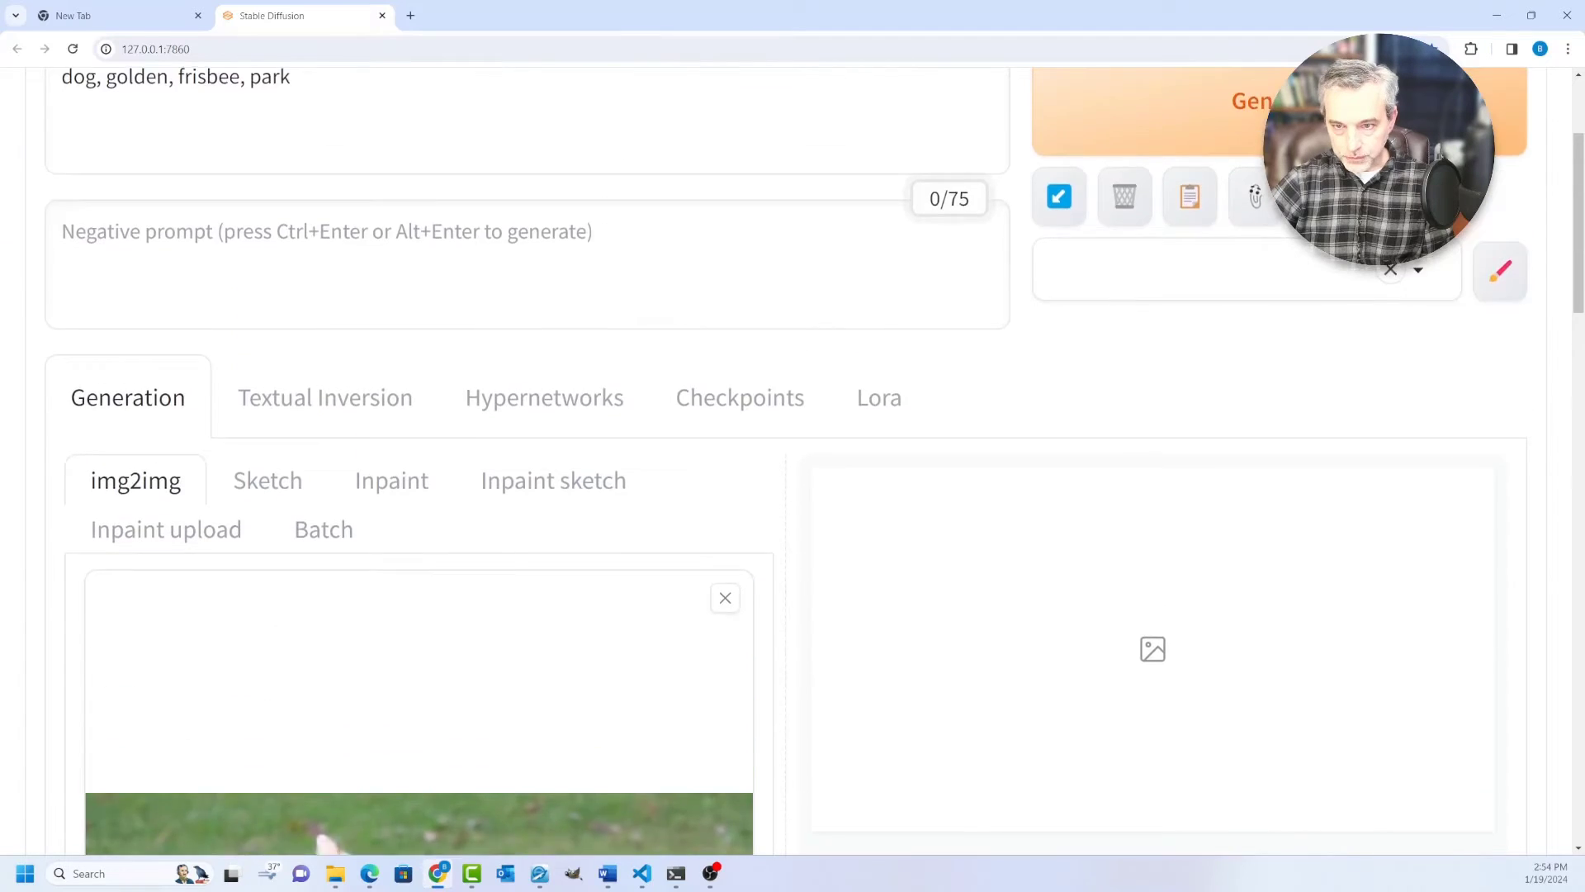
pyautogui.scroll(3)
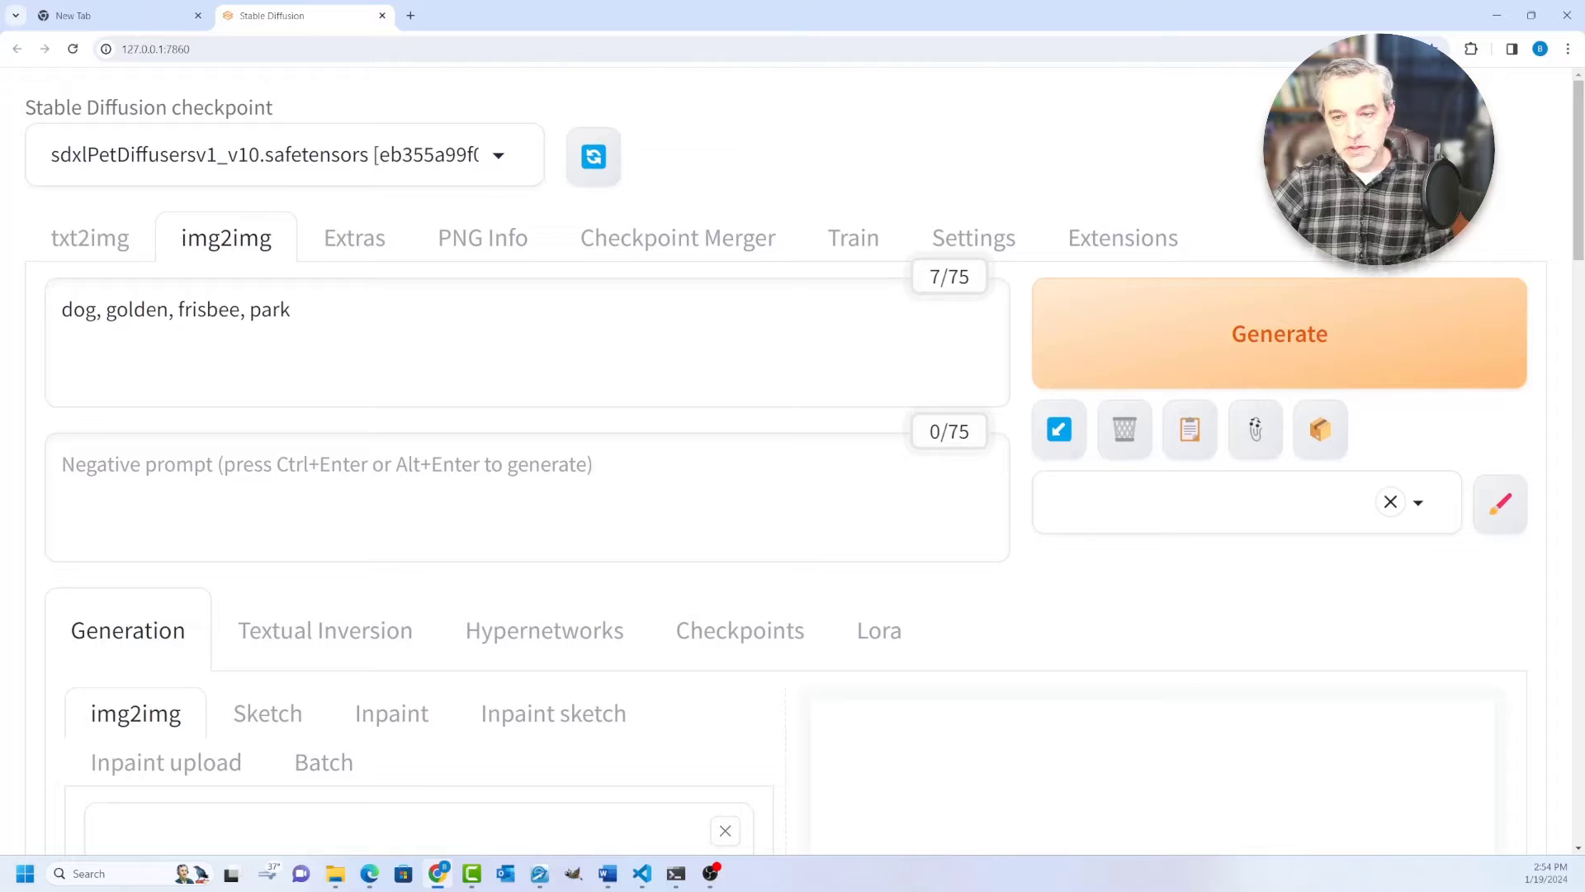
pyautogui.scroll(-3)
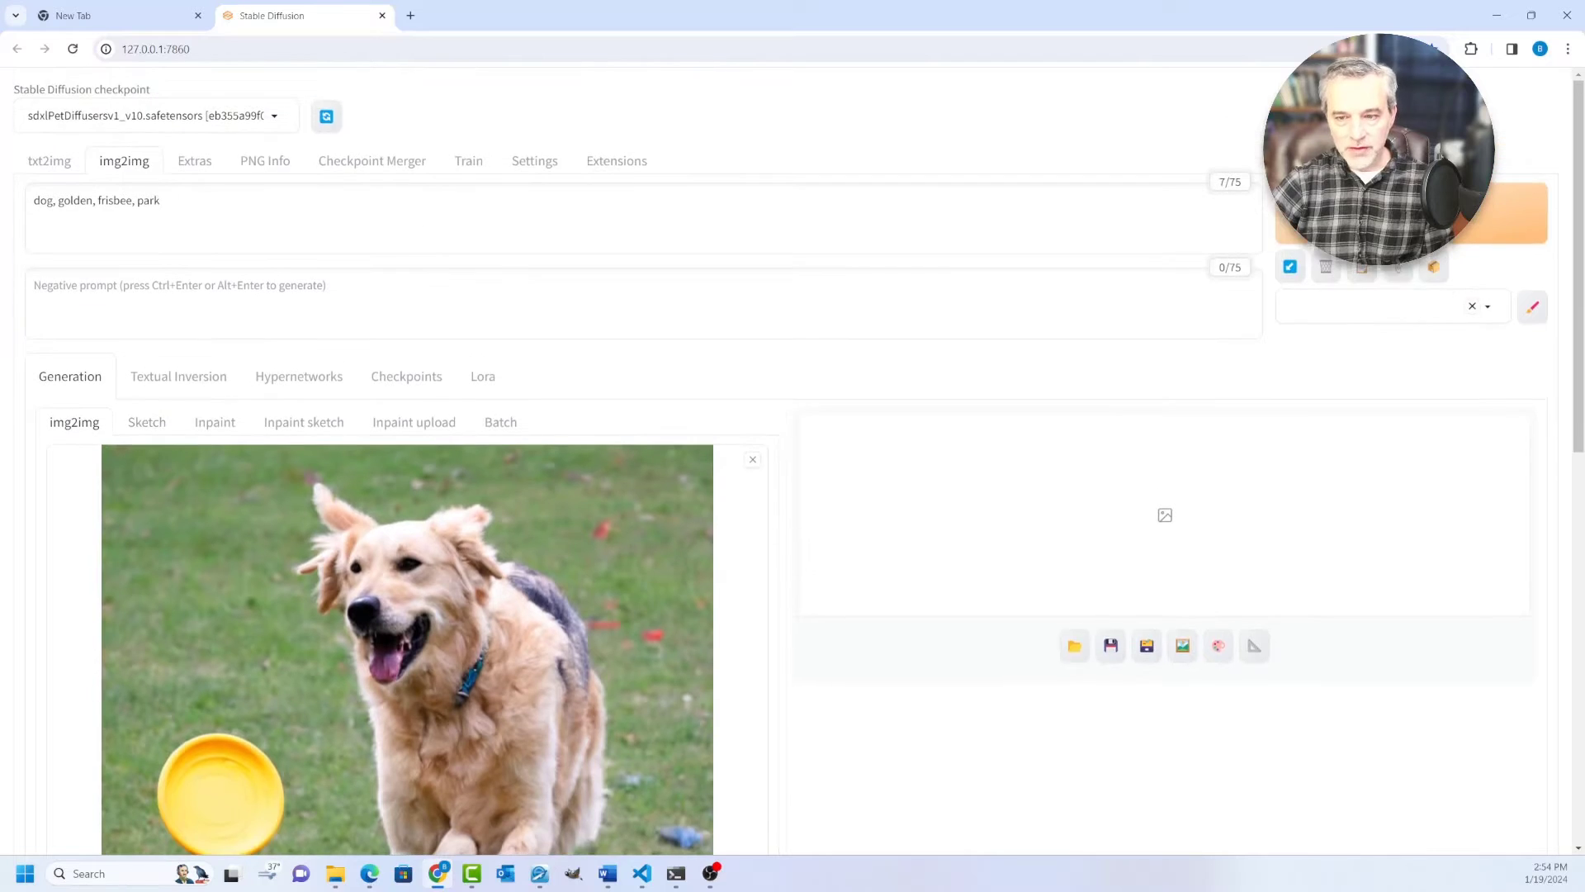
# Scroll the image-to-image page to review the dog photo and its prompt.
pyautogui.scroll(-3)
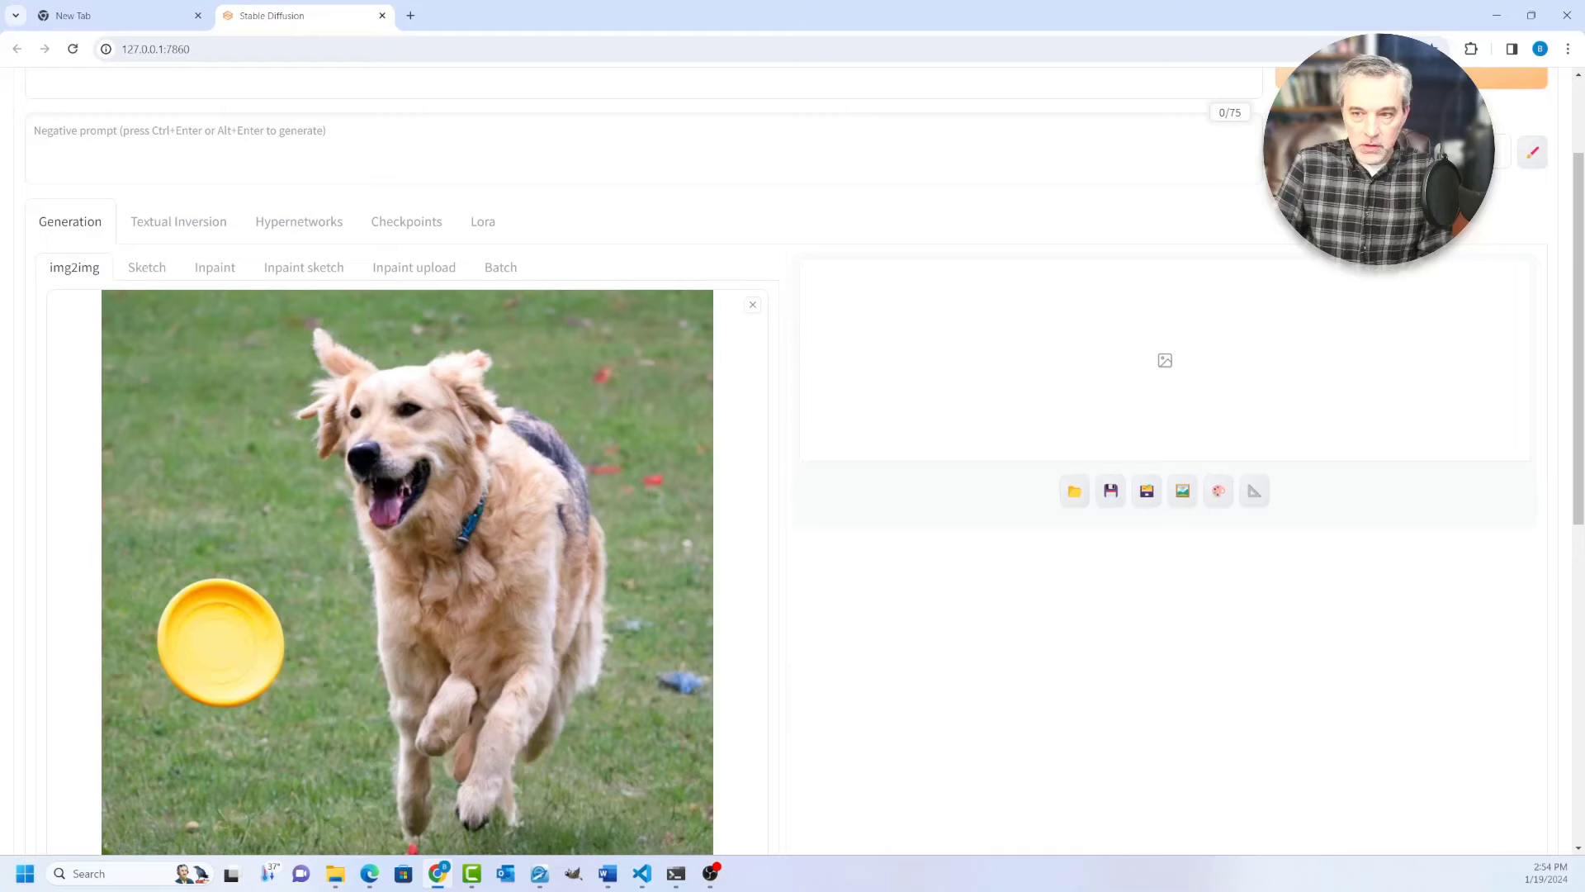
pyautogui.scroll(3)
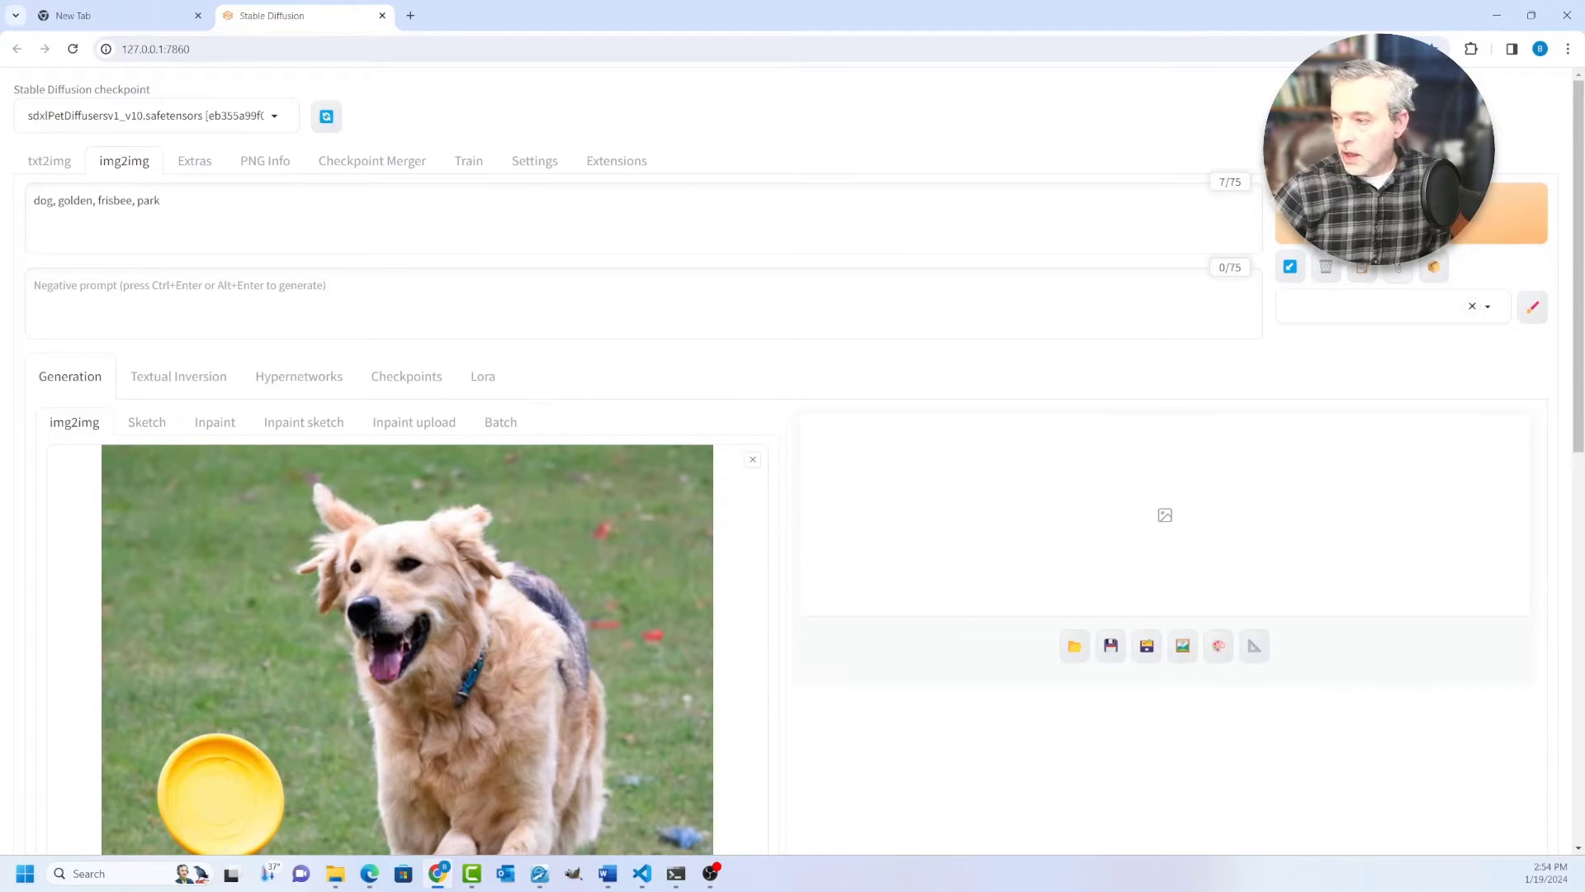
pyautogui.moveTo(1362, 266)
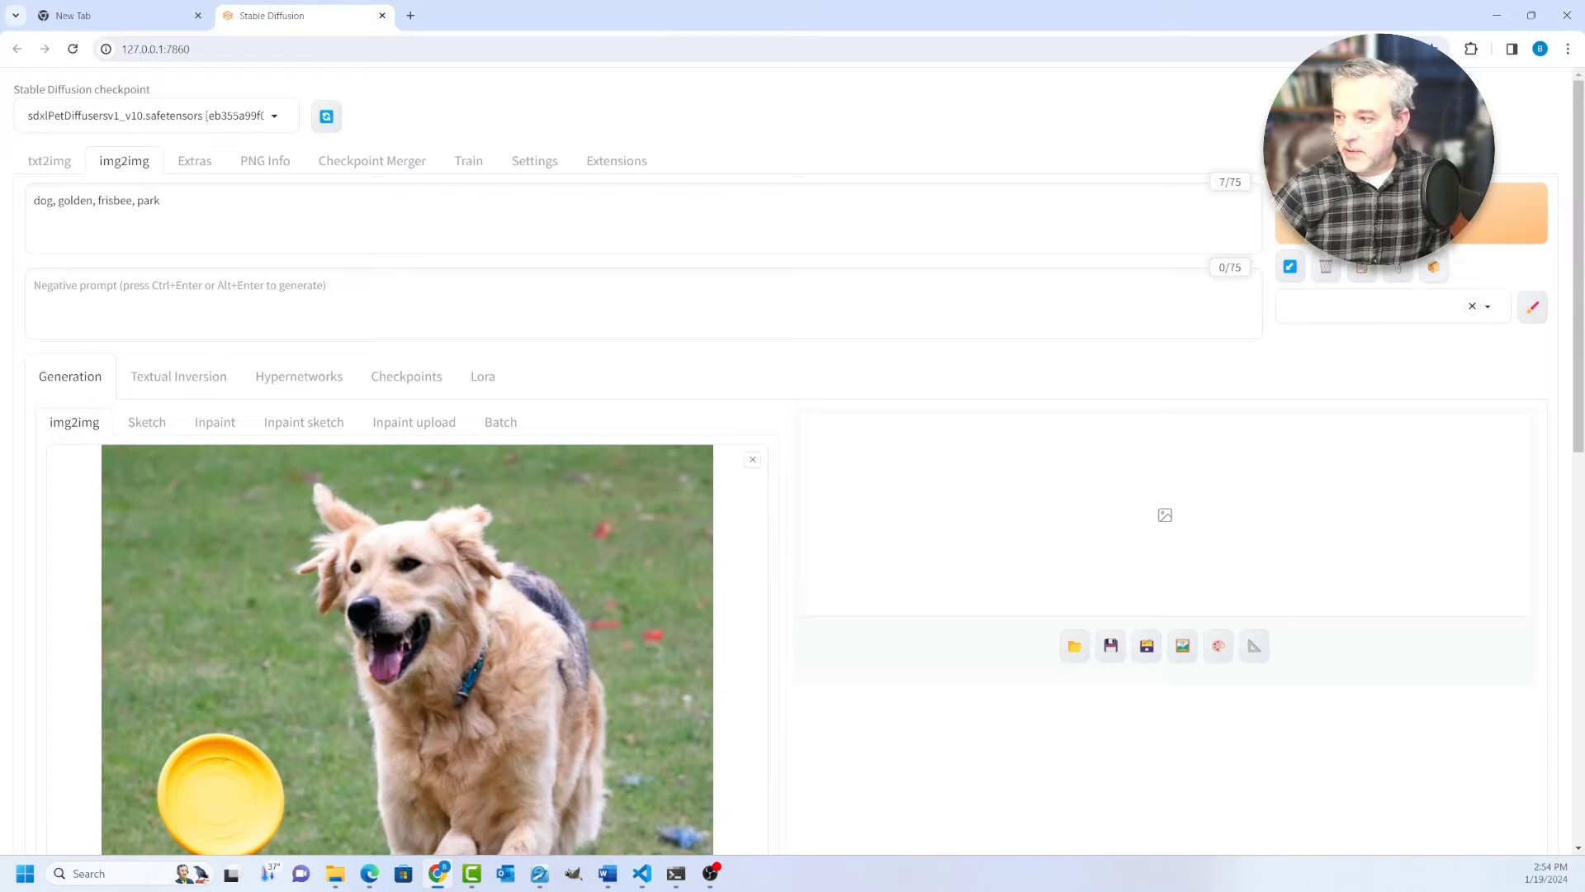
pyautogui.moveTo(1433, 266)
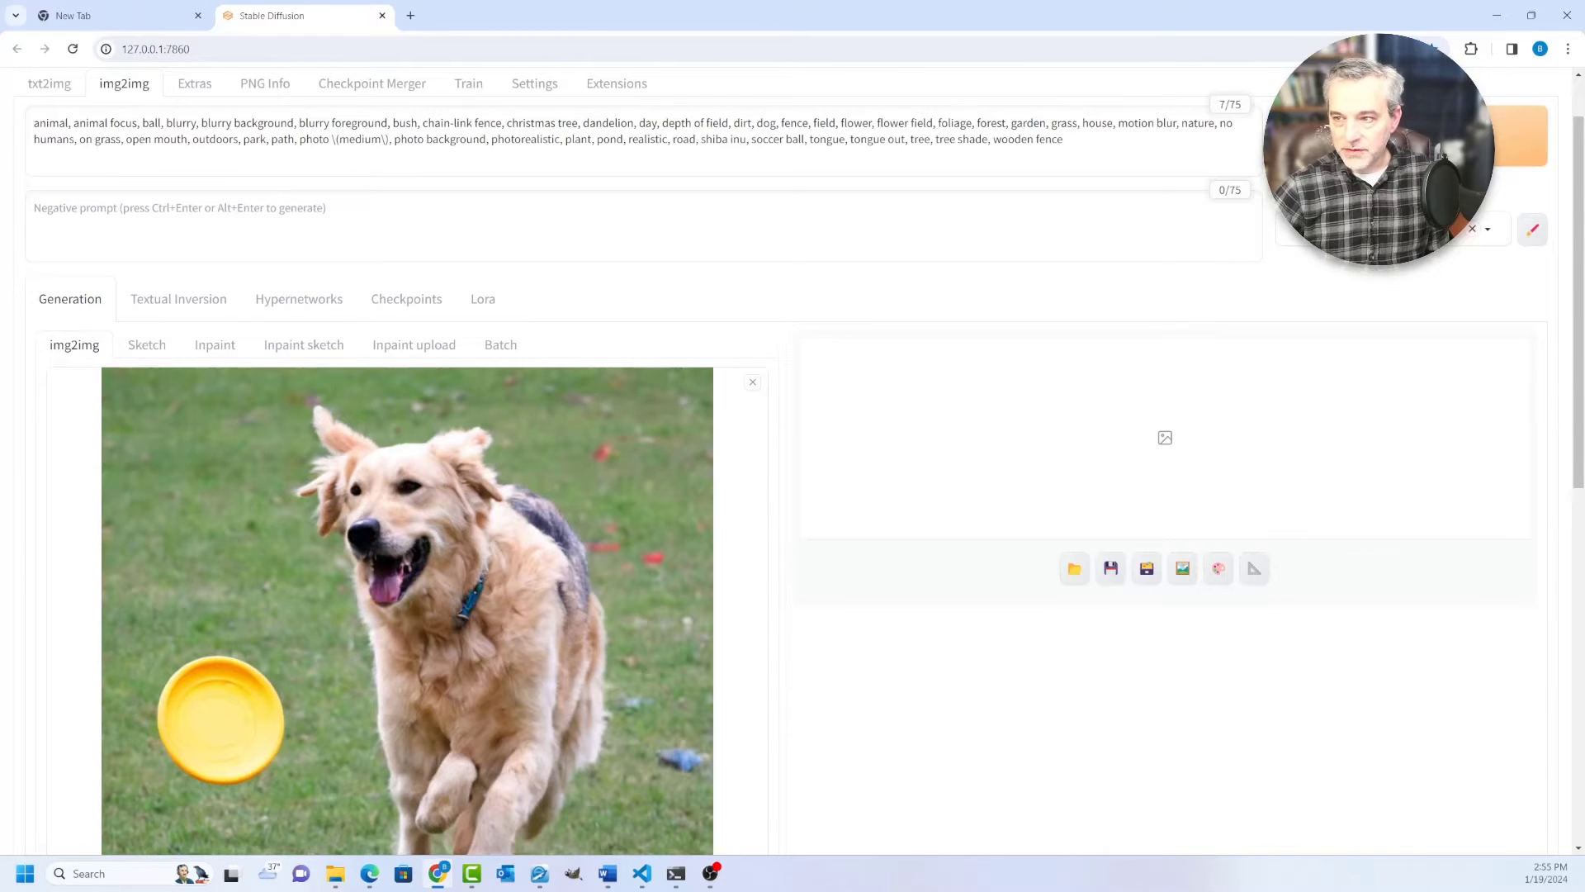
# Select the prompt text to restore the short 'dog, golden, frisbee, park' prompt.
pyautogui.press('ctrl+a')
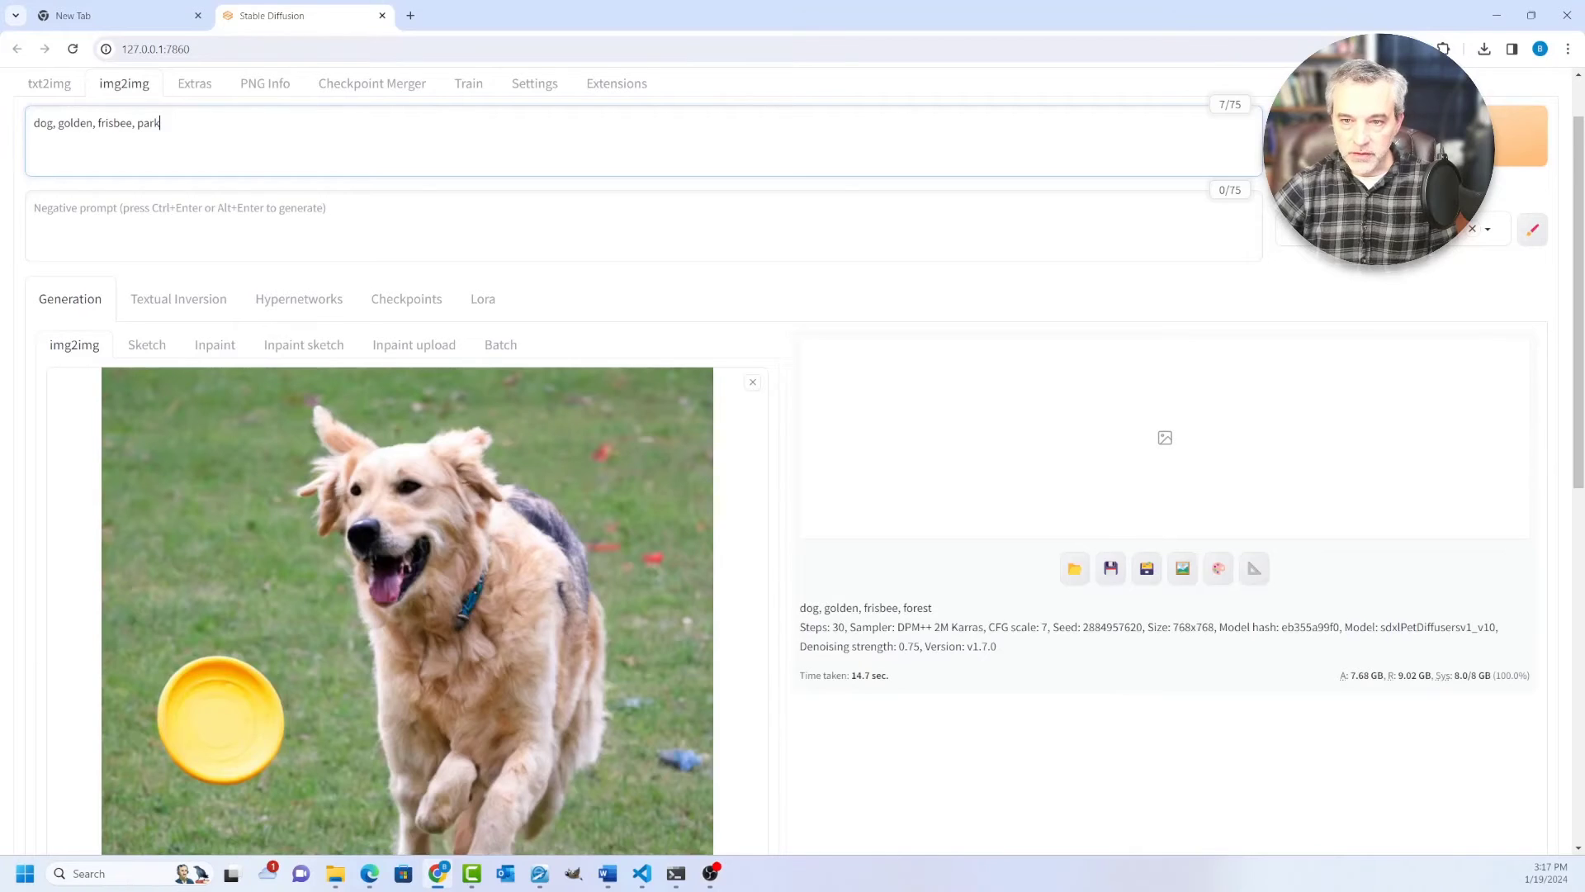
# Replace 'park' with 'forest' in the prompt and generate the forest image.
pyautogui.scroll(3)
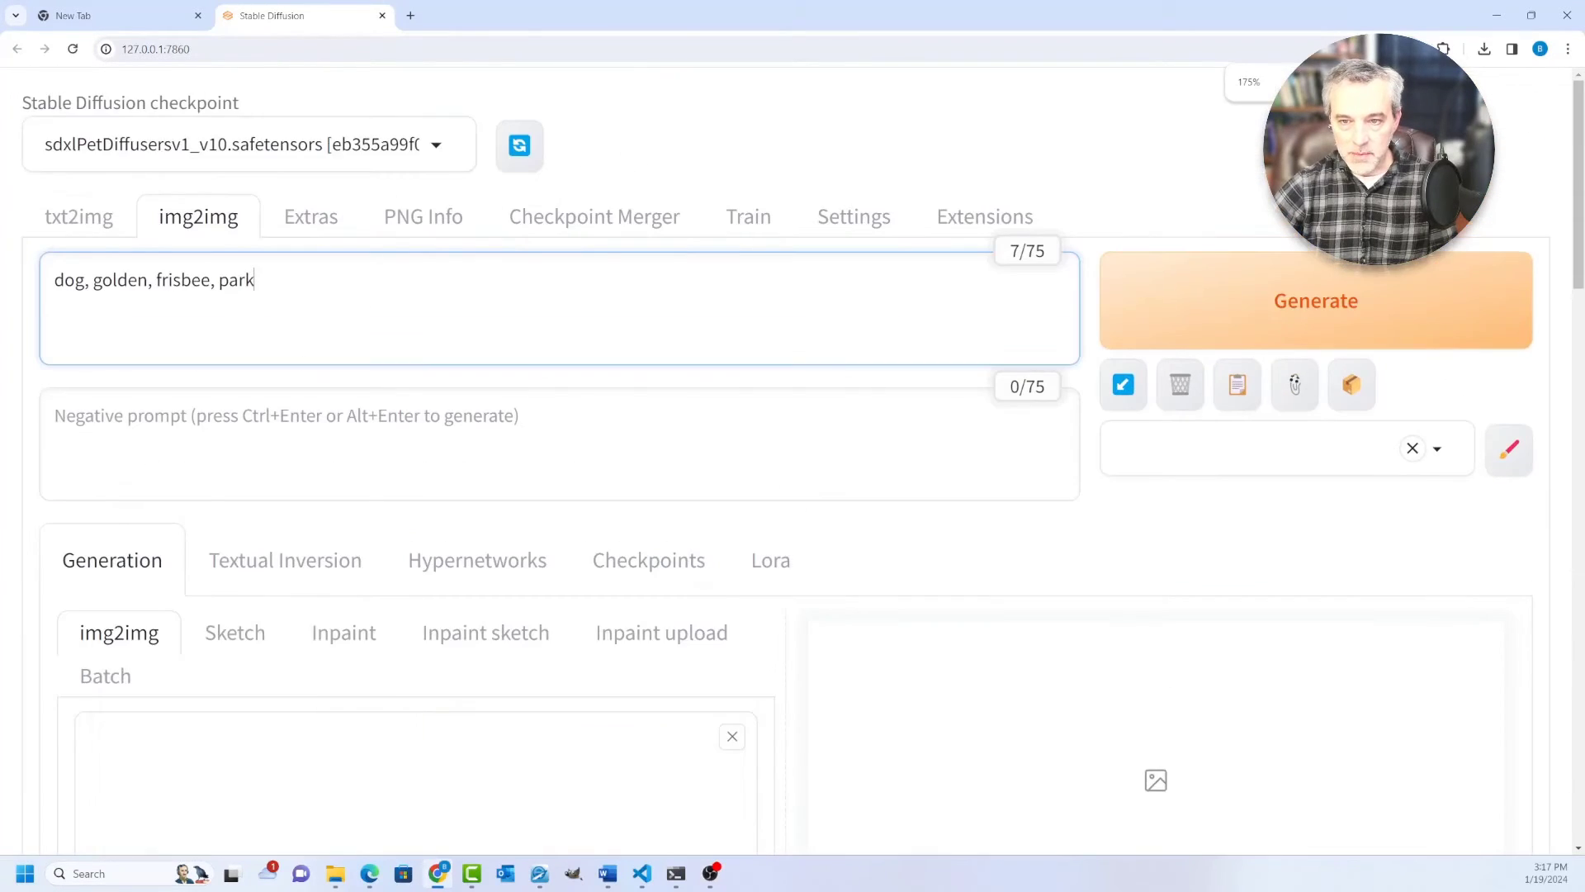
pyautogui.doubleClick(235, 280)
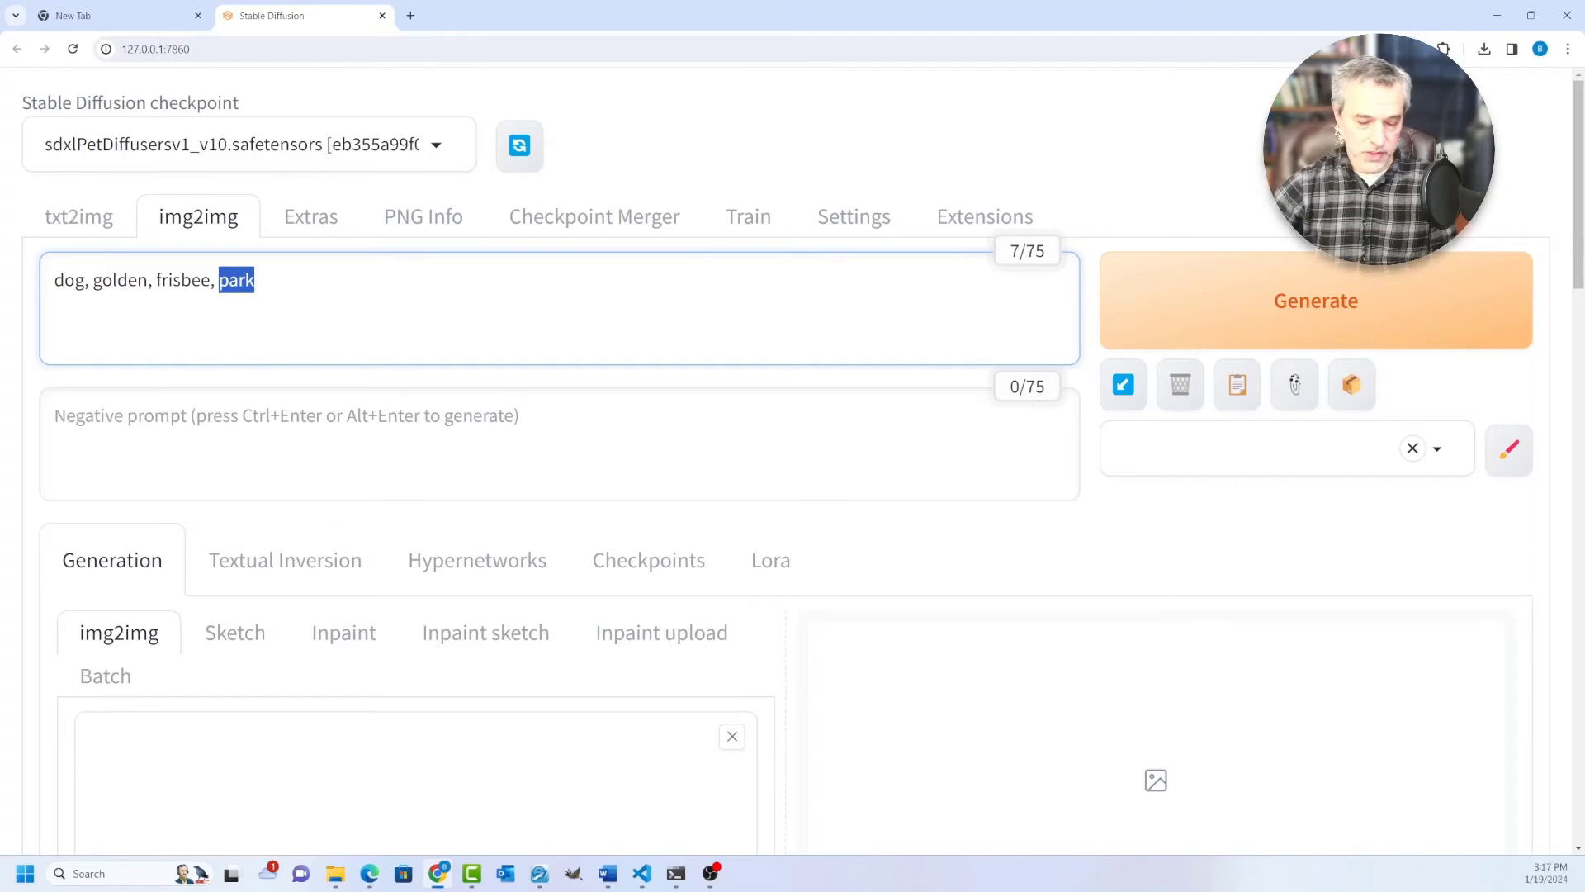
pyautogui.write('foest')
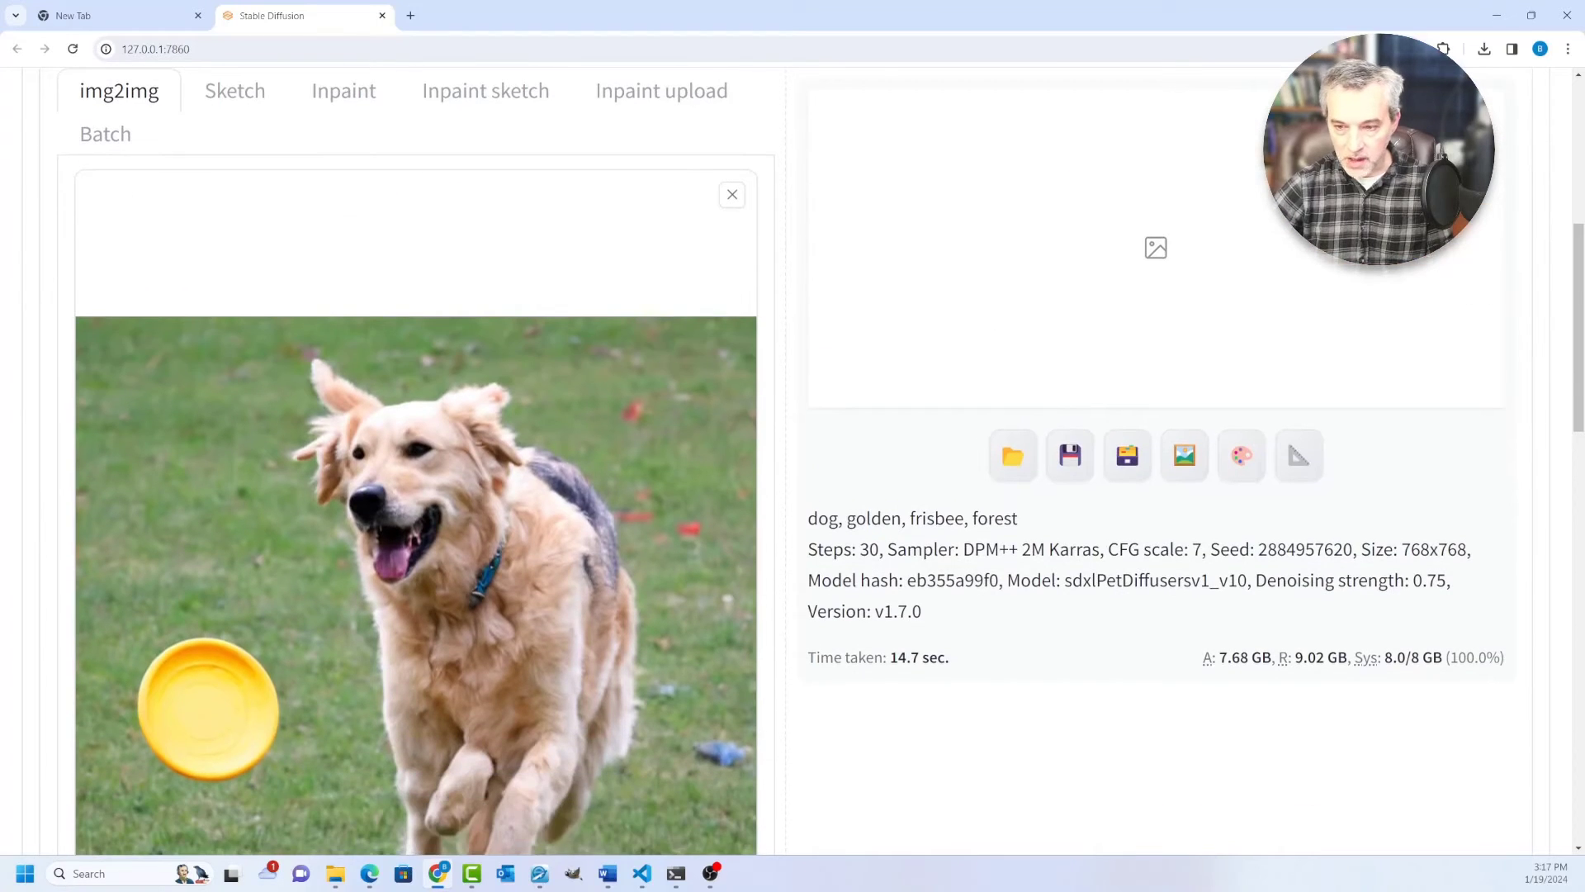
pyautogui.scroll(3)
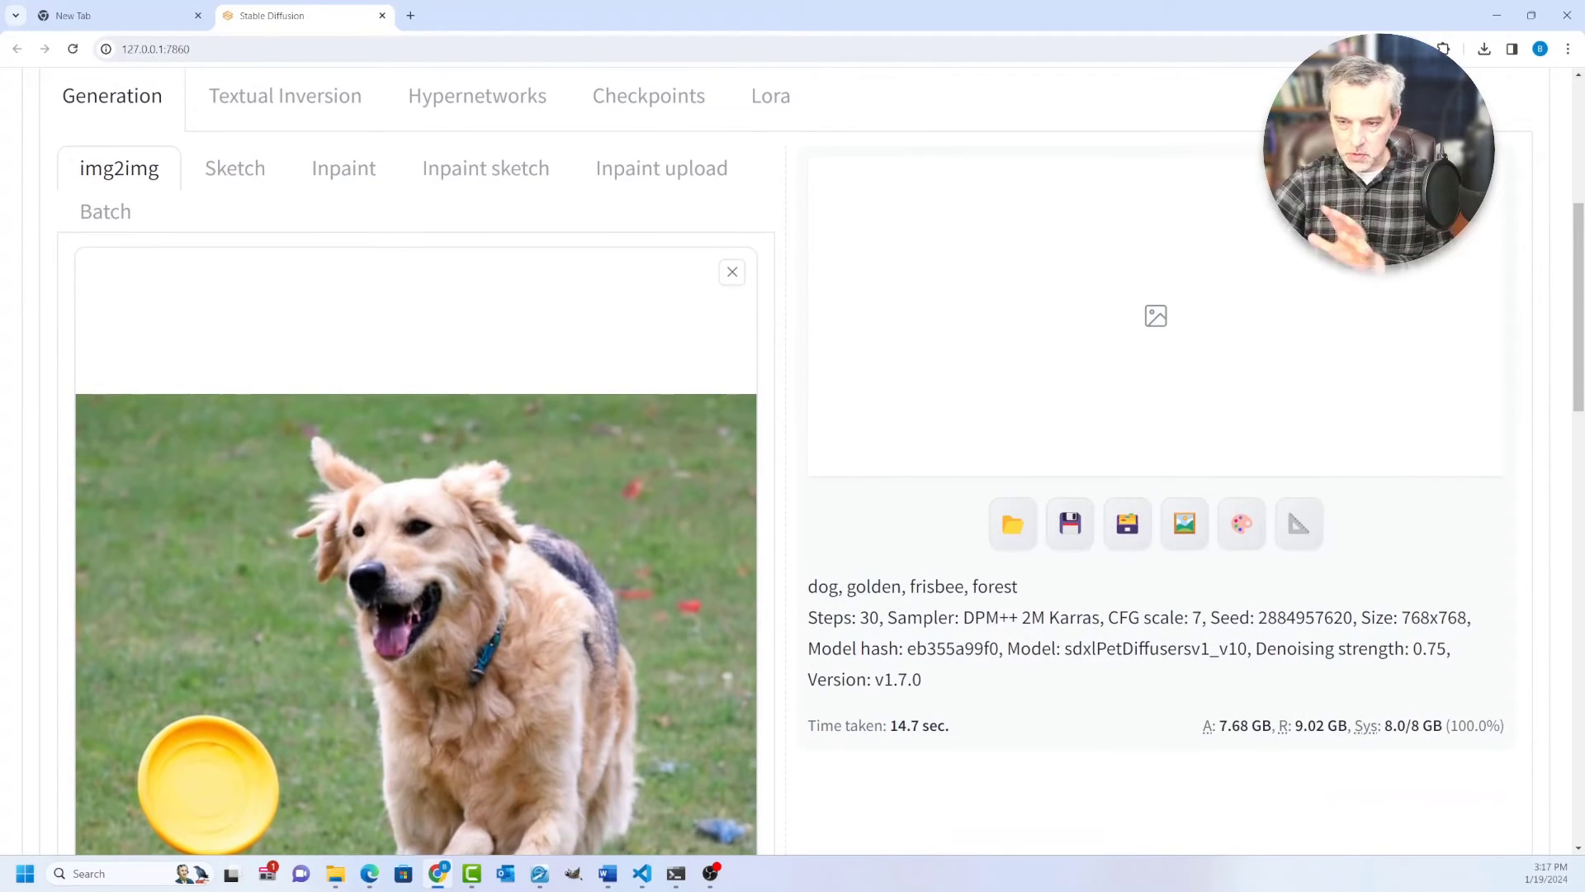
pyautogui.scroll(-3)
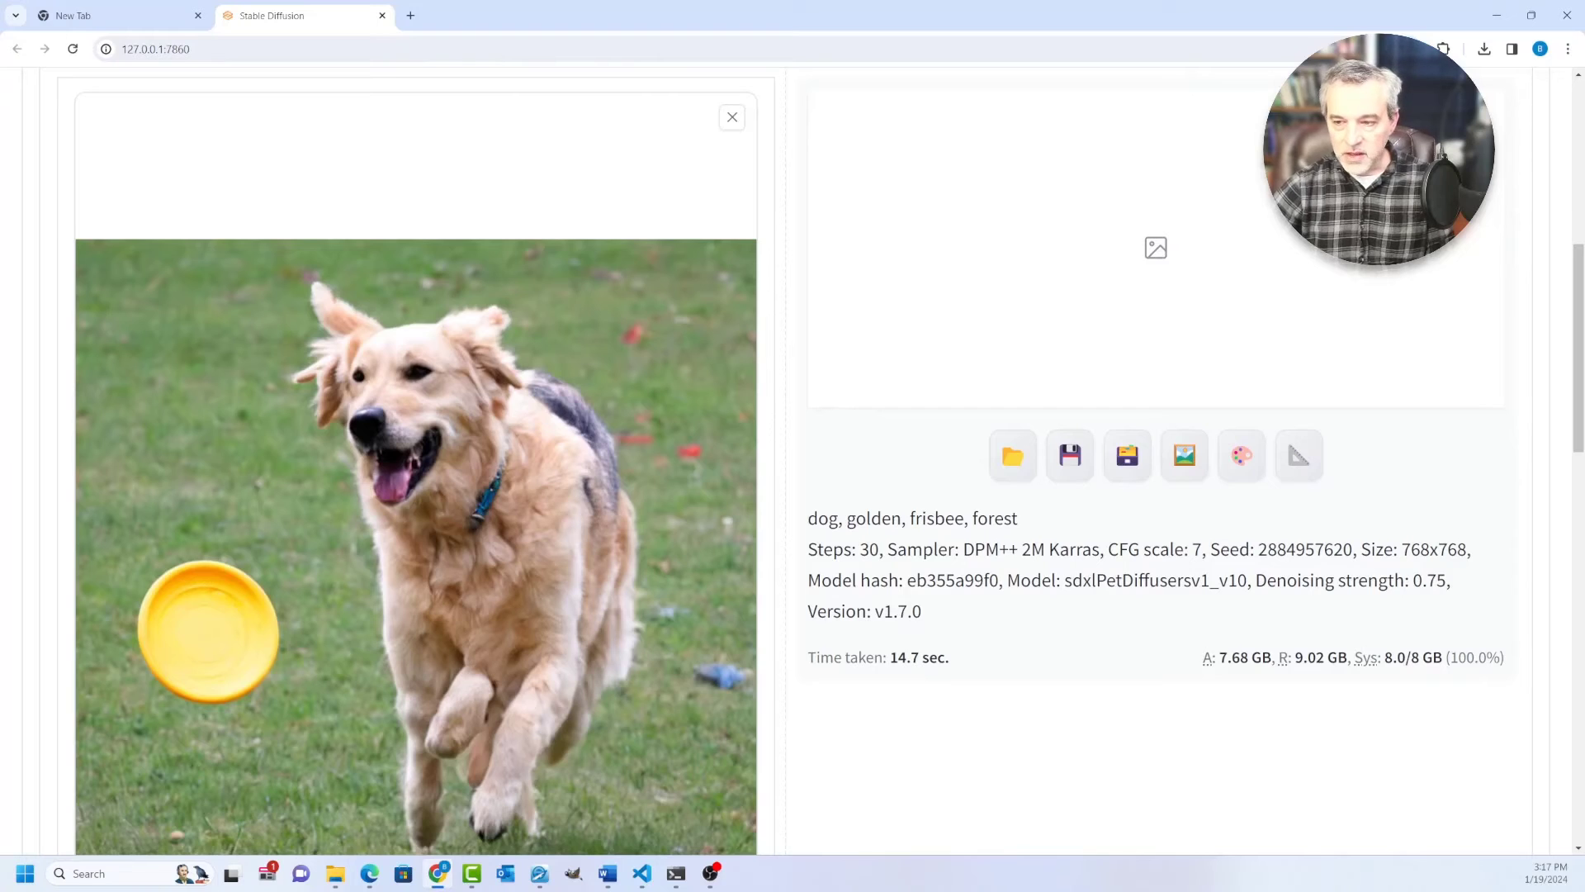
pyautogui.scroll(3)
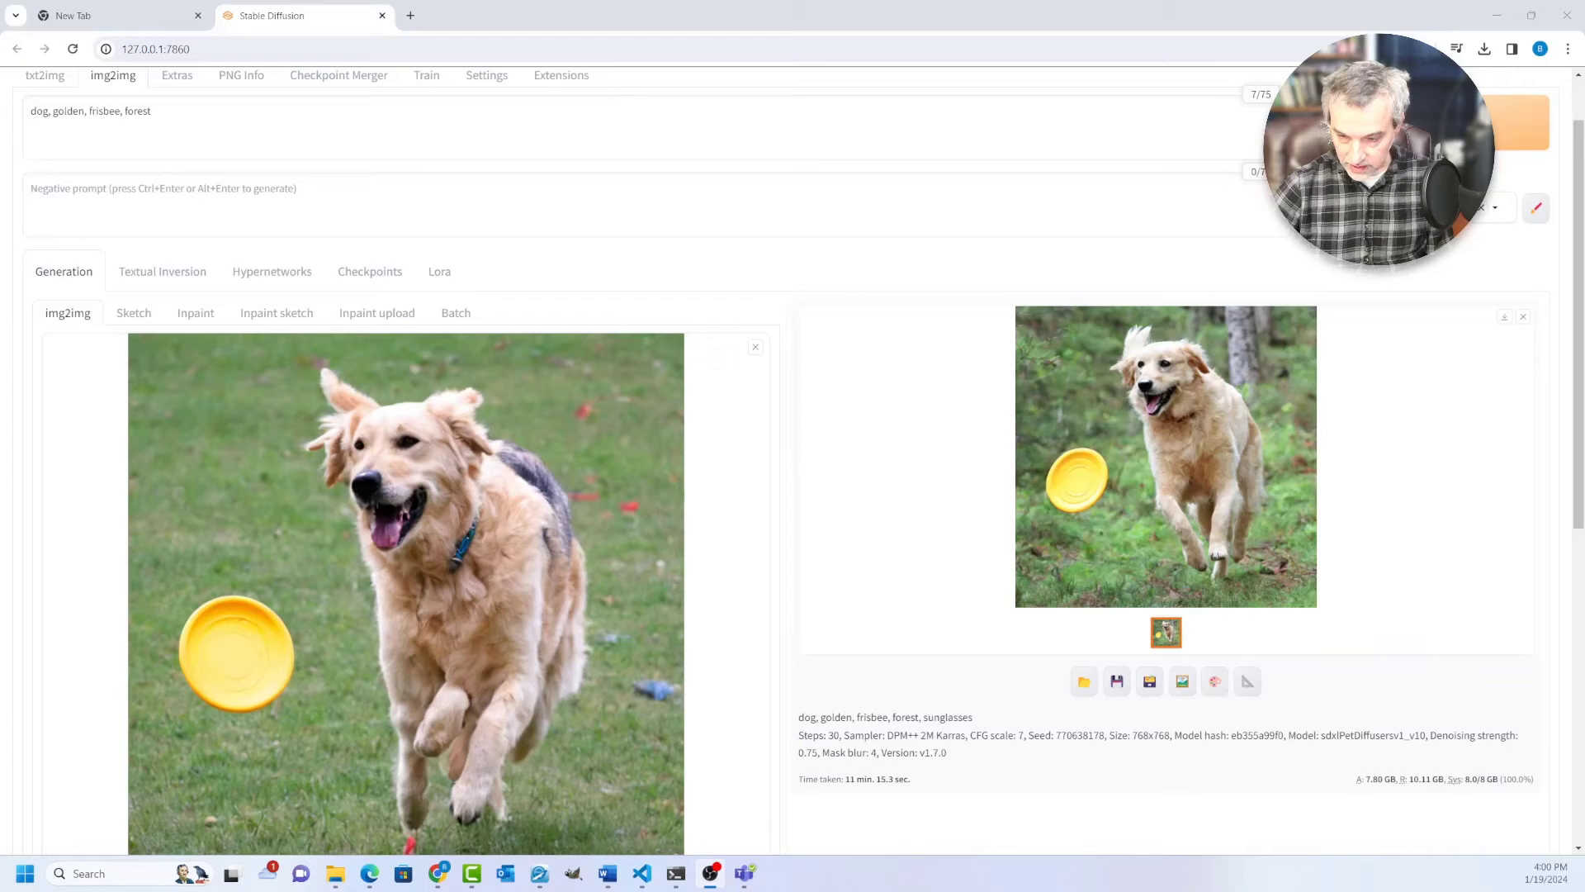
pyautogui.scroll(-3)
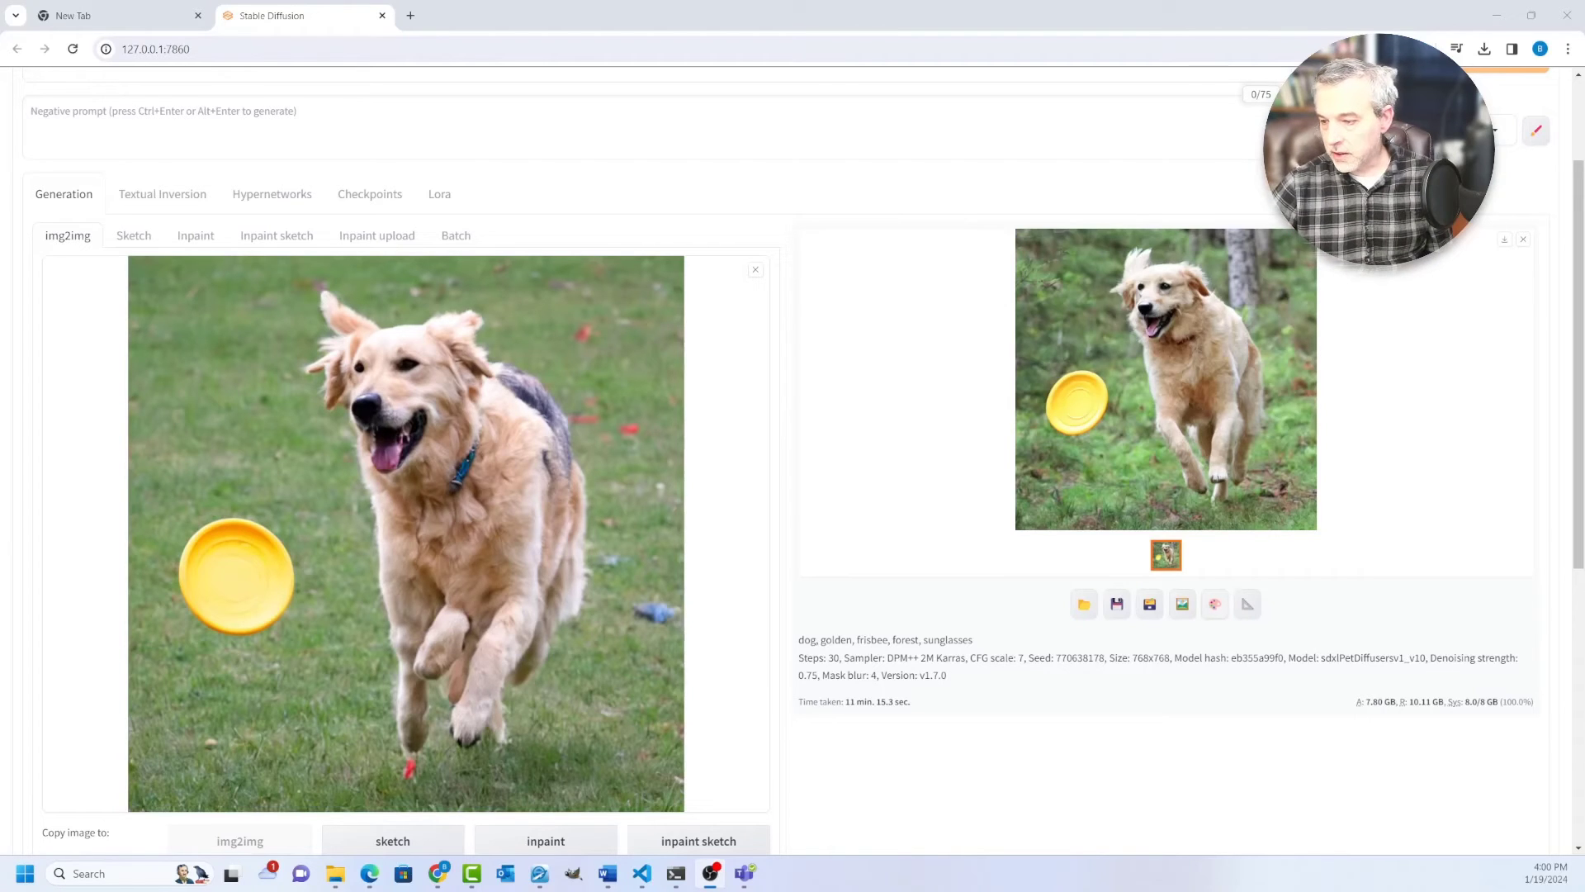
pyautogui.moveTo(1248, 603)
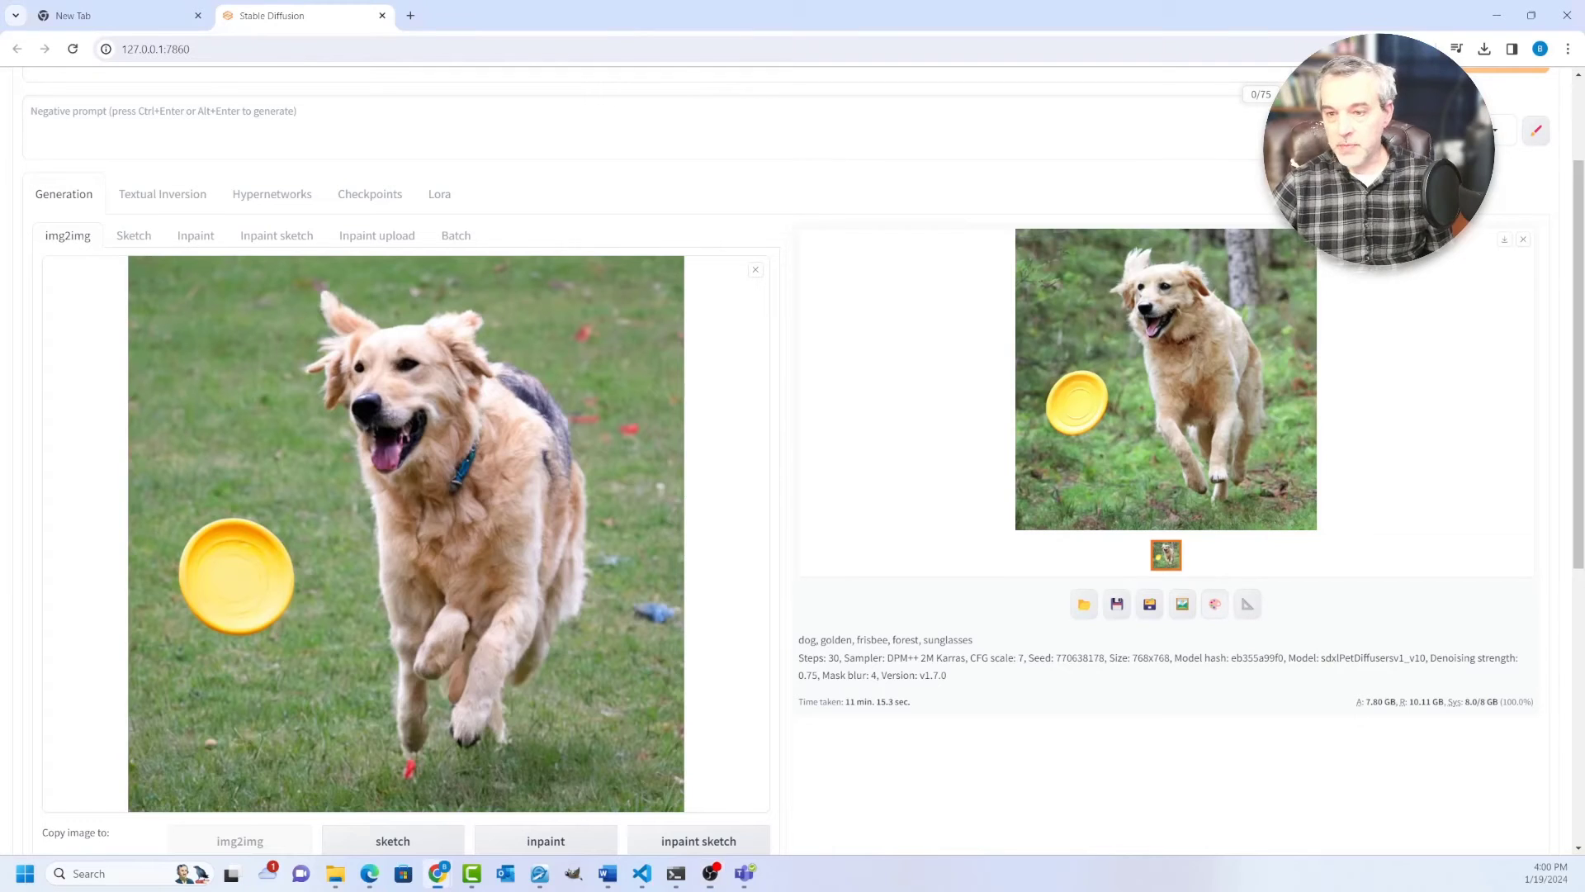
# Send the forest result to inpaint, mask the frisbee, and enter prompt 'soccerball'.
pyautogui.click(195, 234)
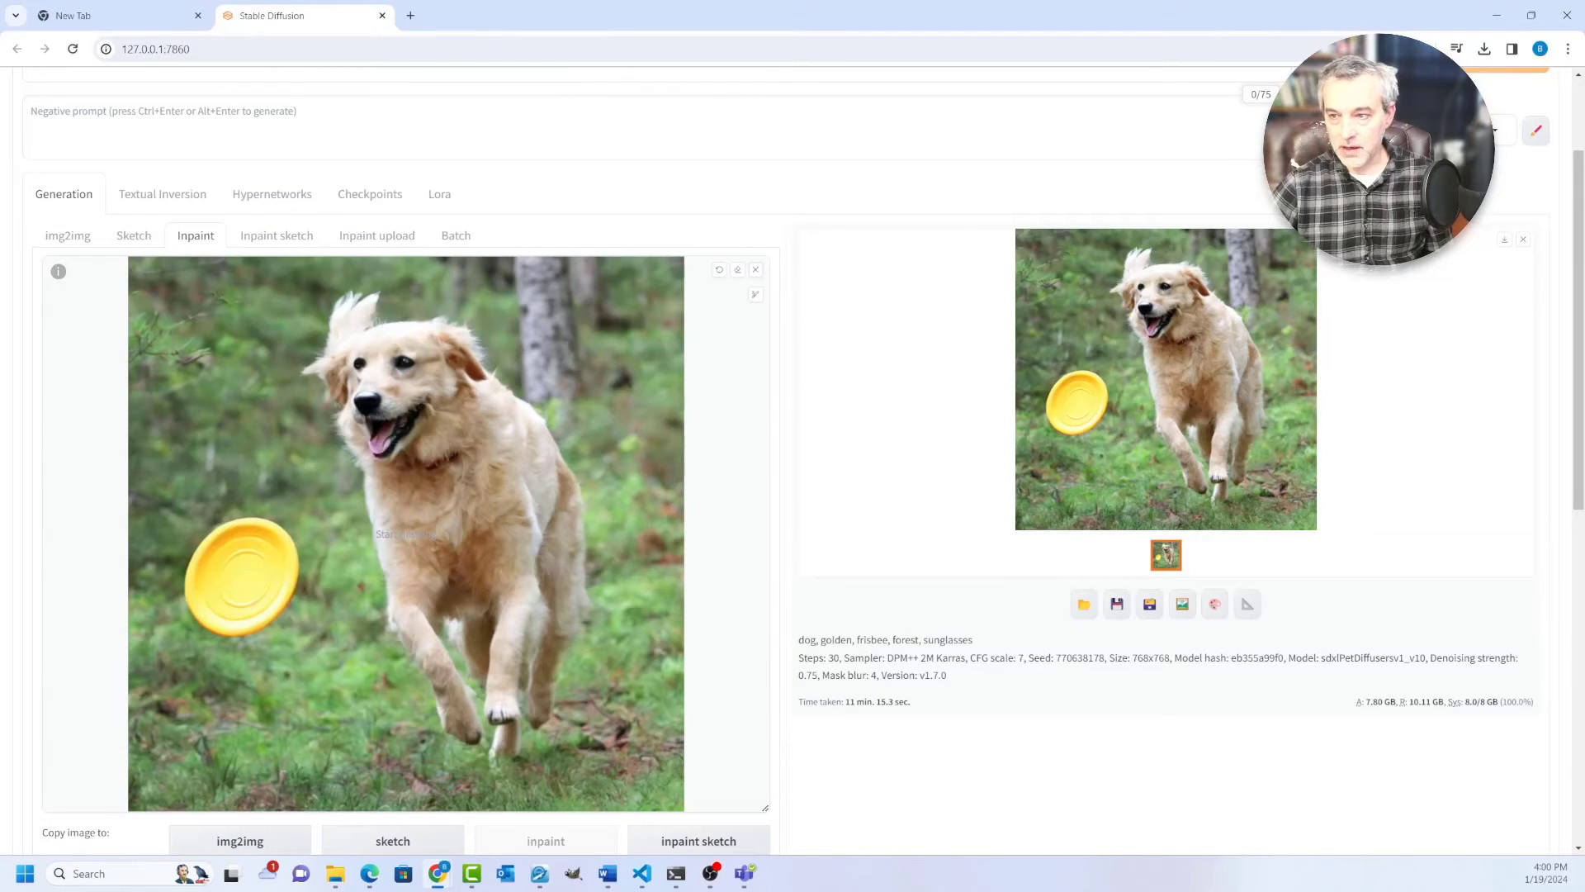
pyautogui.click(753, 269)
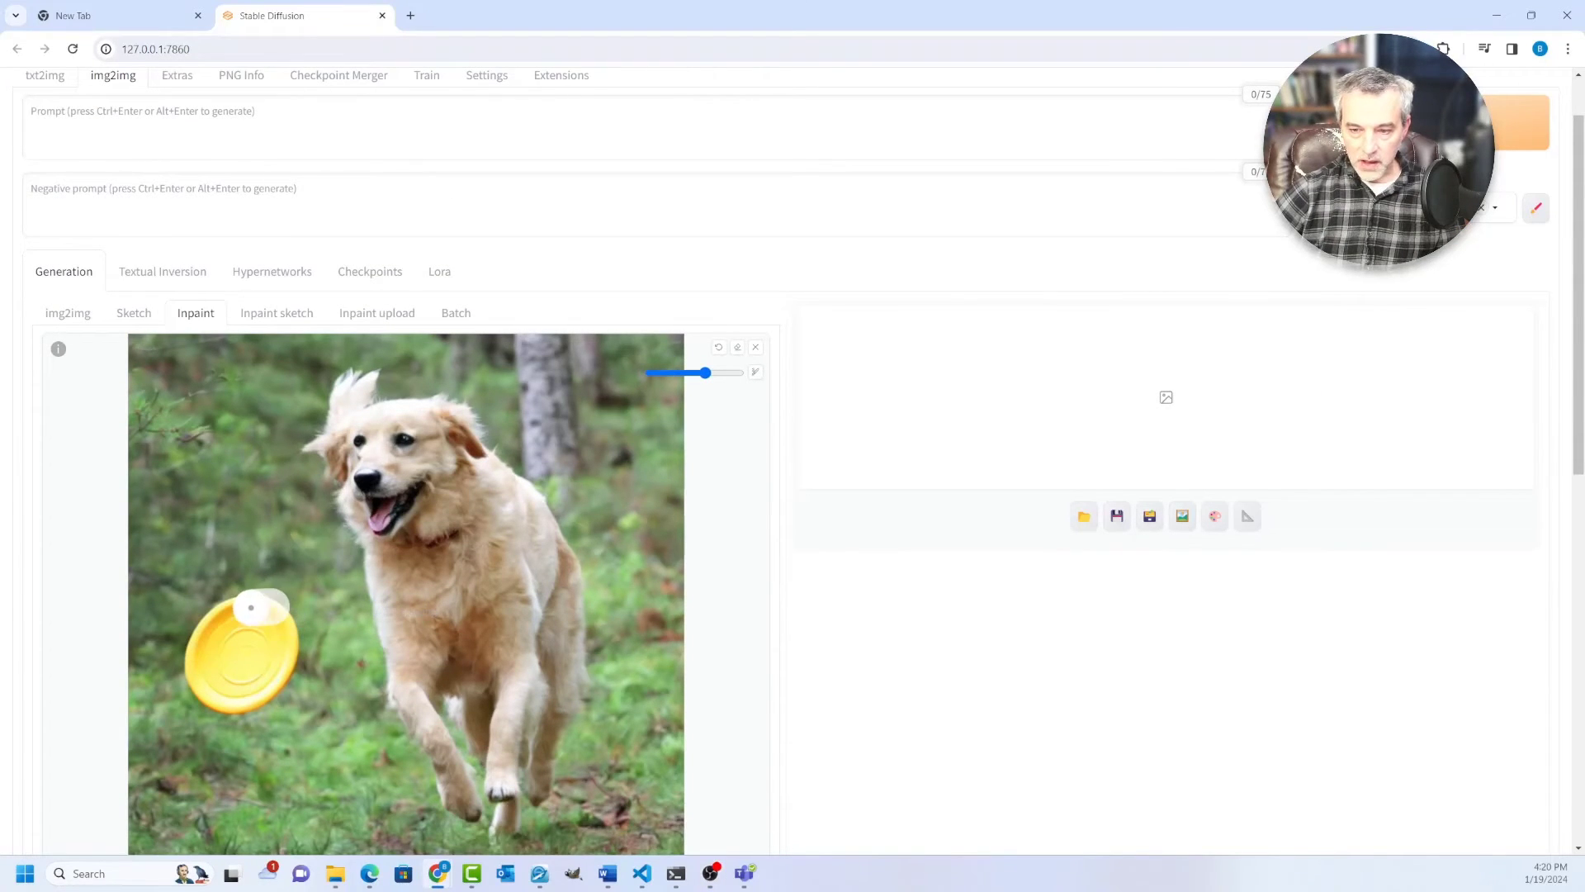
pyautogui.click(243, 652)
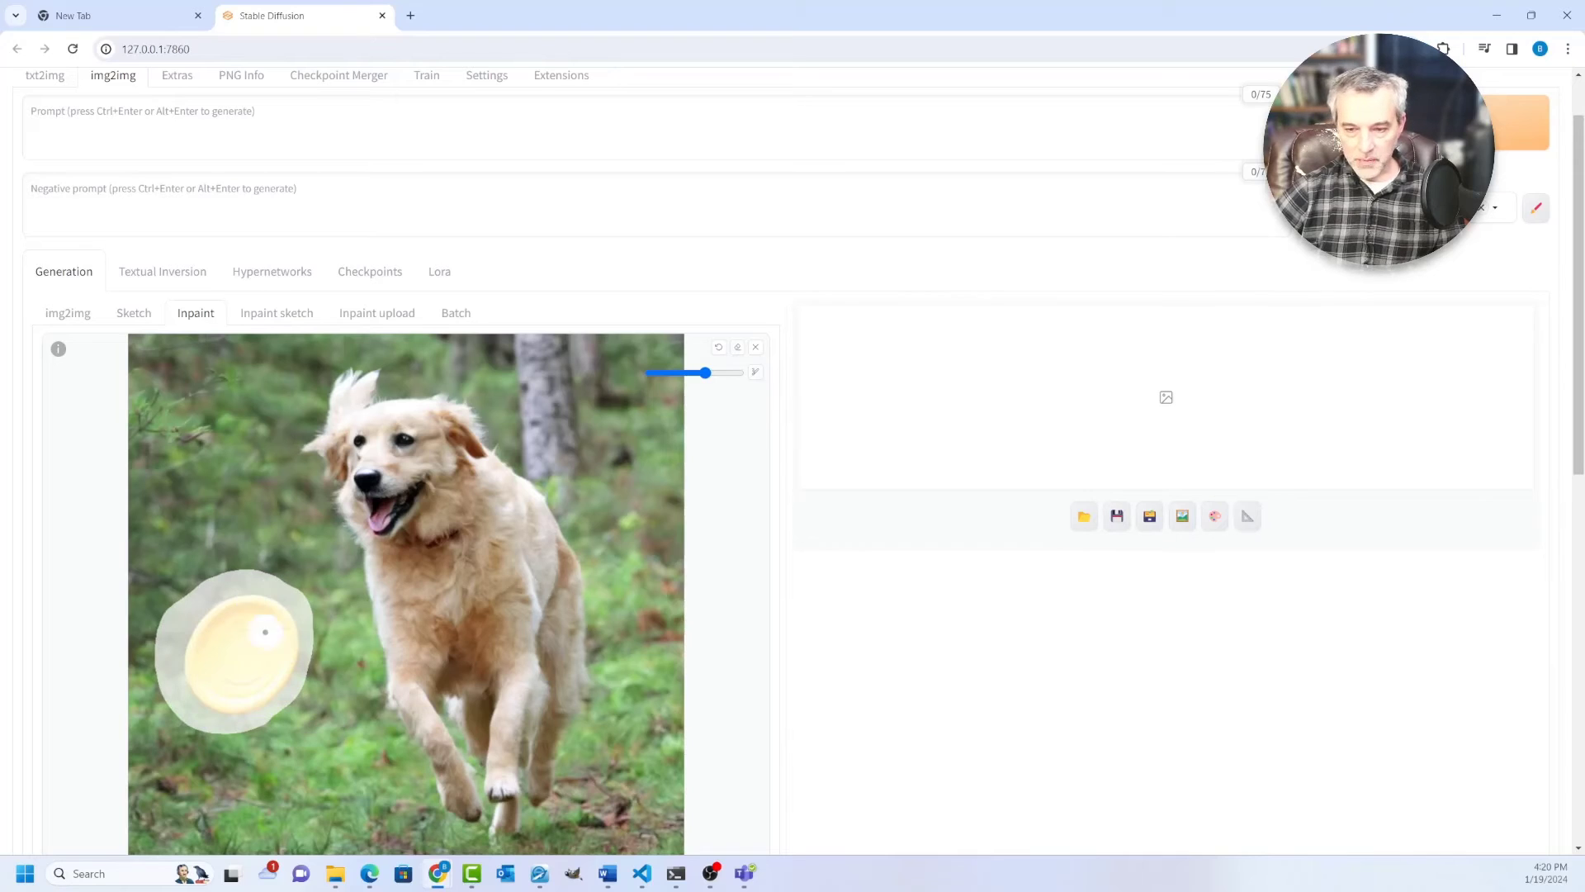
pyautogui.write('soc')
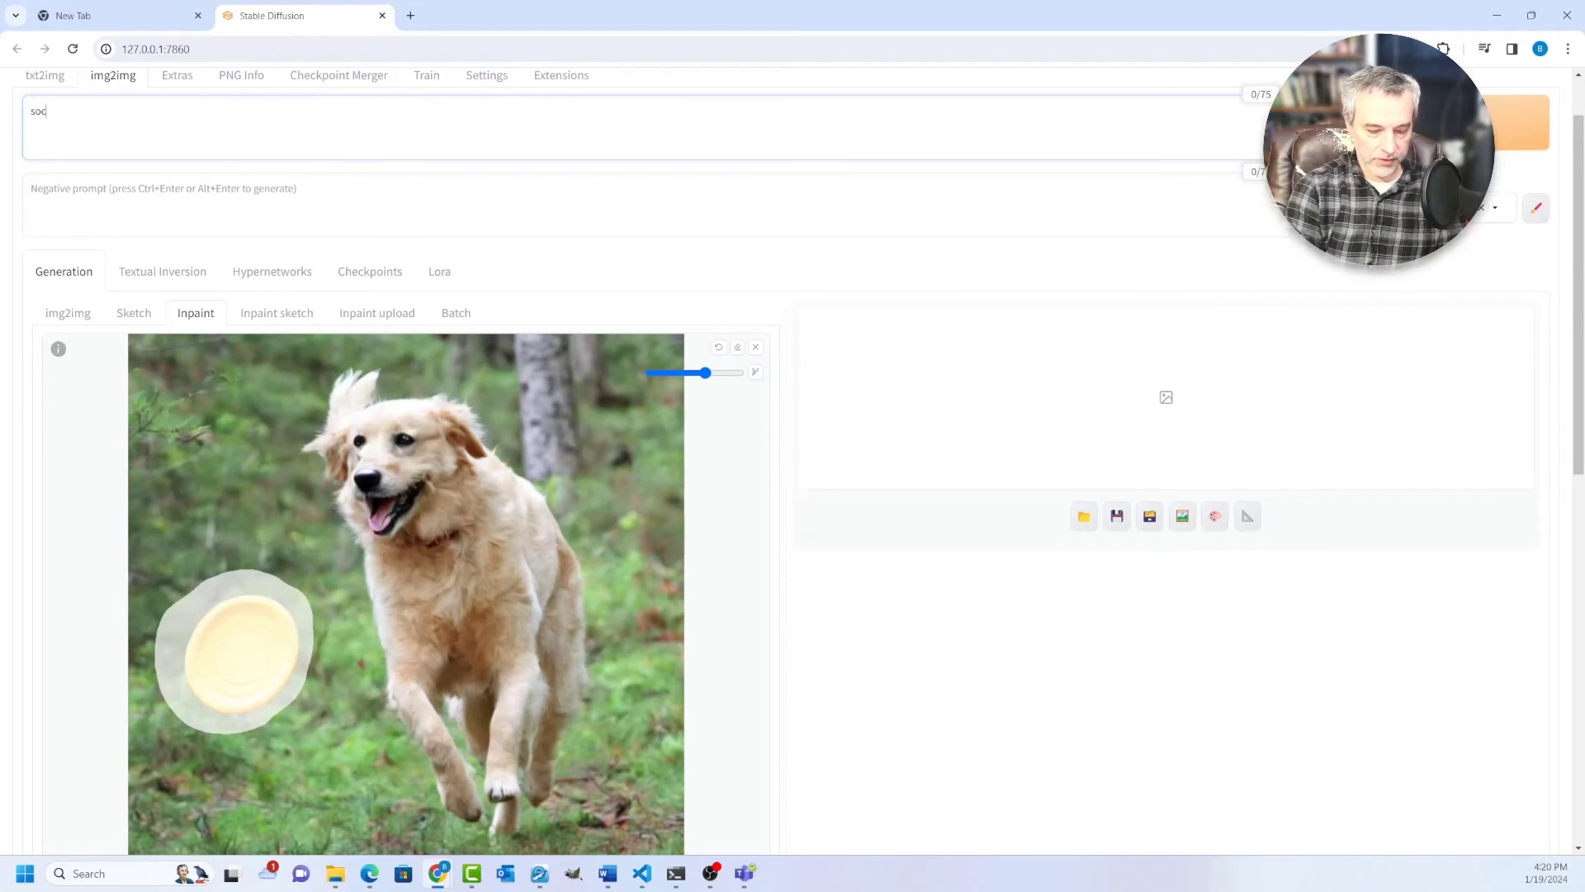
pyautogui.write('cer')
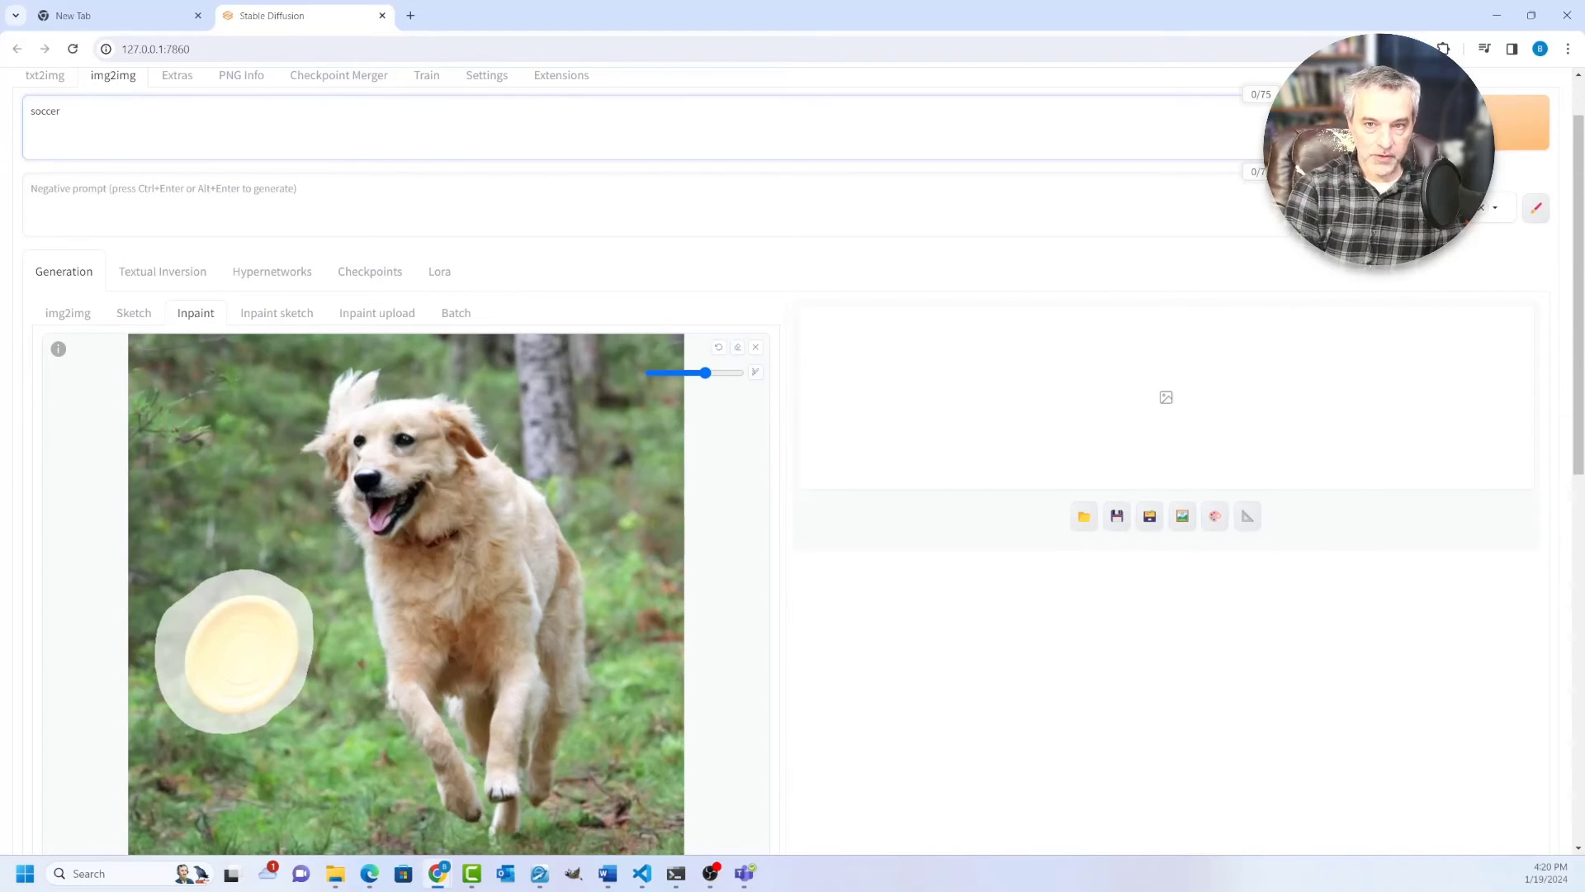
pyautogui.write('ball')
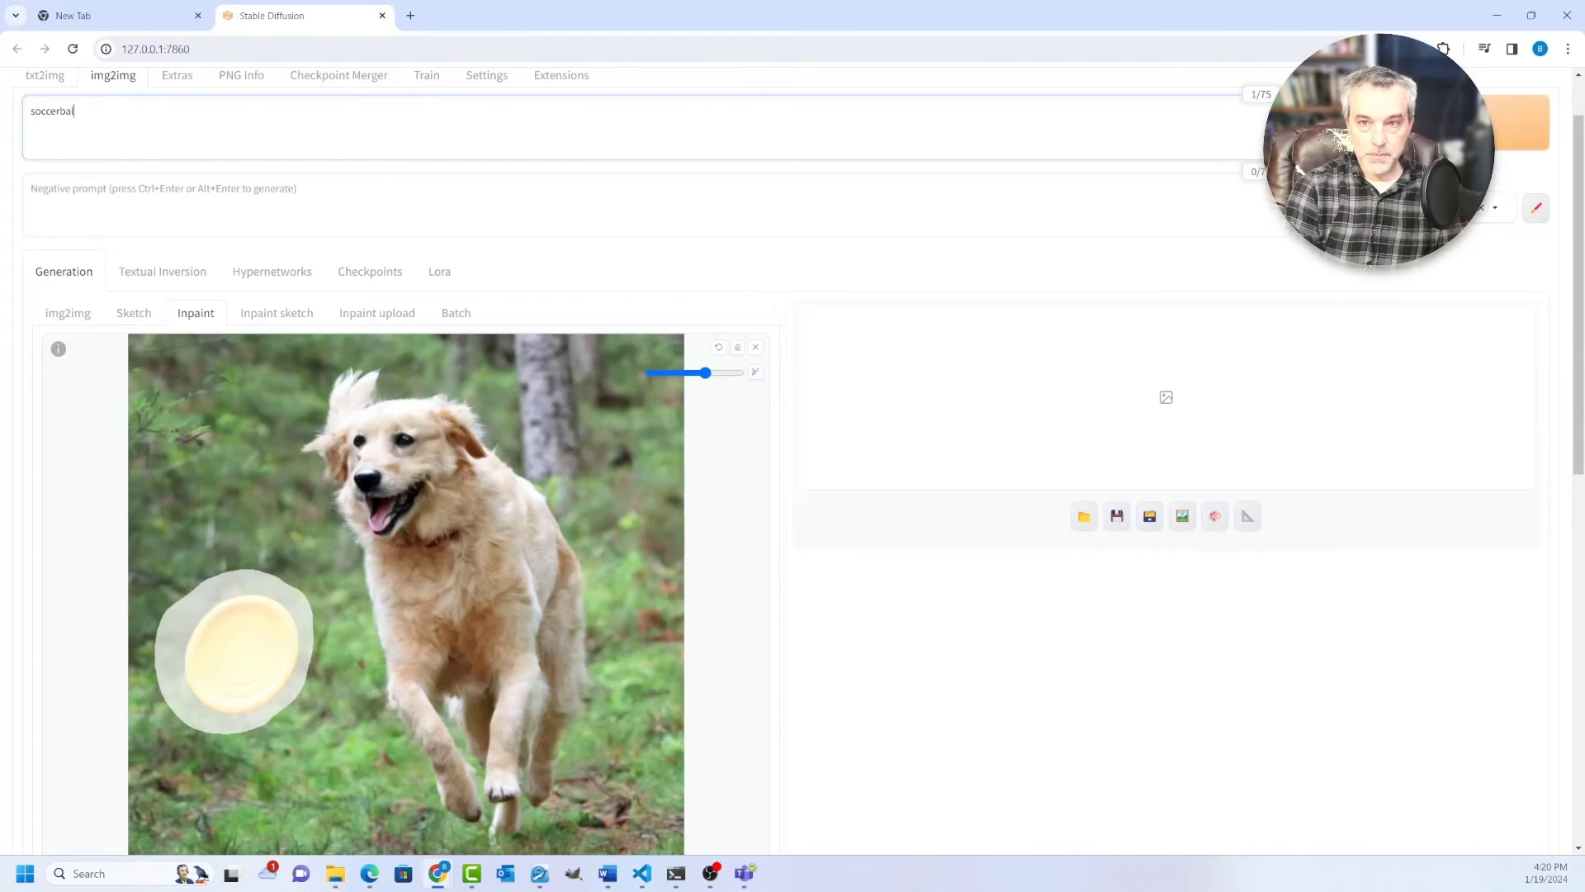
pyautogui.write('l')
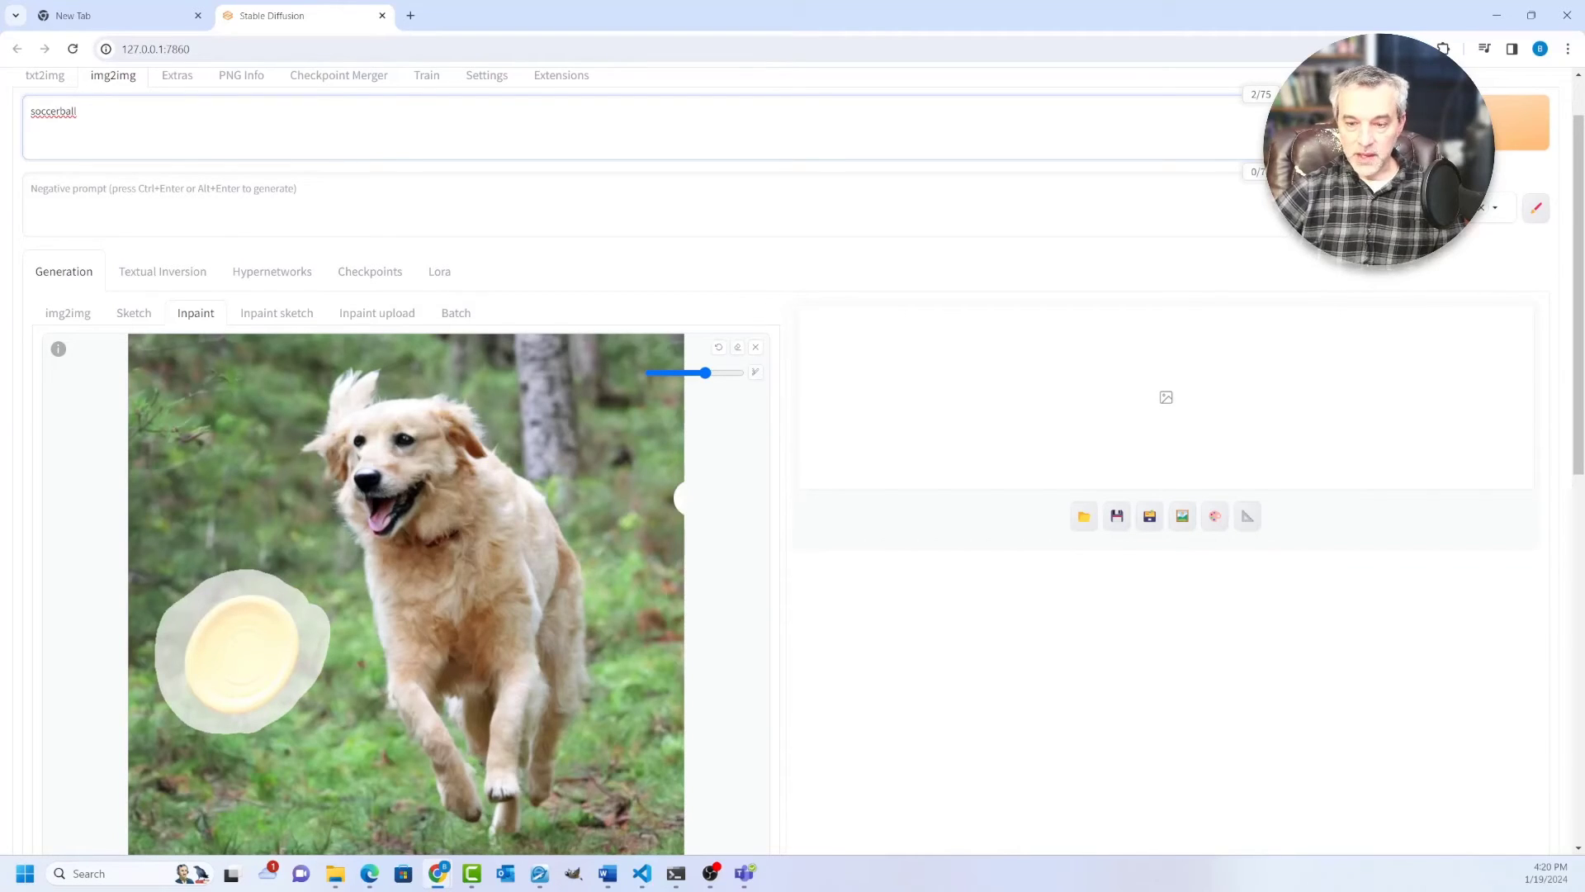
pyautogui.moveTo(551, 482)
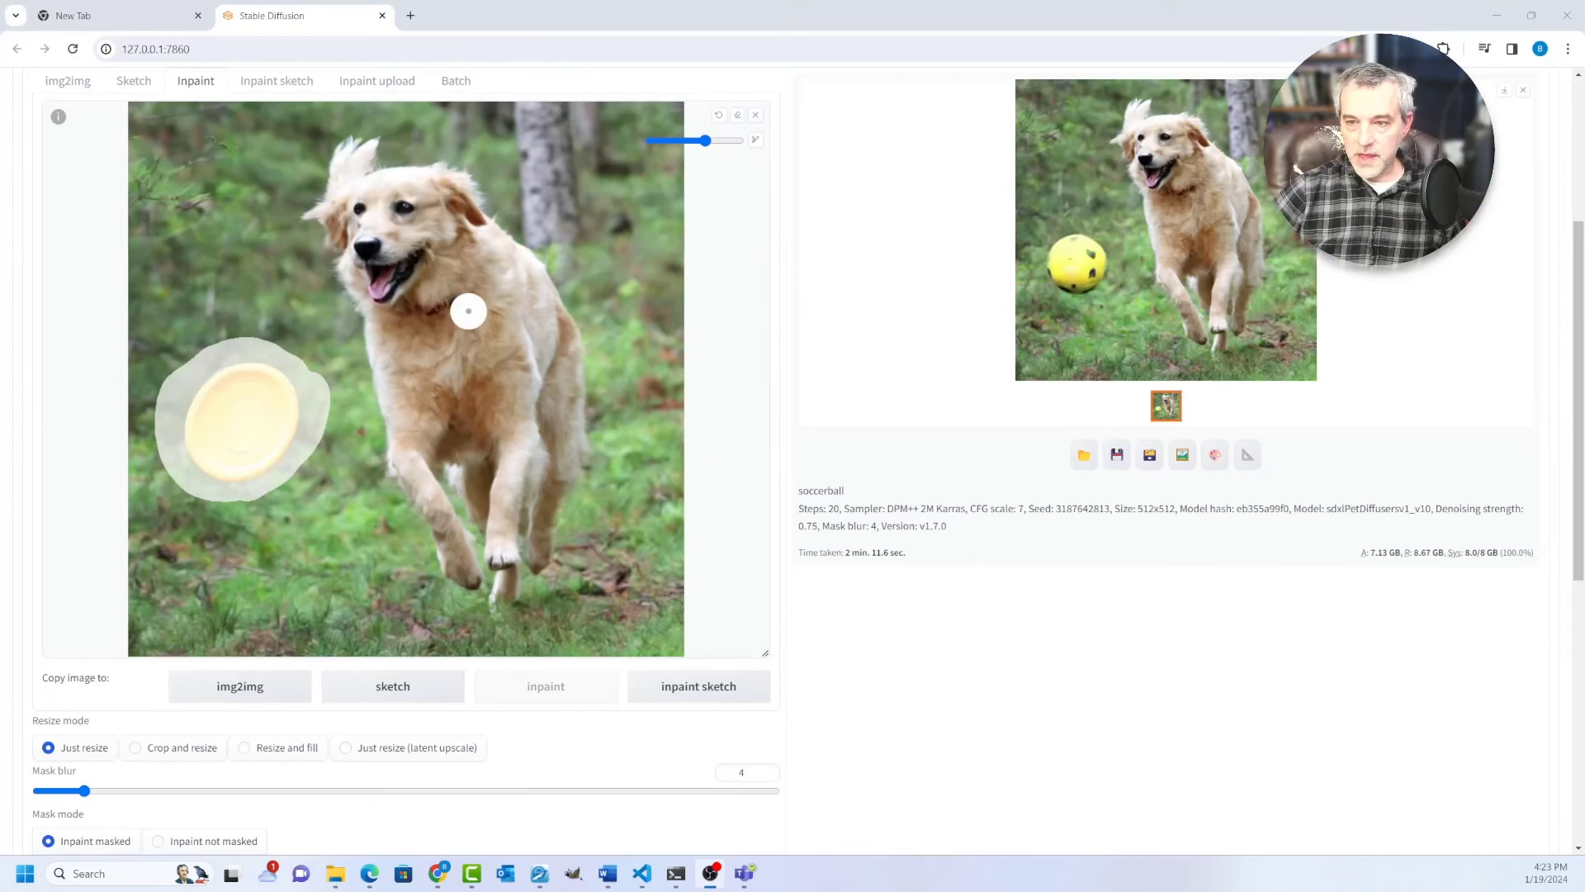
# View the yellow soccer-ball result enlarged, close the preview, and begin an image upload.
pyautogui.click(1166, 230)
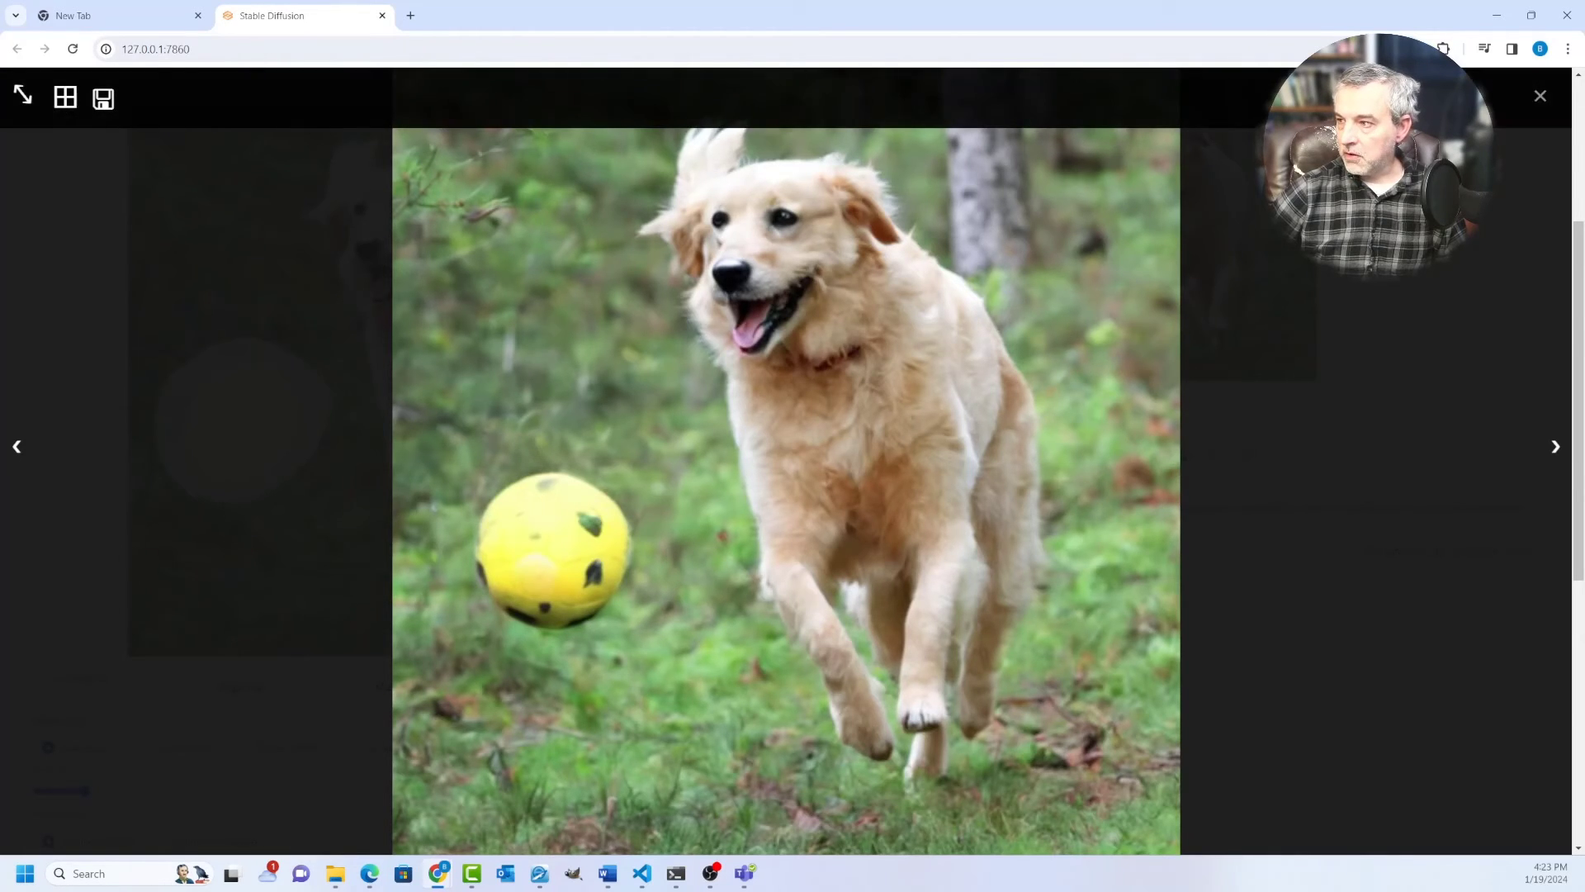
pyautogui.click(1540, 95)
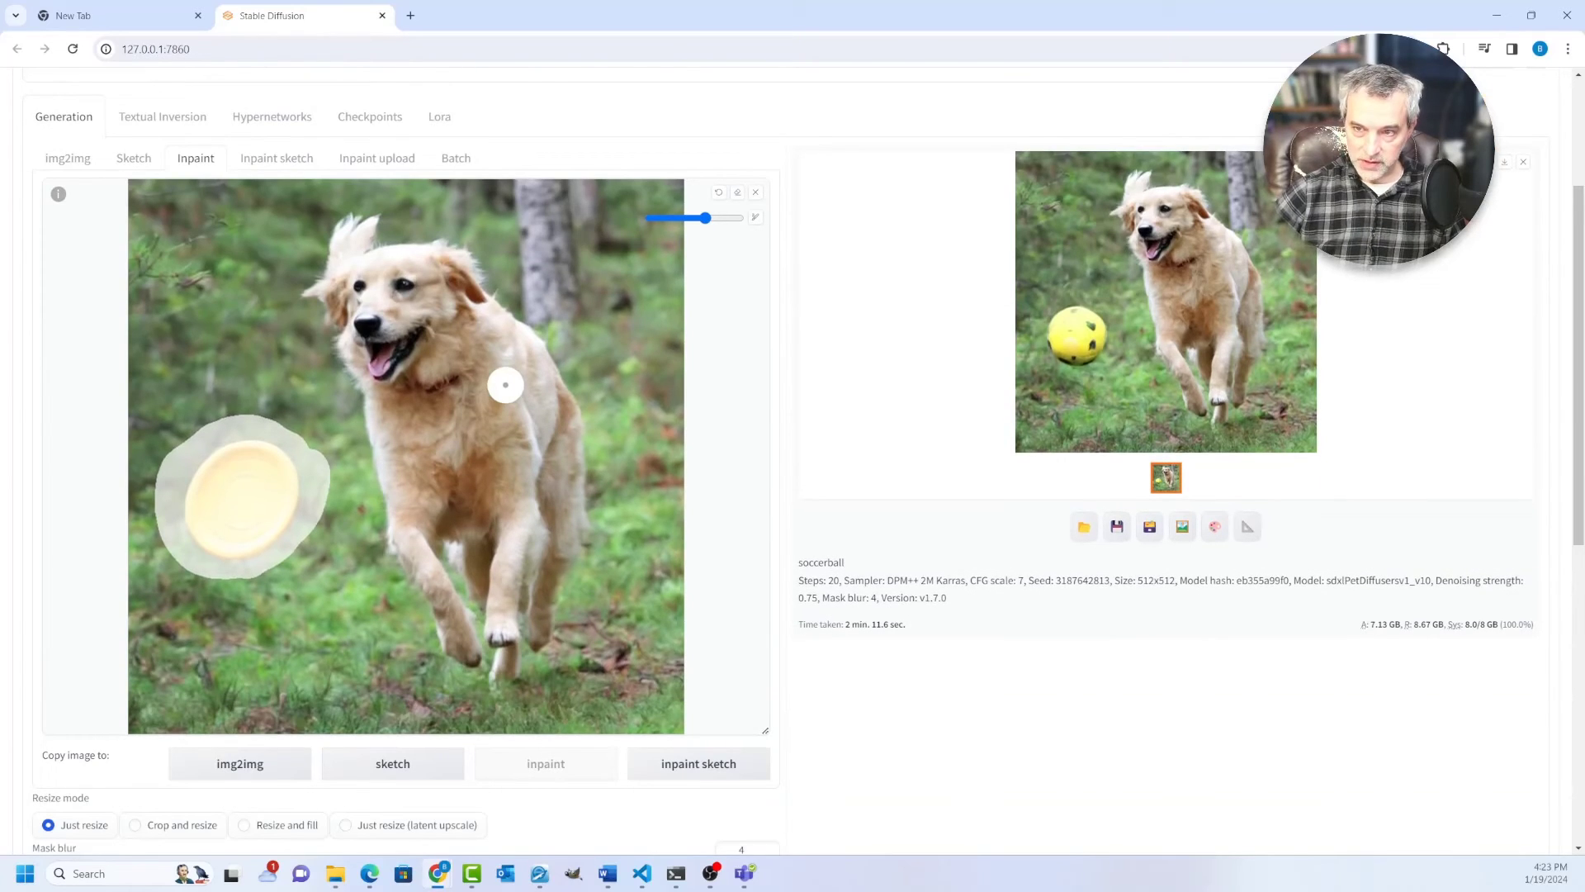
pyautogui.moveTo(230, 182)
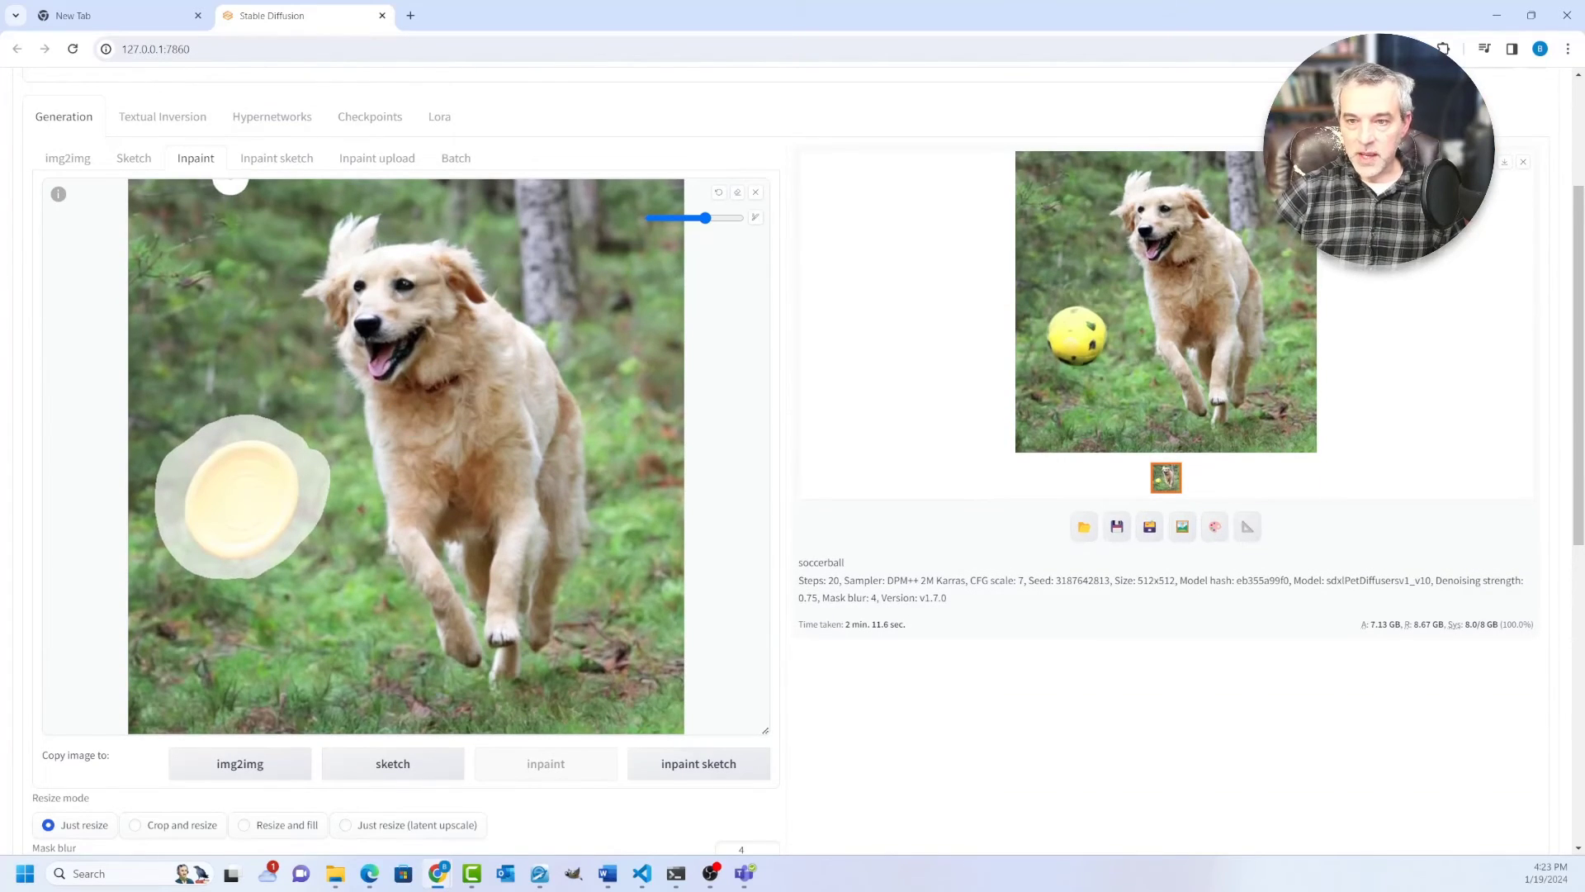
pyautogui.click(1082, 527)
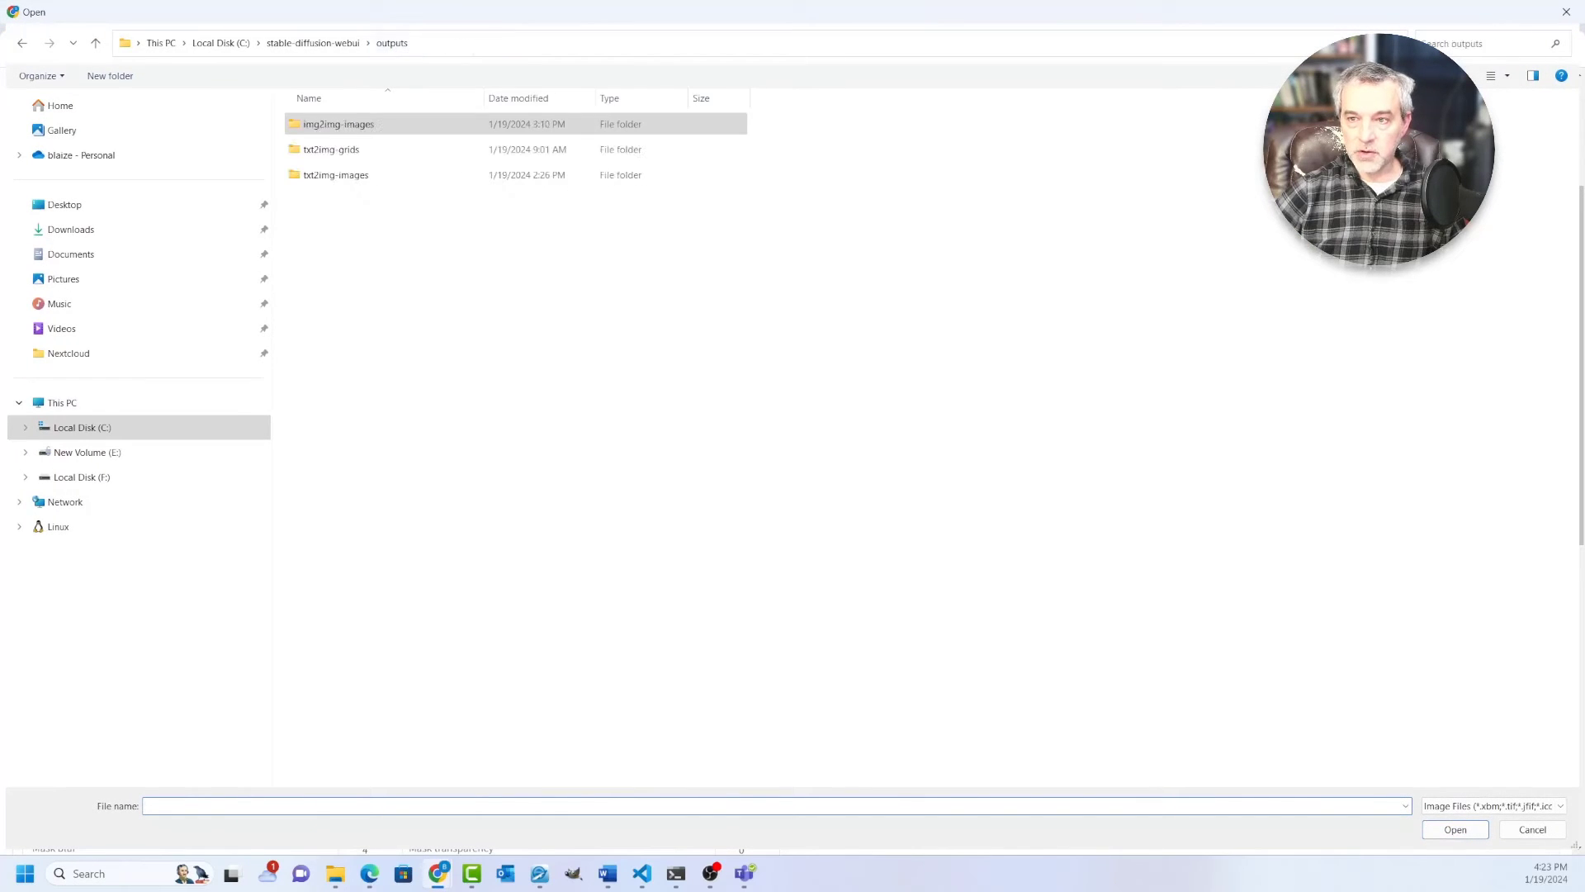
# Load the result from img2img-images and set the sketch brush colour to black.
pyautogui.doubleClick(337, 123)
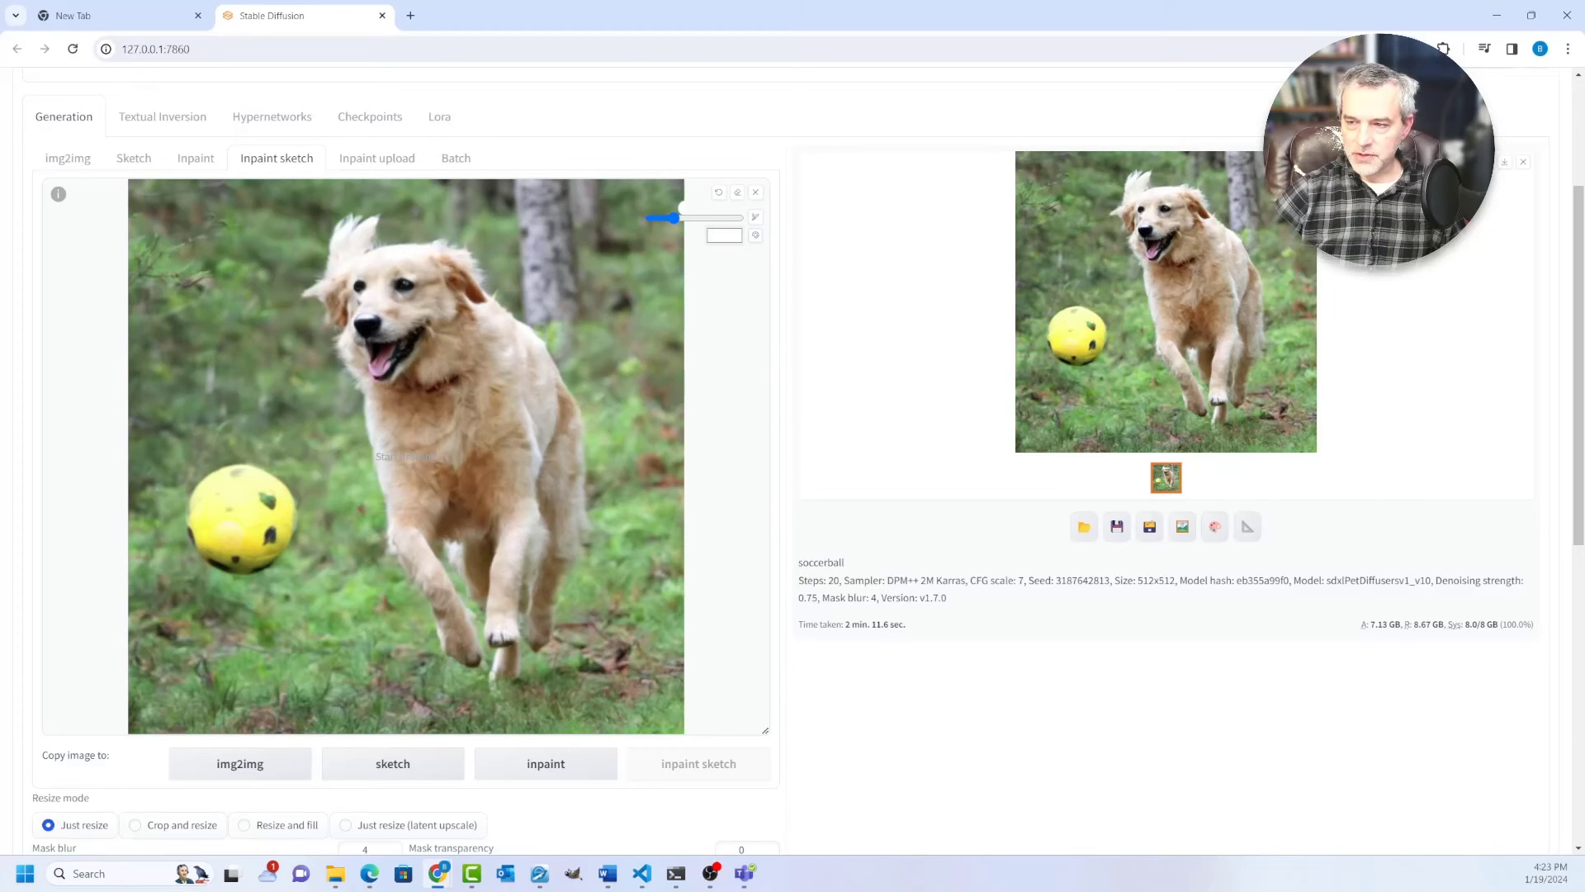
pyautogui.click(755, 234)
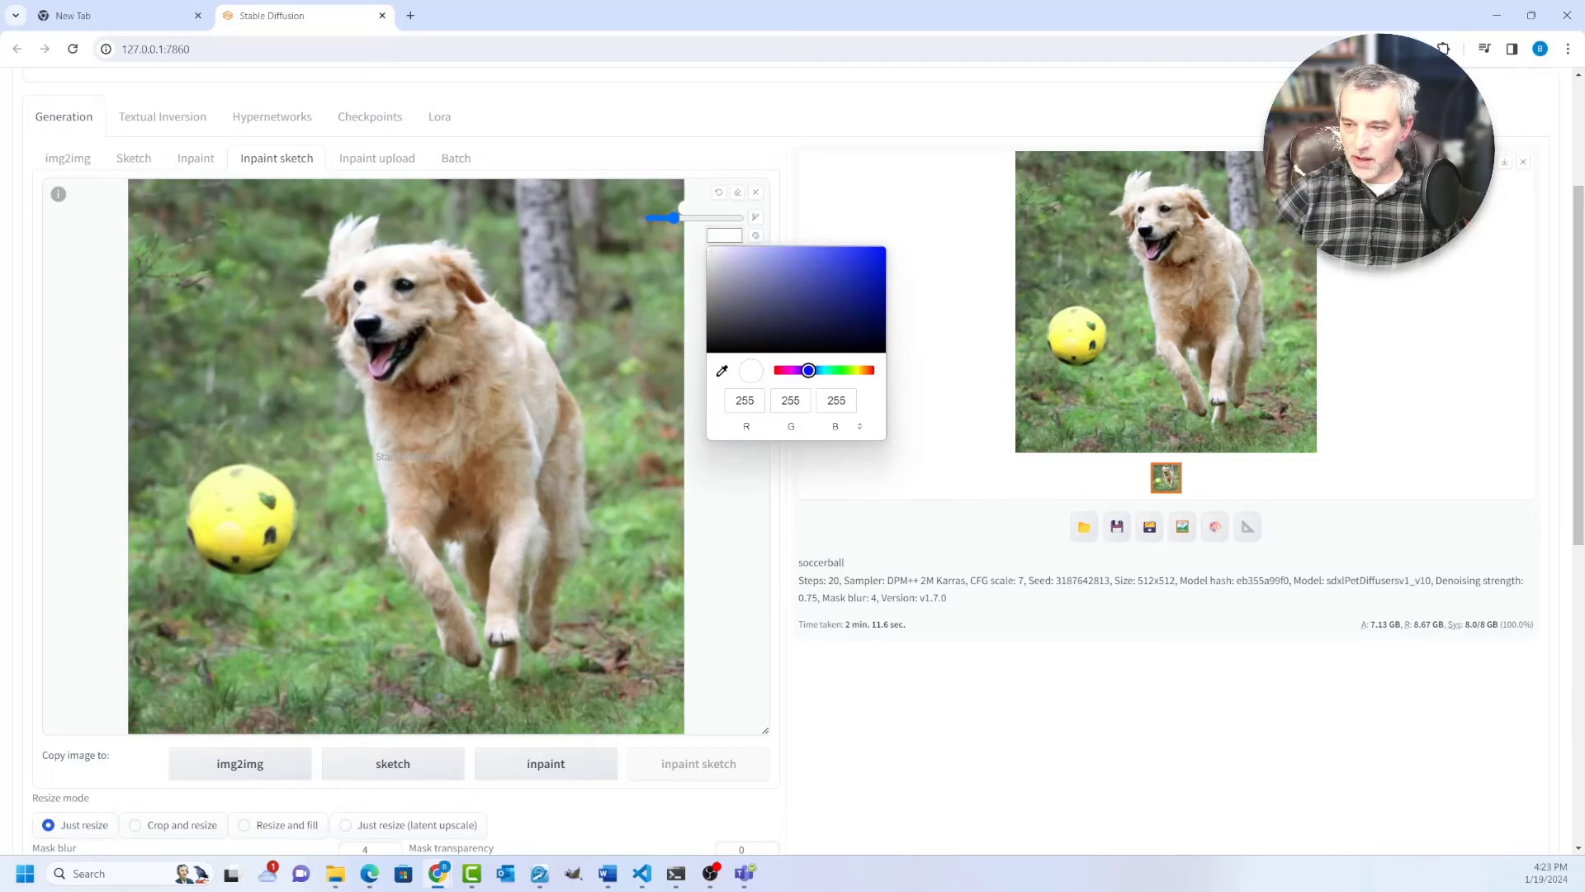
pyautogui.click(711, 342)
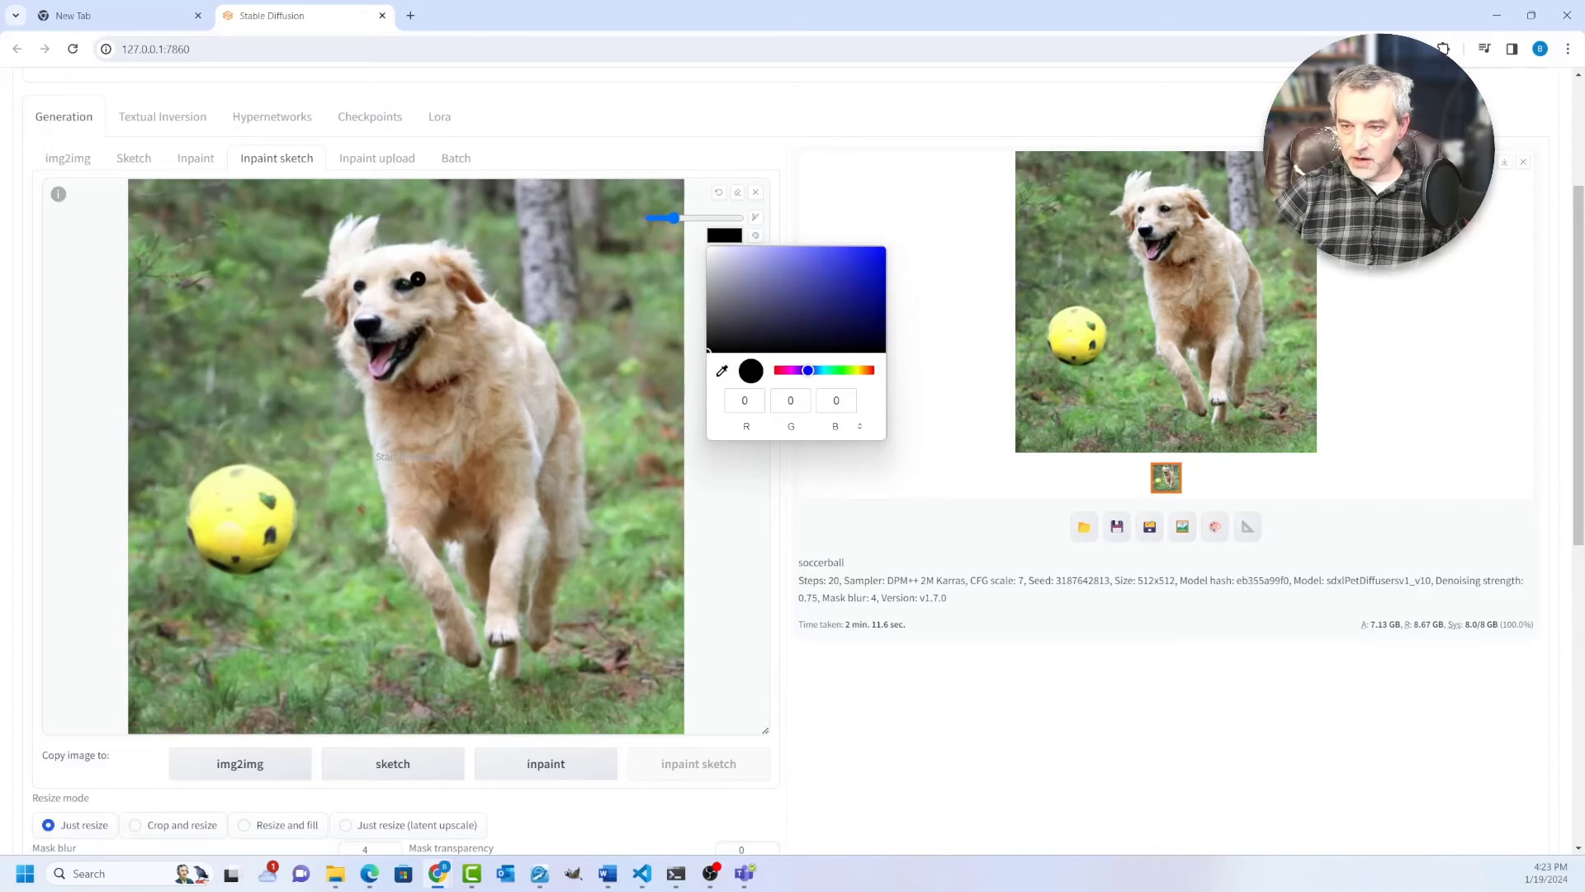
pyautogui.click(405, 456)
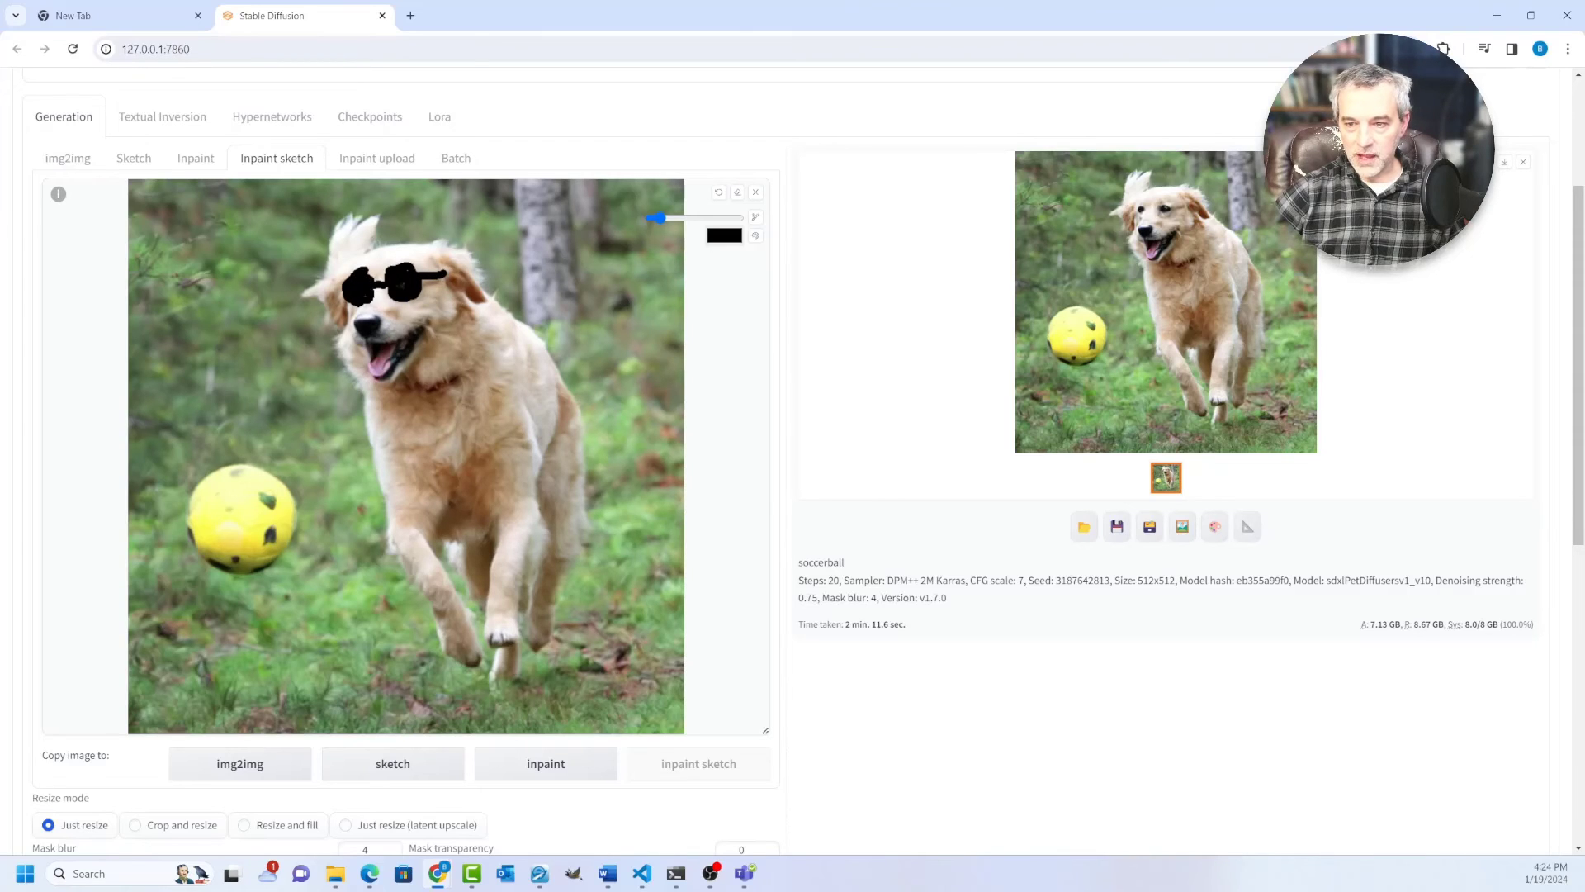
# Change the inpaint sketch prompt to 'sunglasses'.
pyautogui.scroll(3)
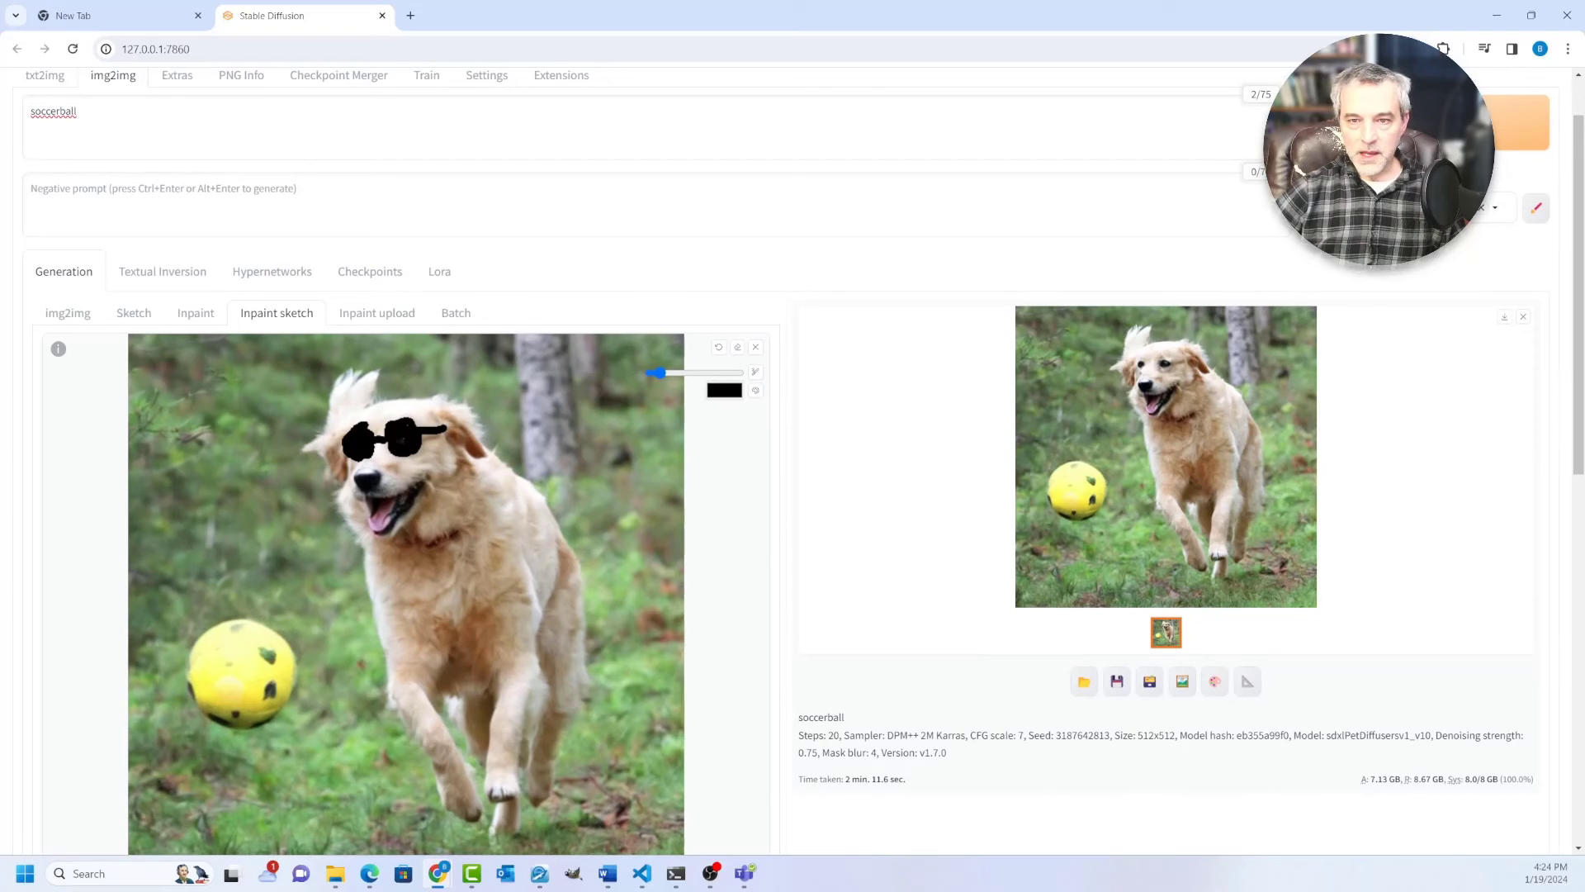
pyautogui.write('sungla')
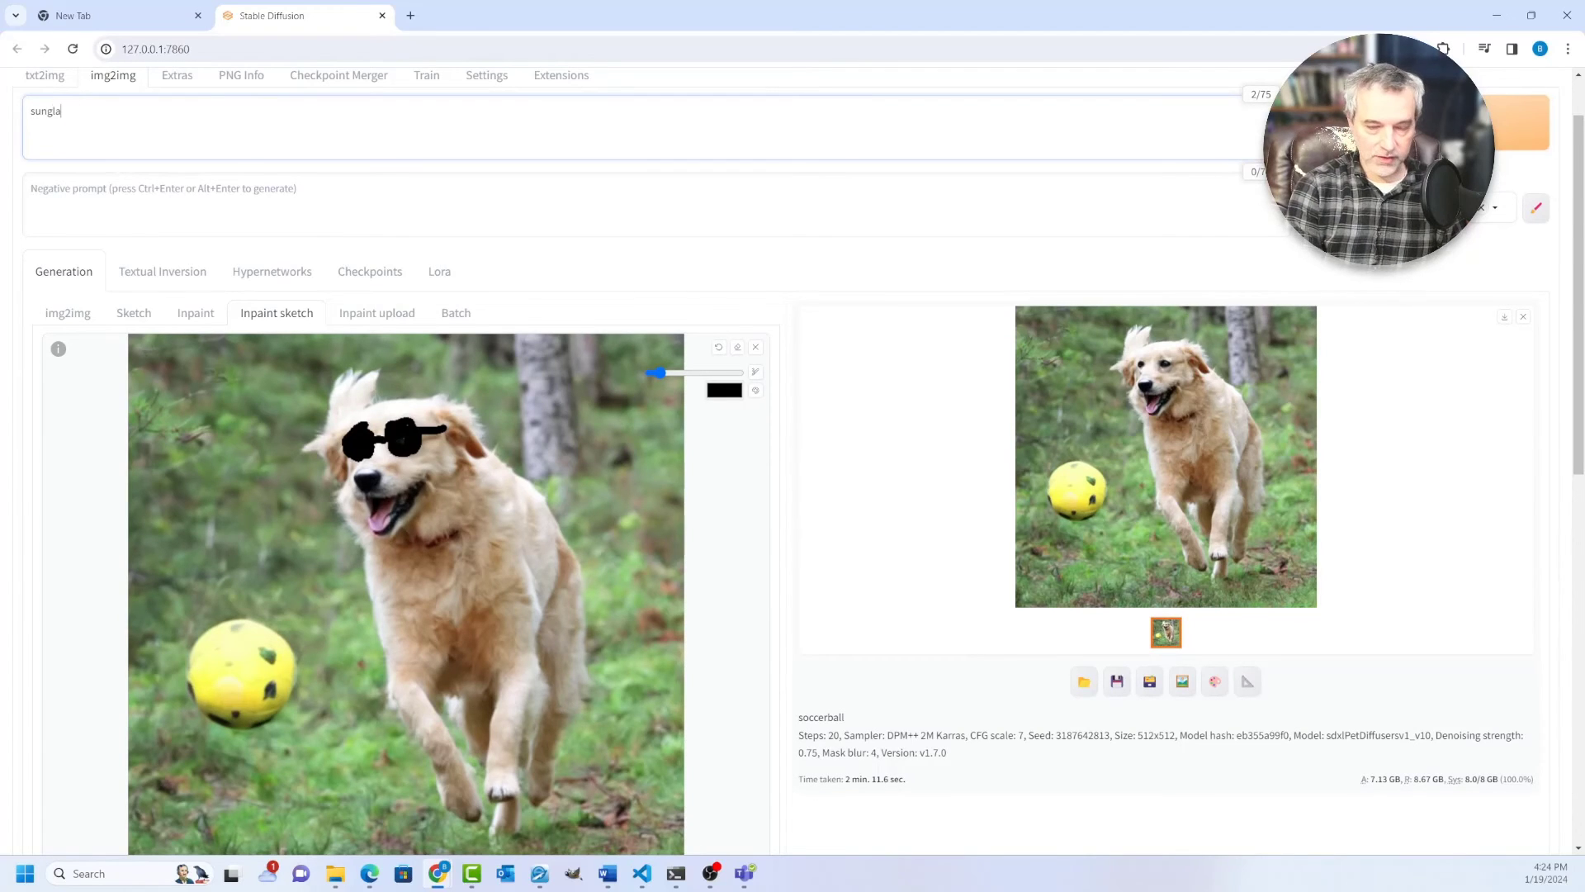
pyautogui.write('sses')
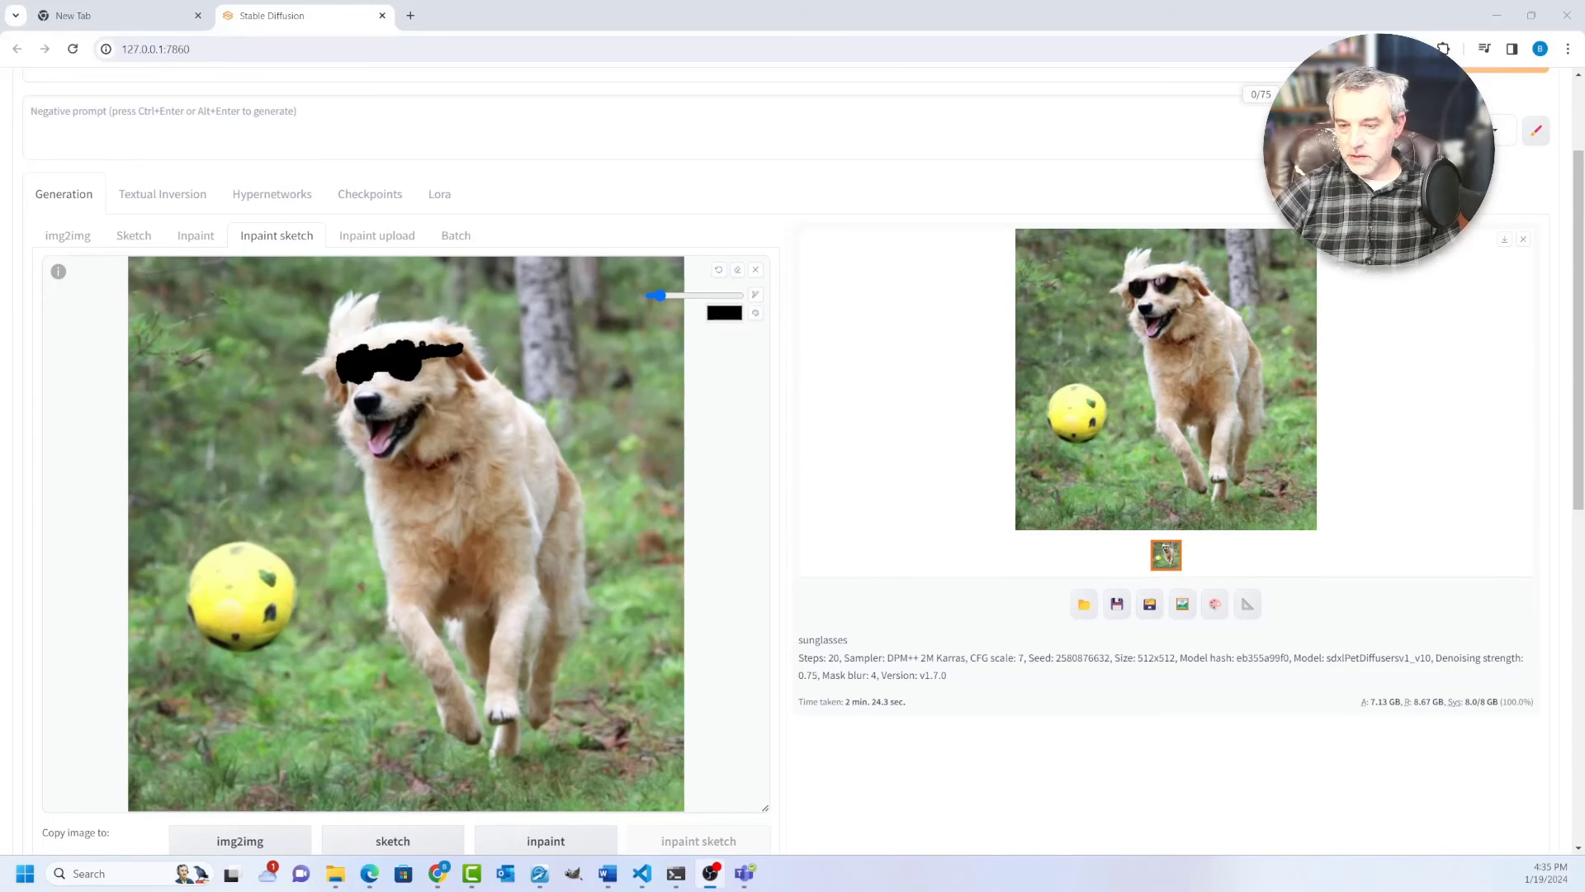
pyautogui.click(1165, 379)
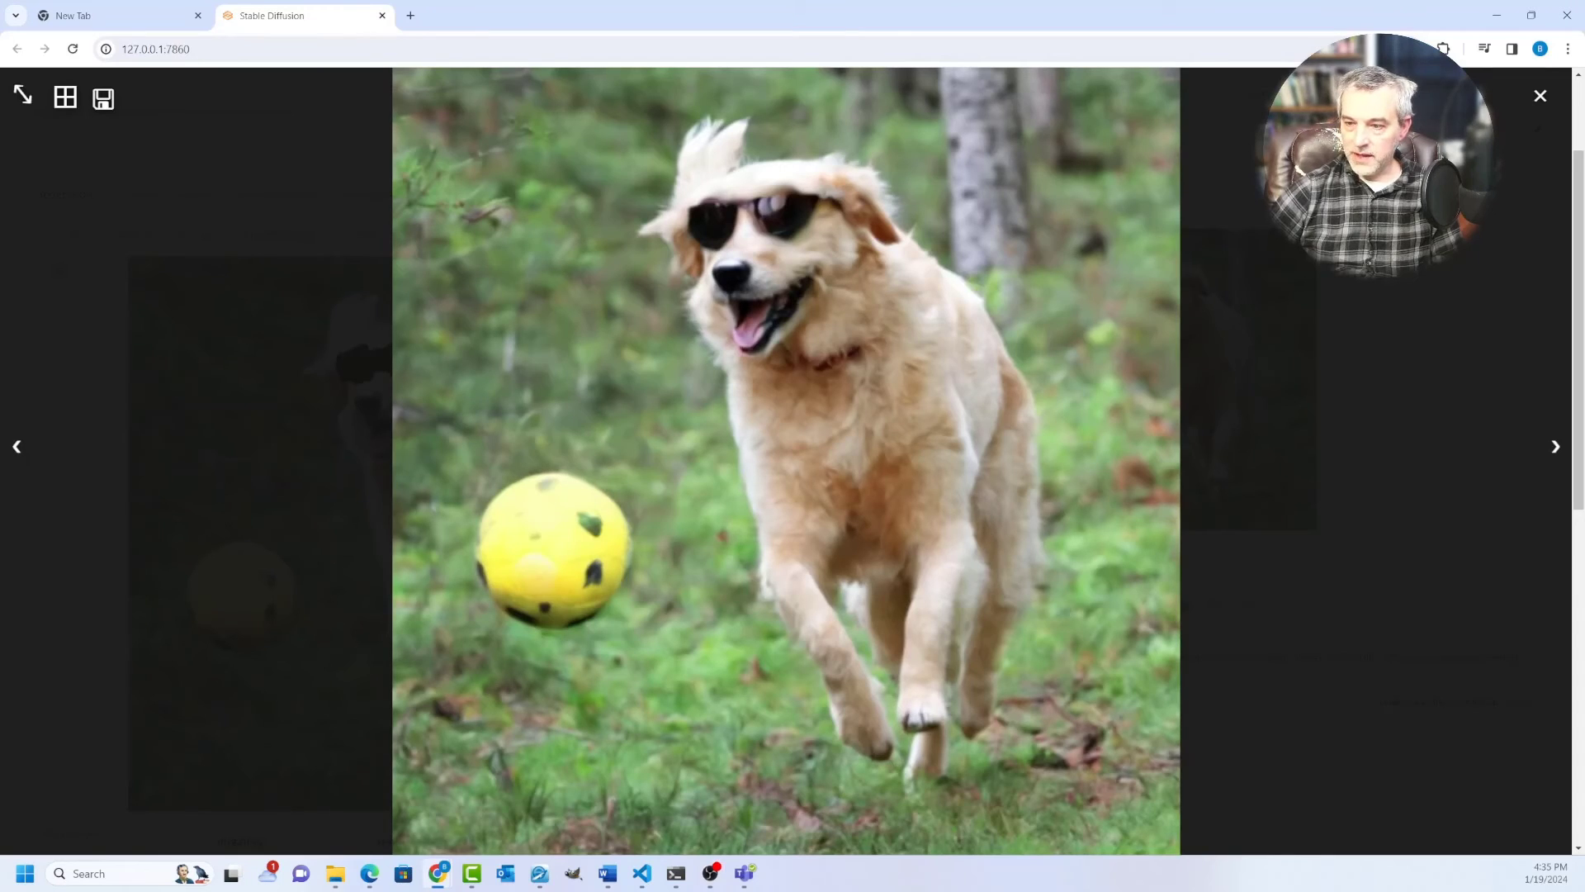
pyautogui.scroll(-3)
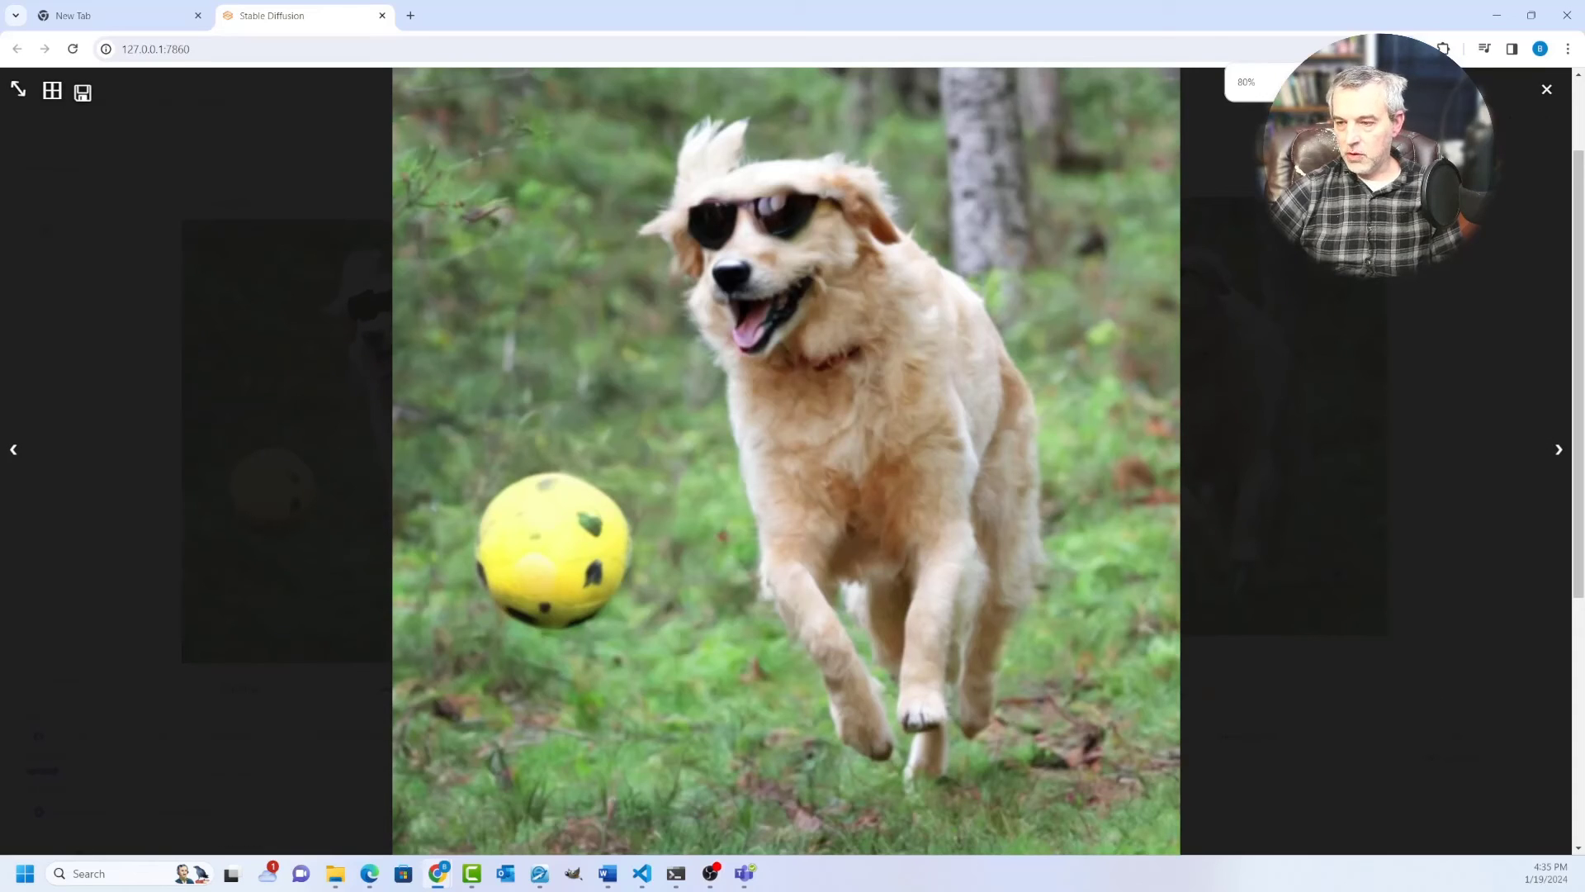
pyautogui.click(1545, 89)
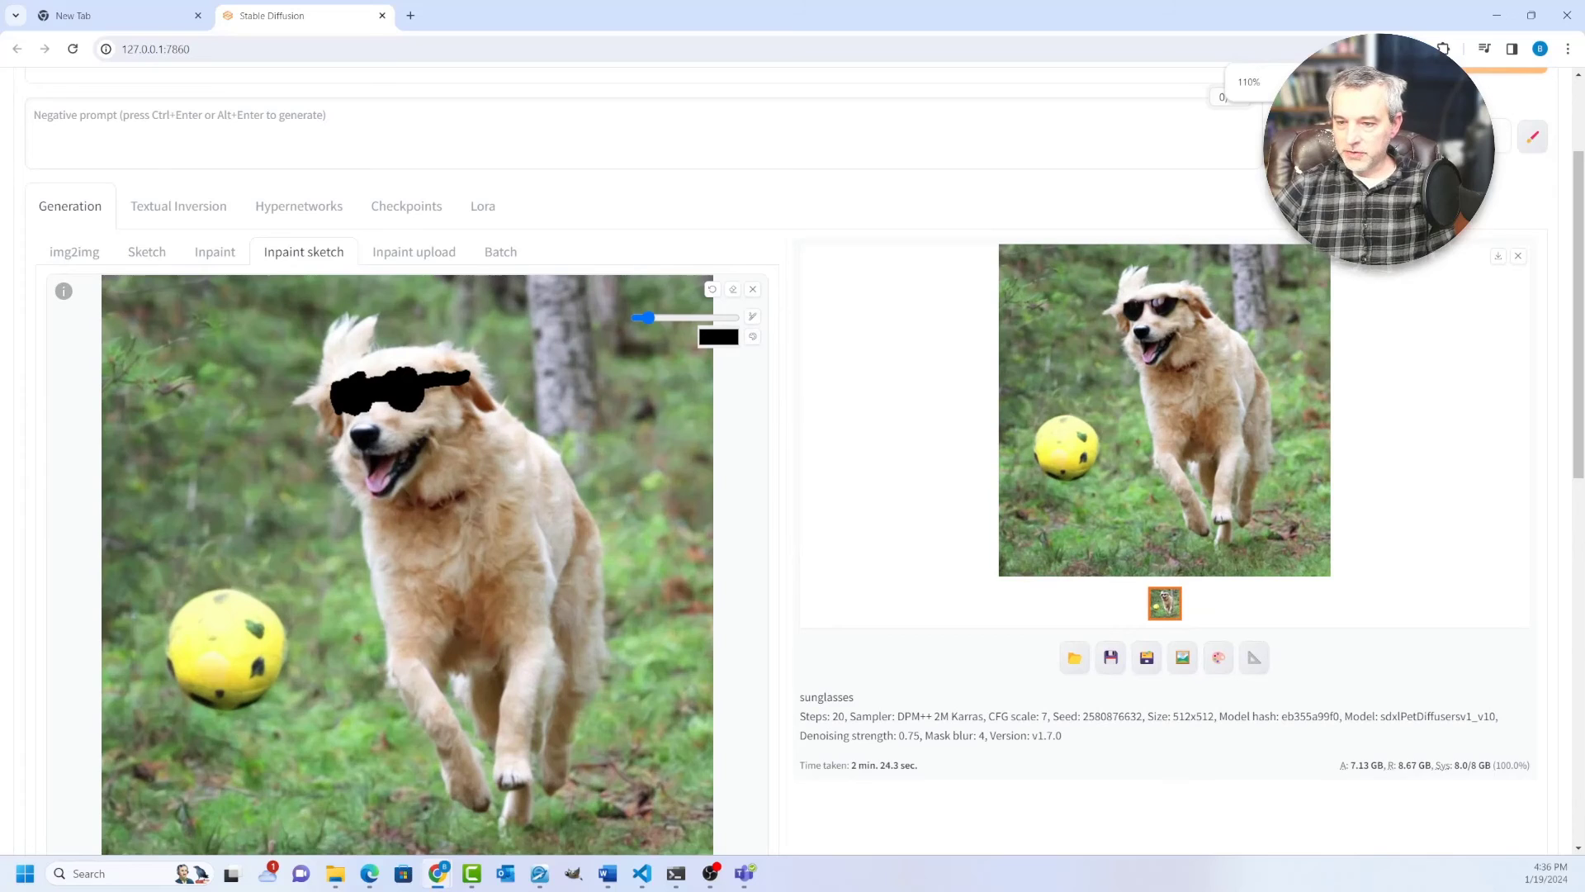
pyautogui.scroll(-3)
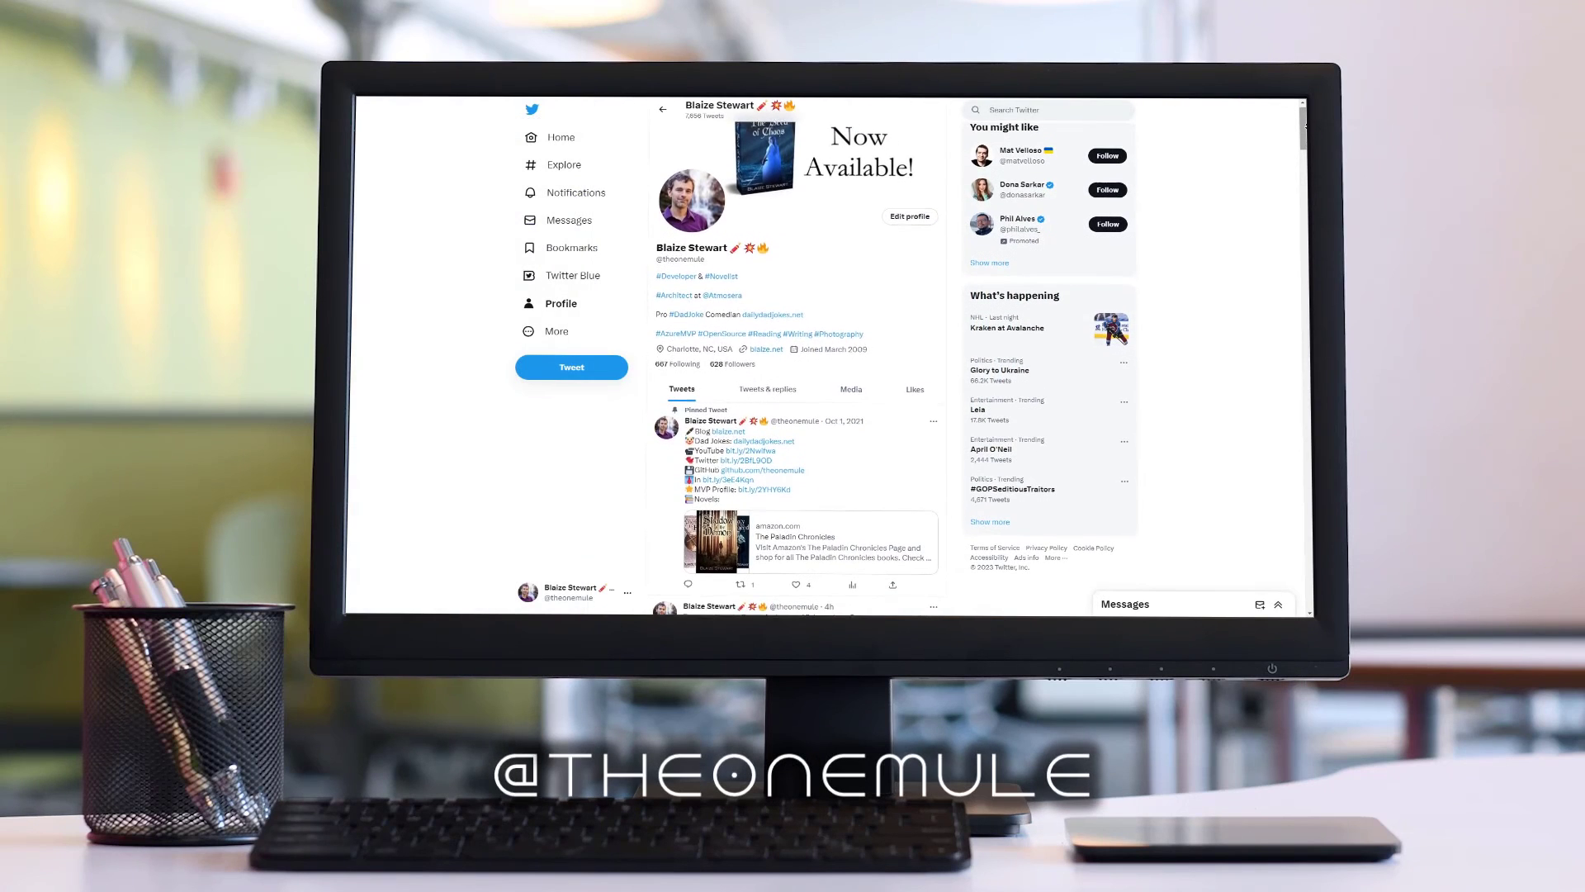
pyautogui.scroll(-3)
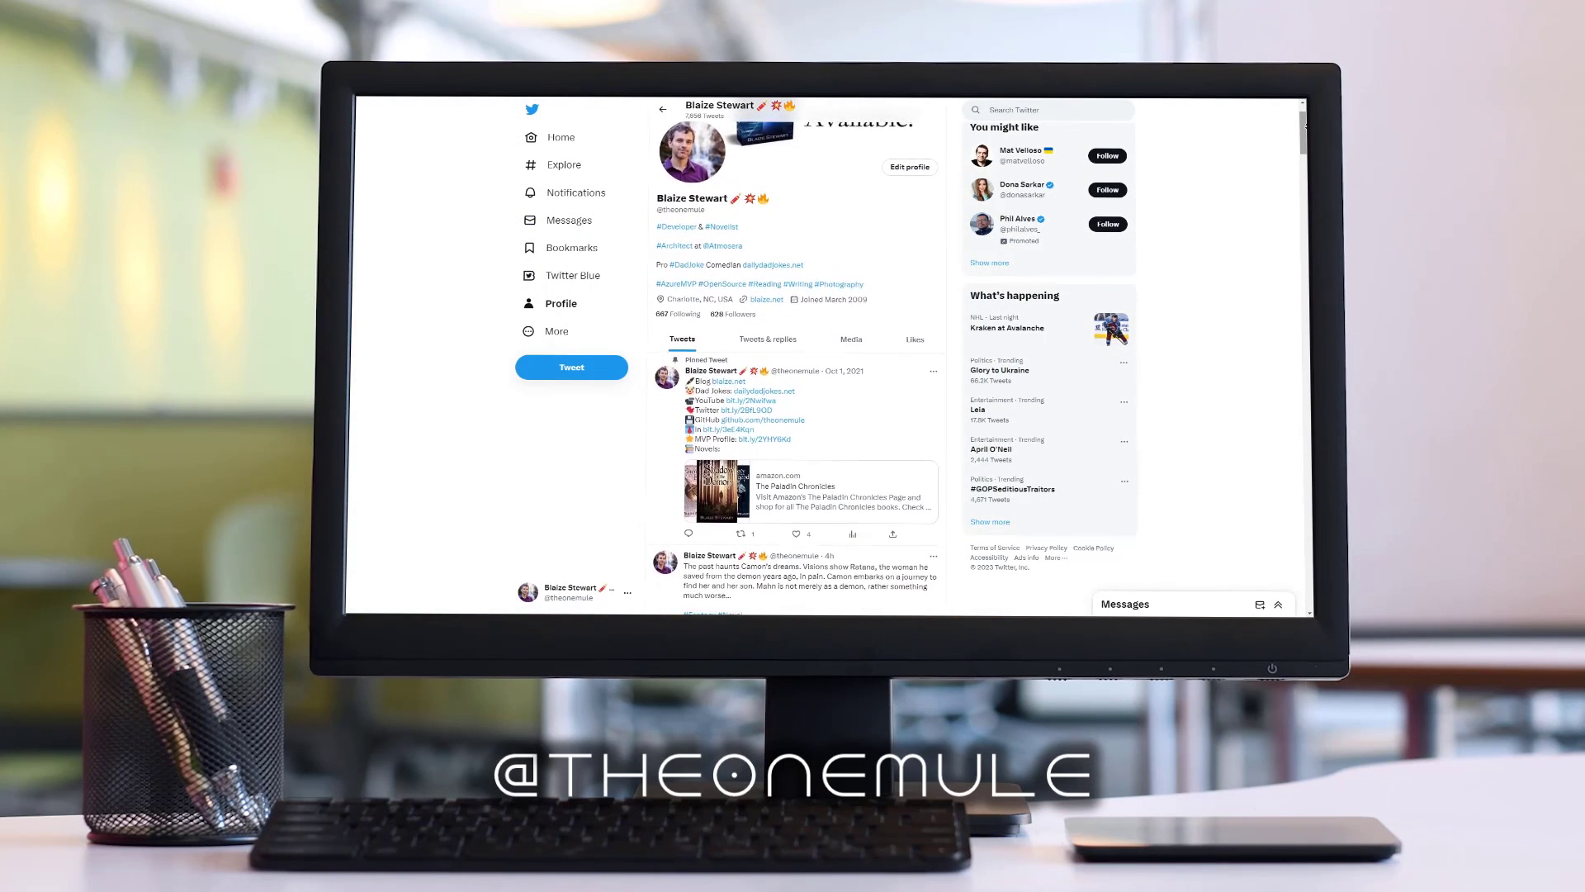